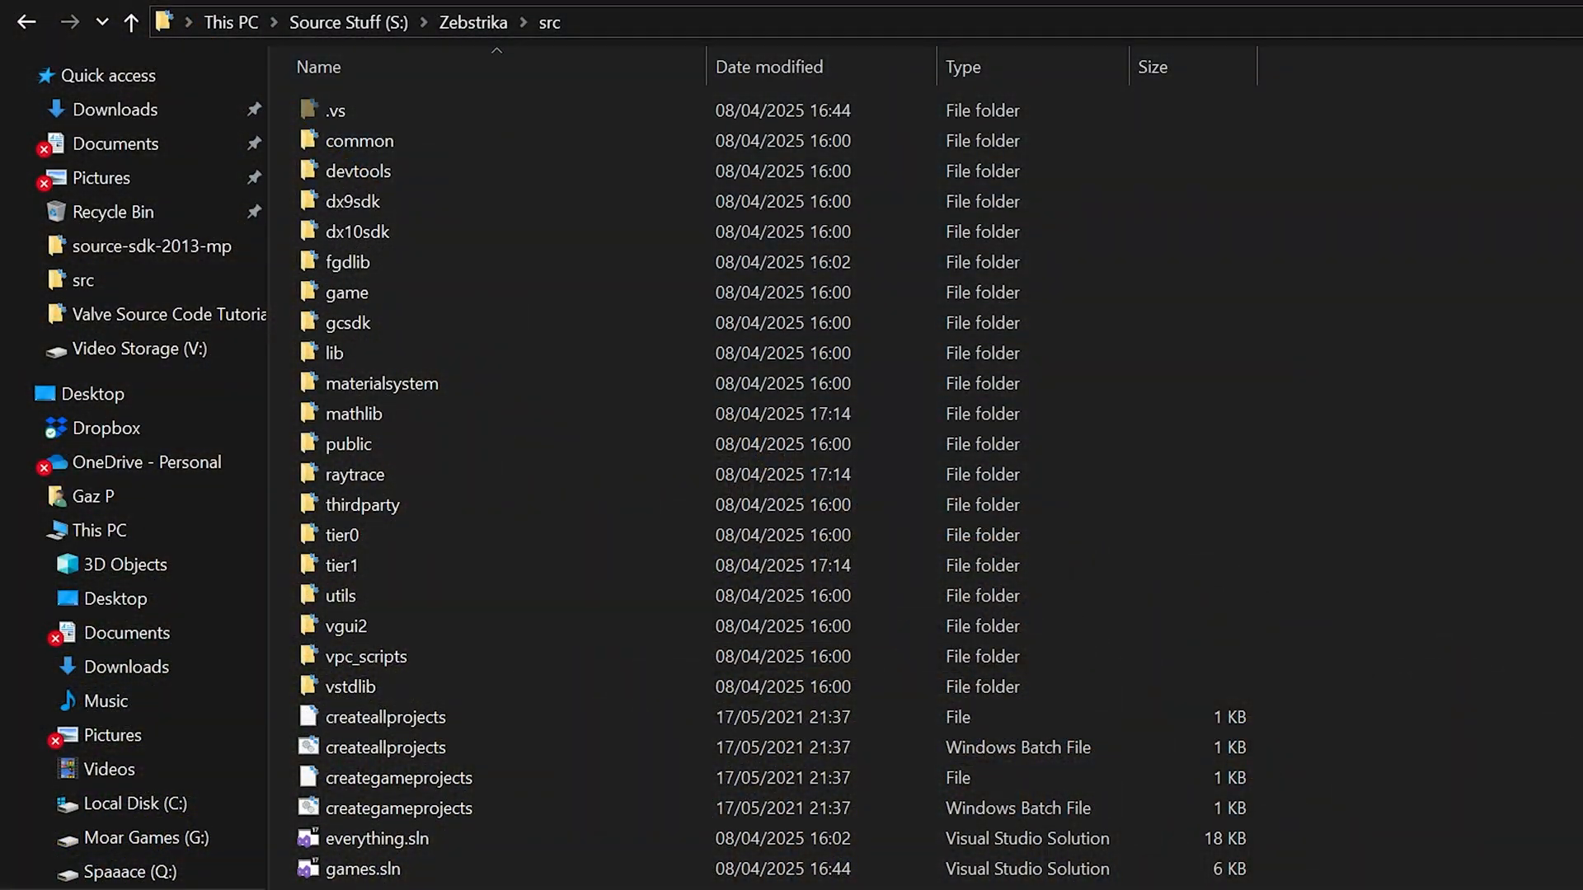
Step: Launch games.sln from the Zebstrika src folder in Visual Studio 2022
click(364, 869)
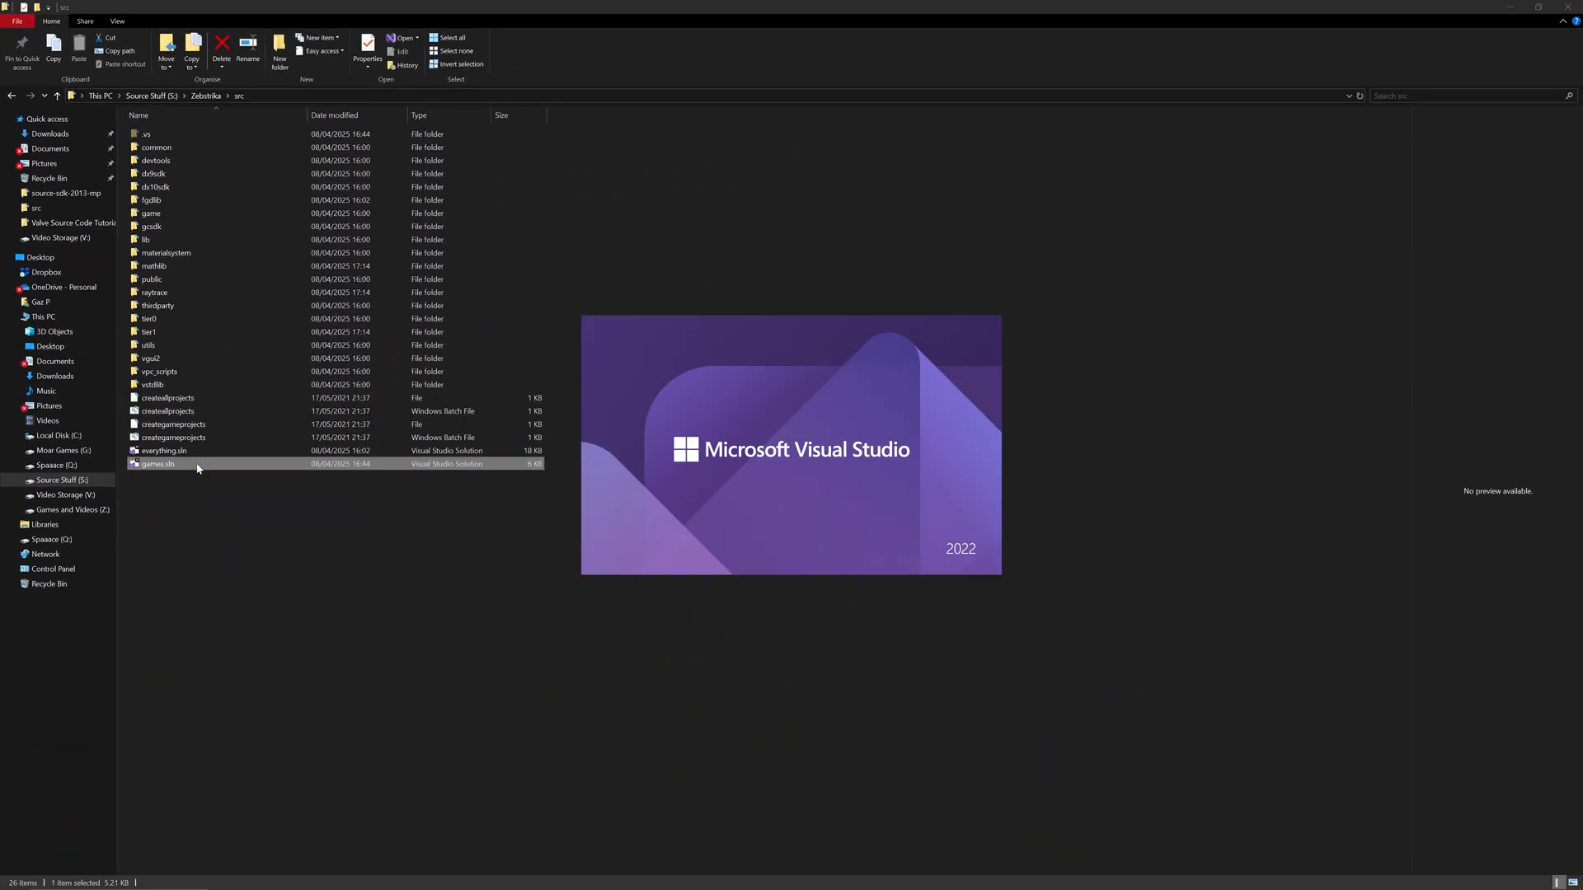
Step: Open hl2_player.cpp from Server (HL2) > Source Files for editing
double_click(158, 465)
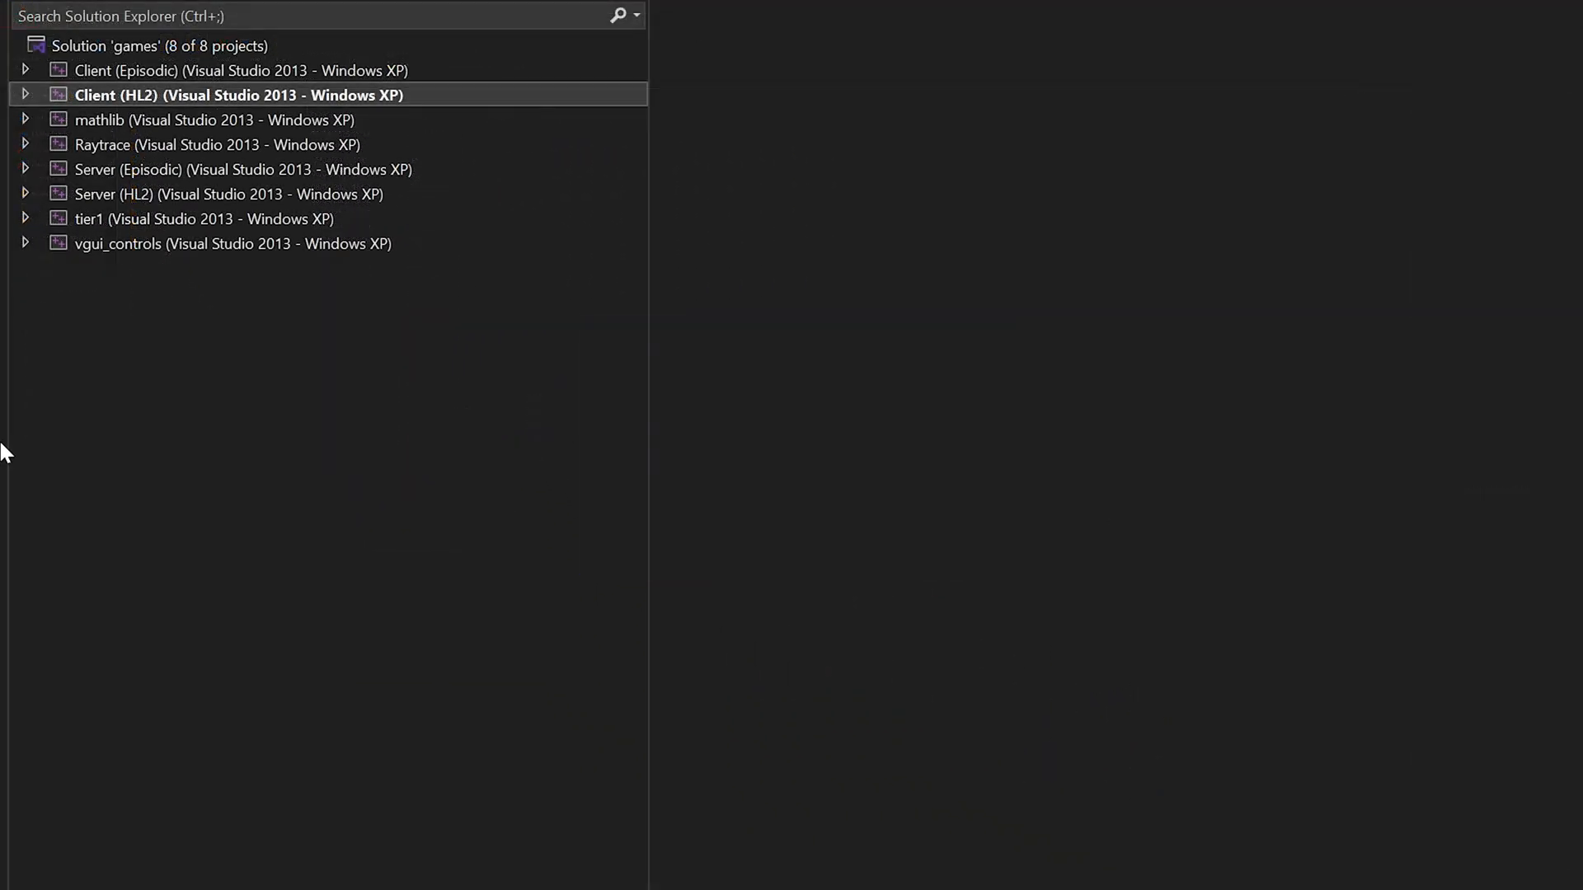
click(27, 194)
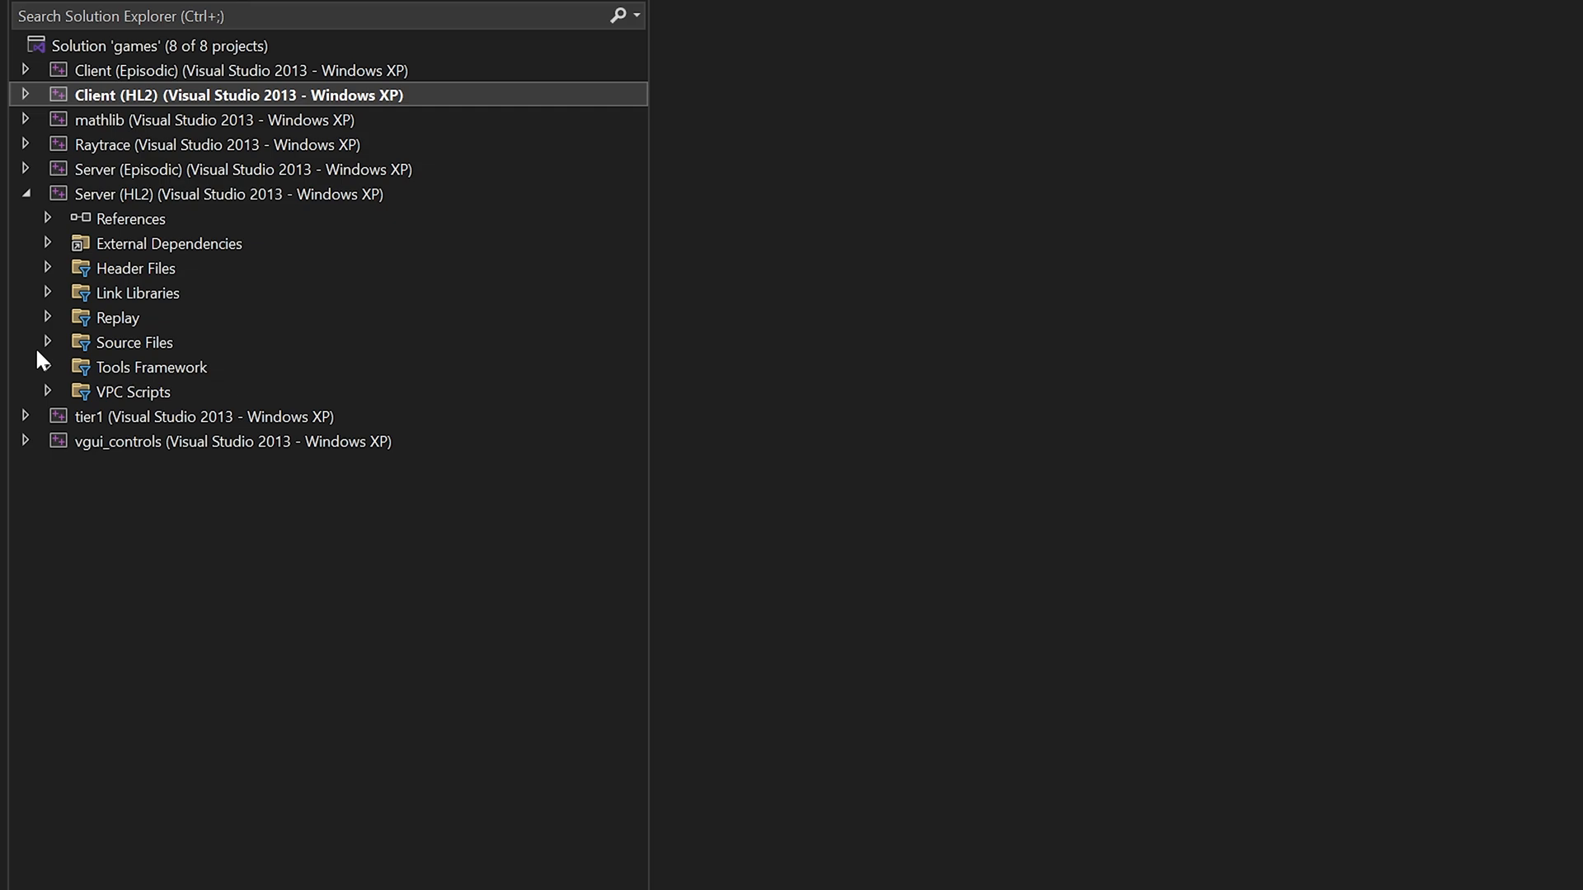
click(48, 343)
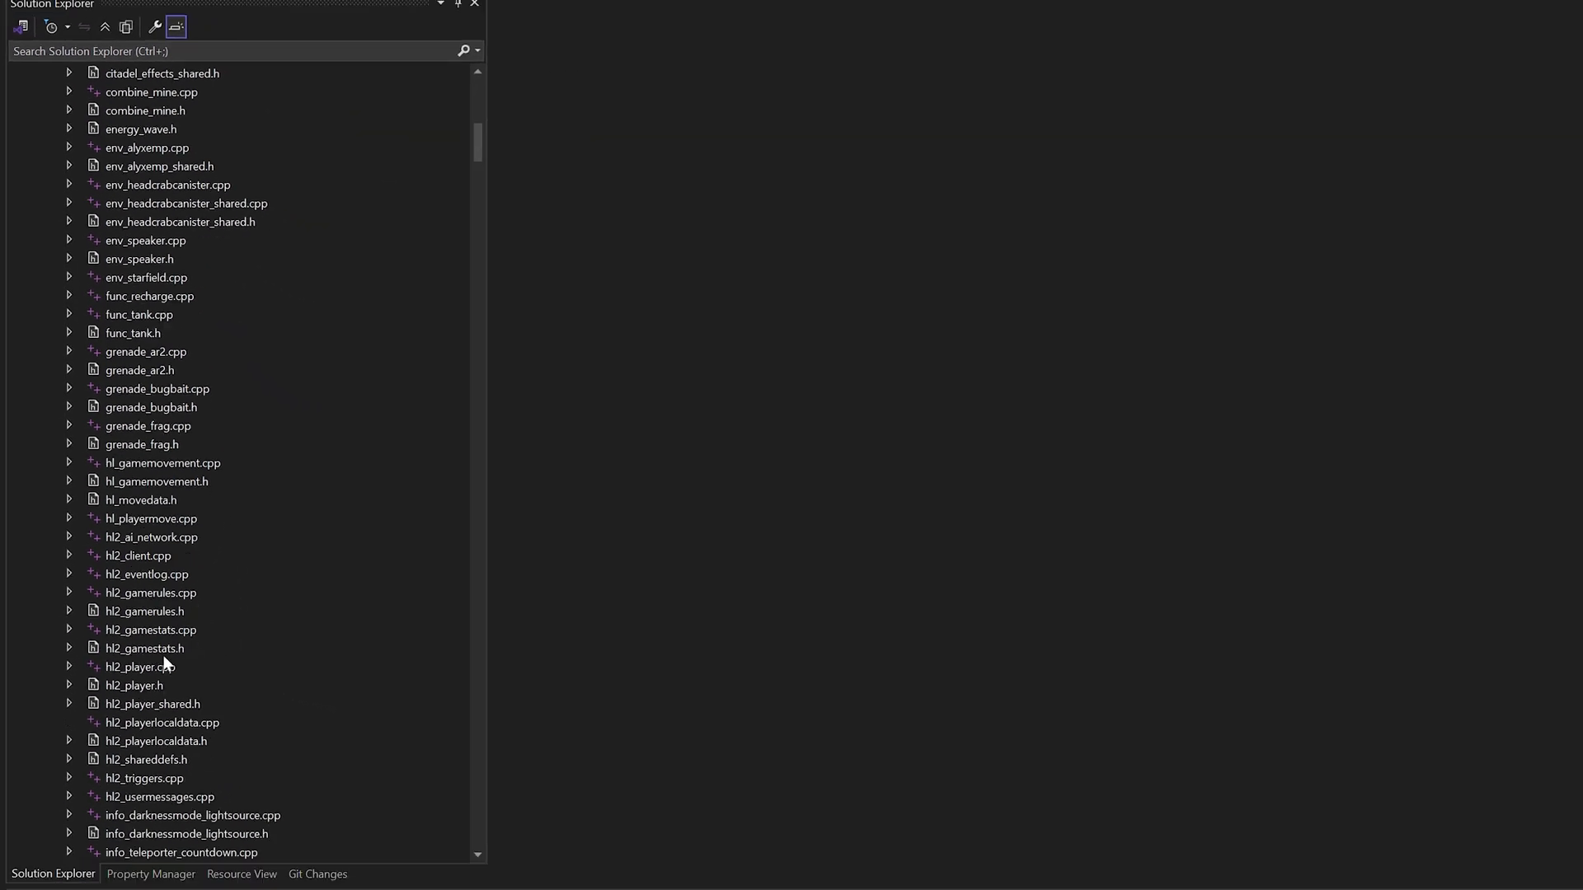
double_click(140, 666)
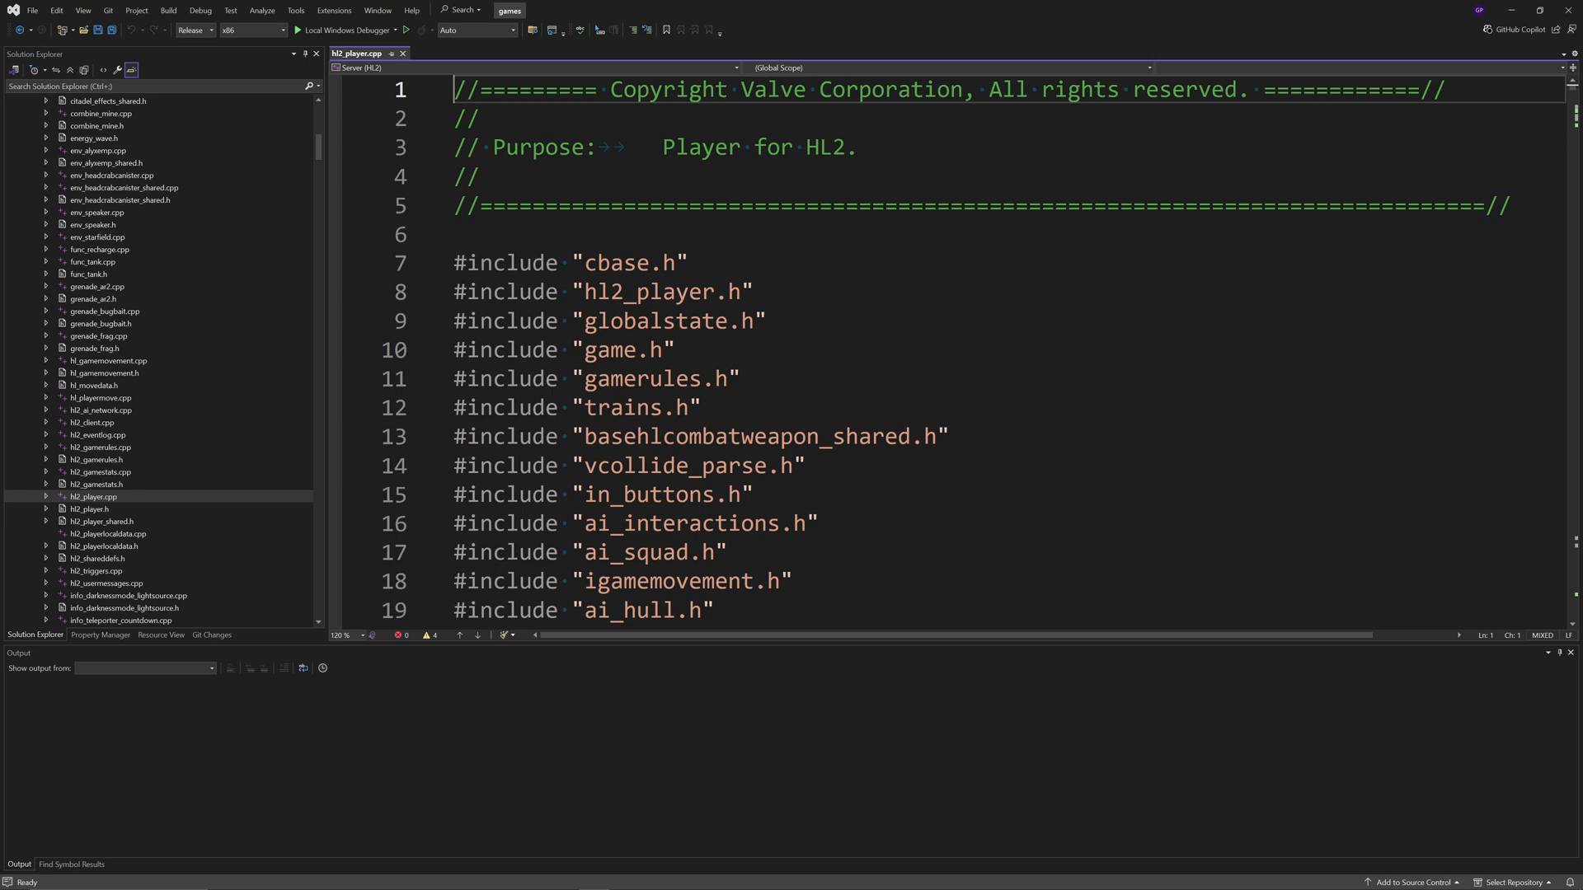
Step: Search the file for uses of HL2_SINGLE_PRIMARY_WEAPON_MODE
scroll(down, 3)
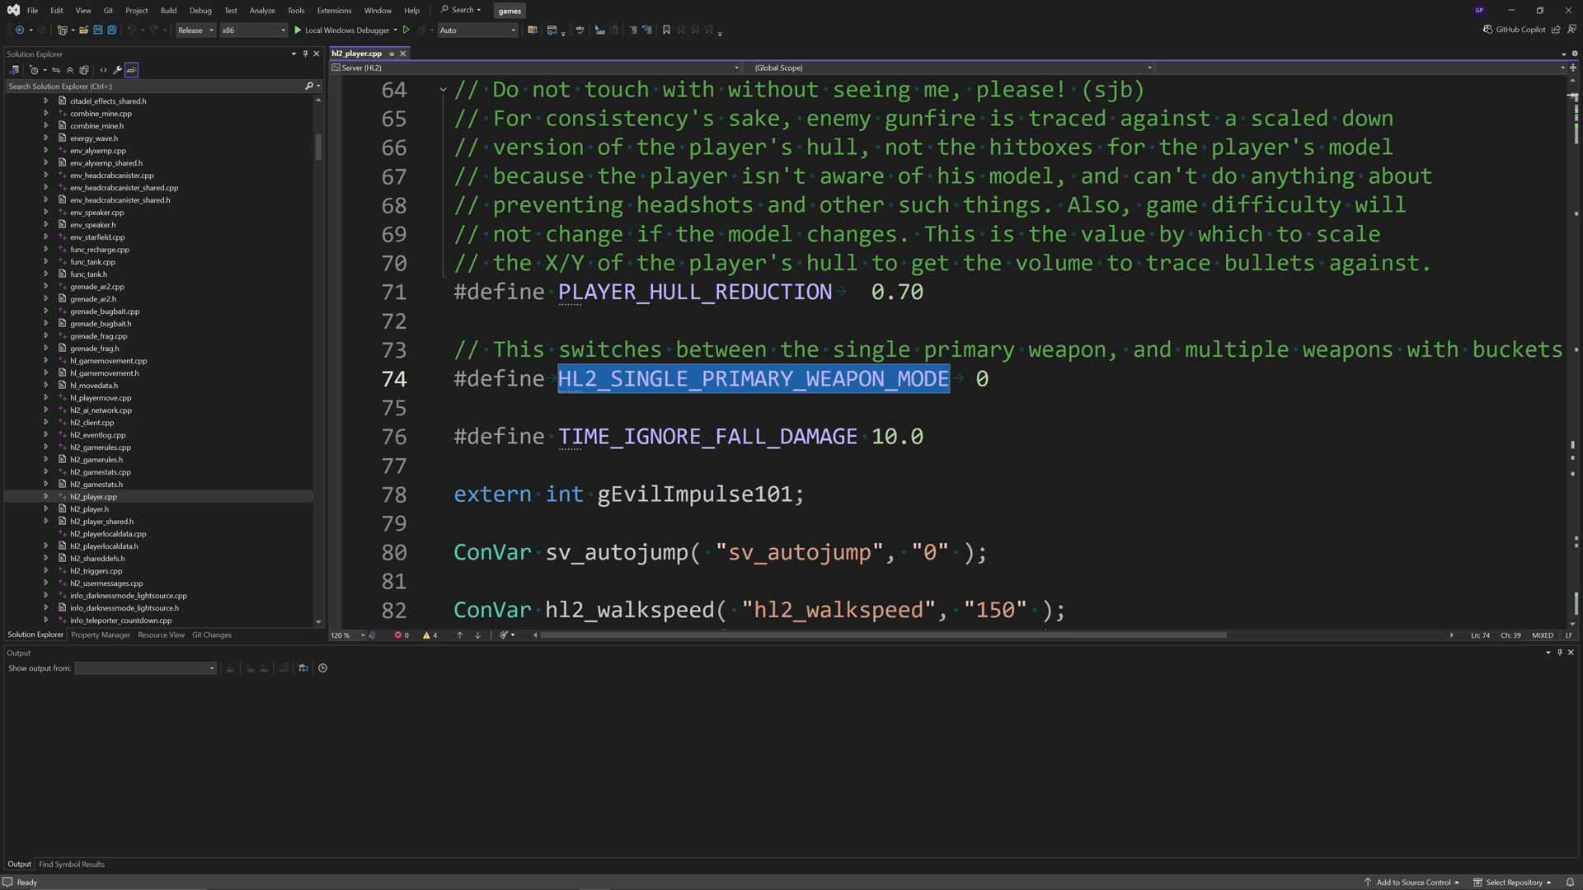
click(992, 379)
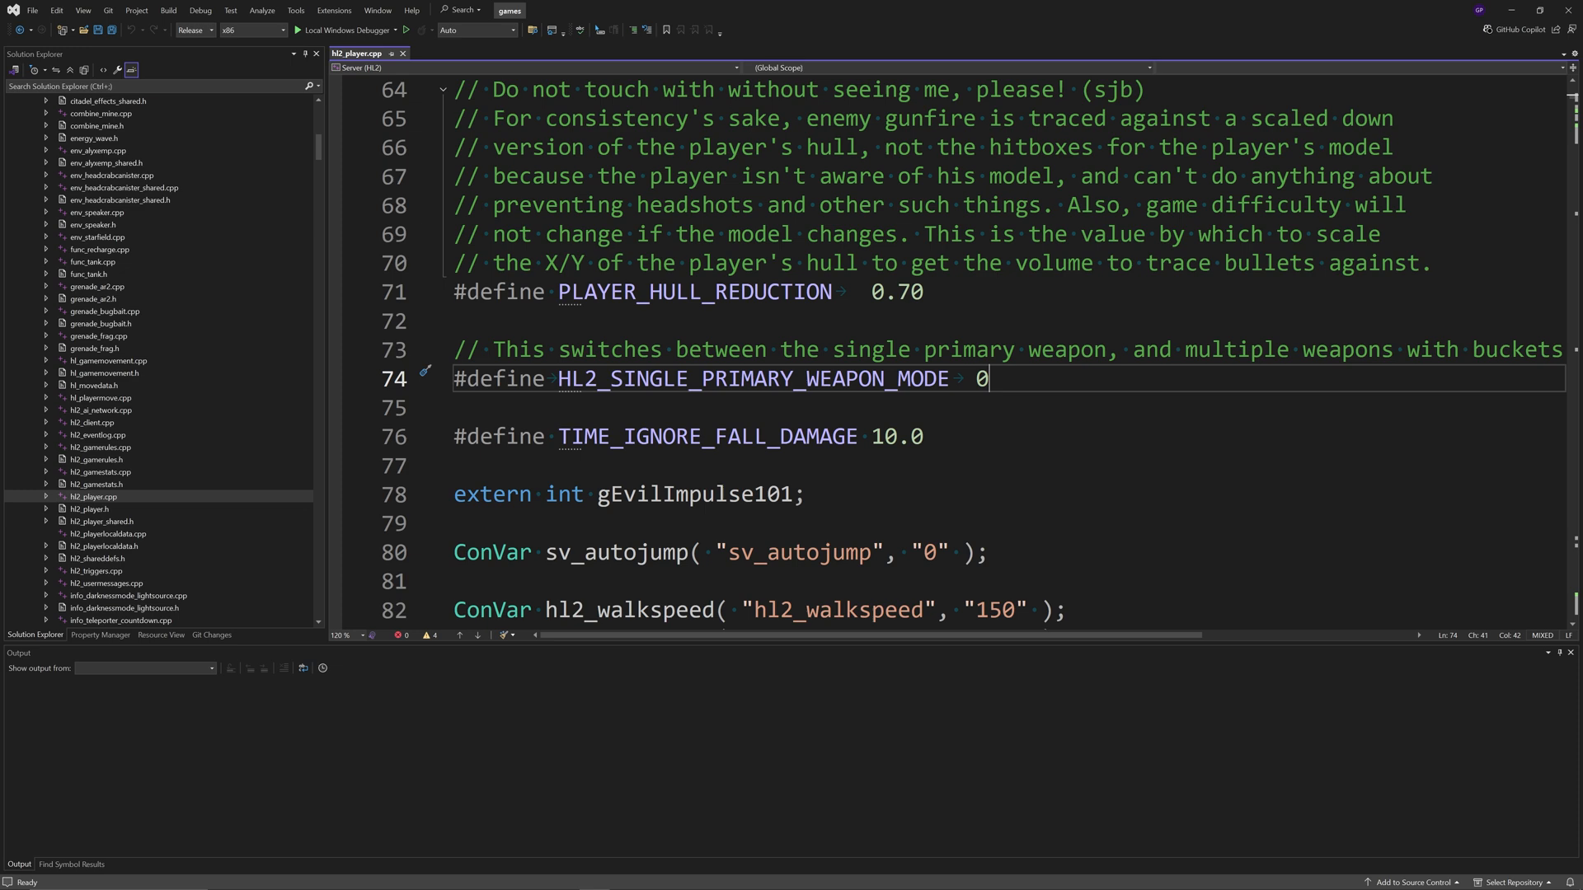
mouse_move(756, 379)
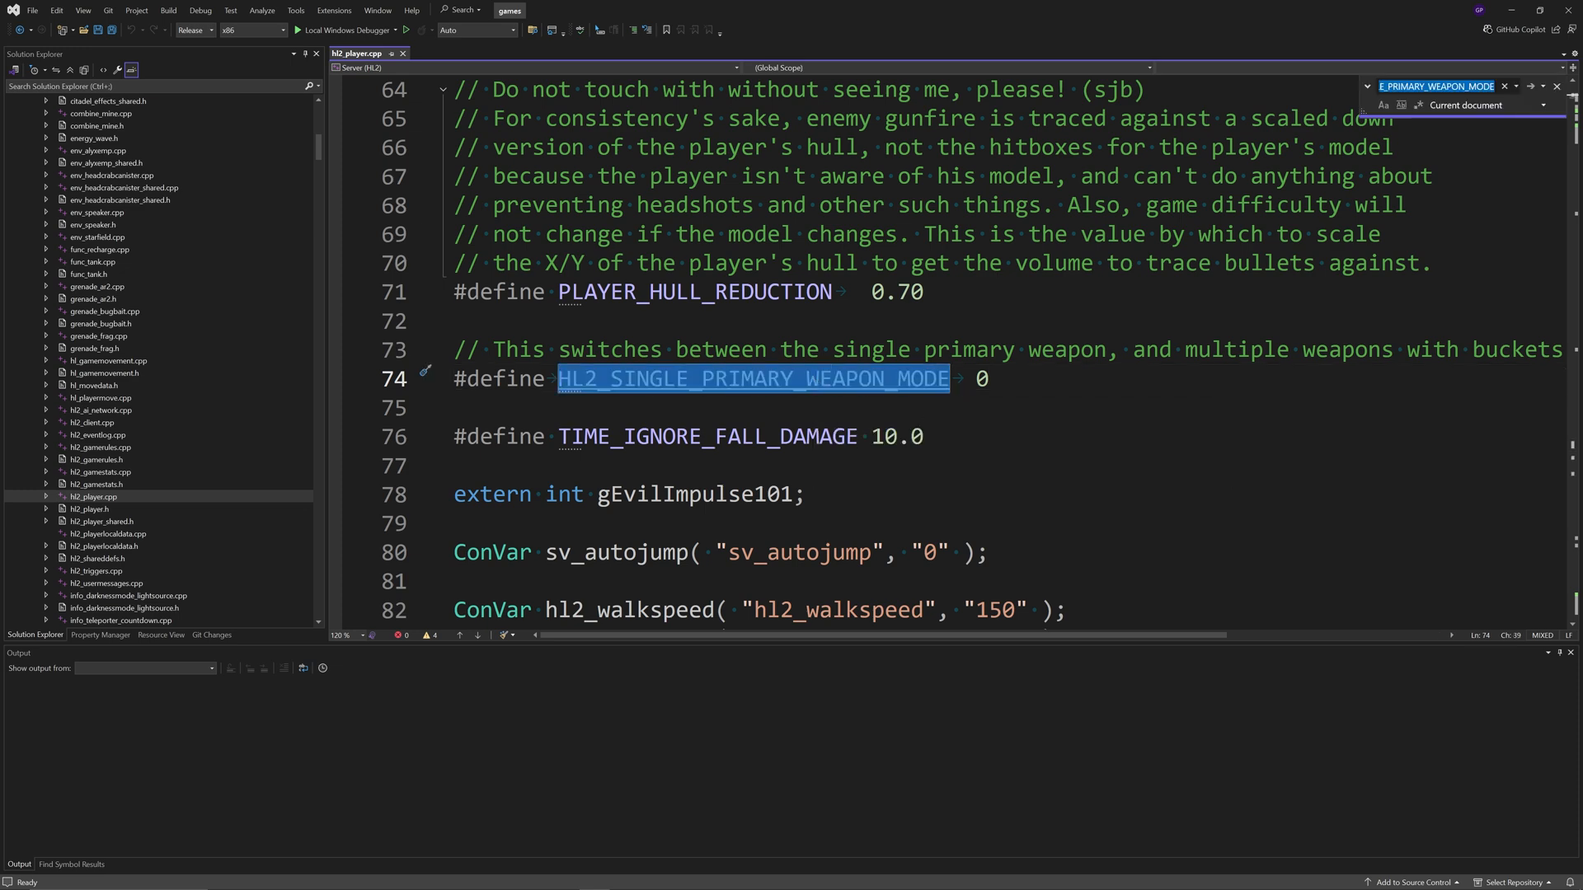
scroll(down, 3)
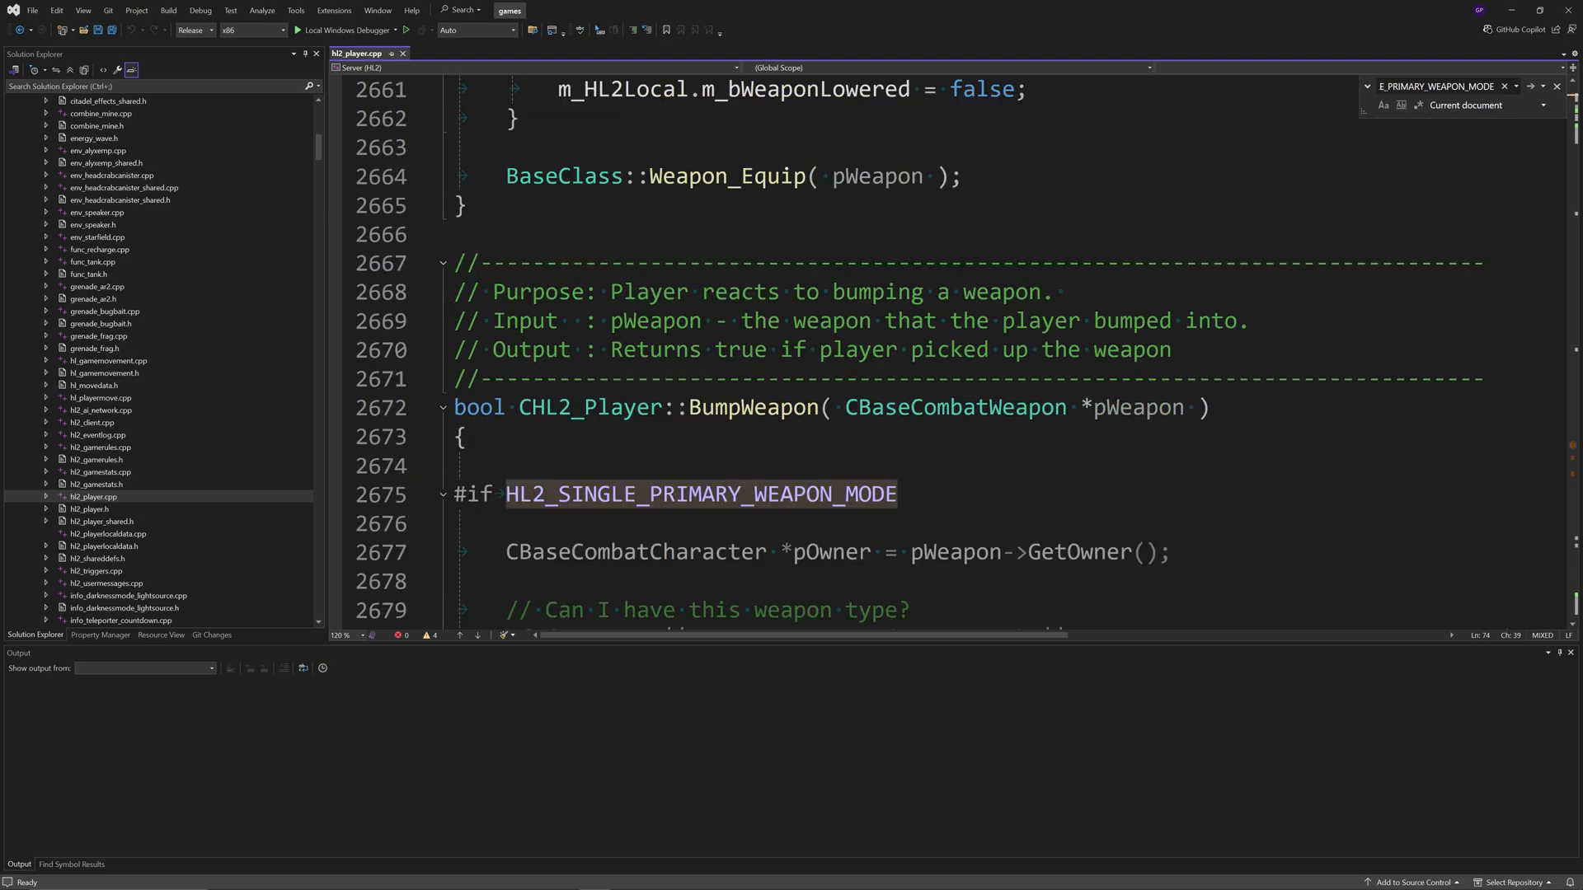
scroll(down, 3)
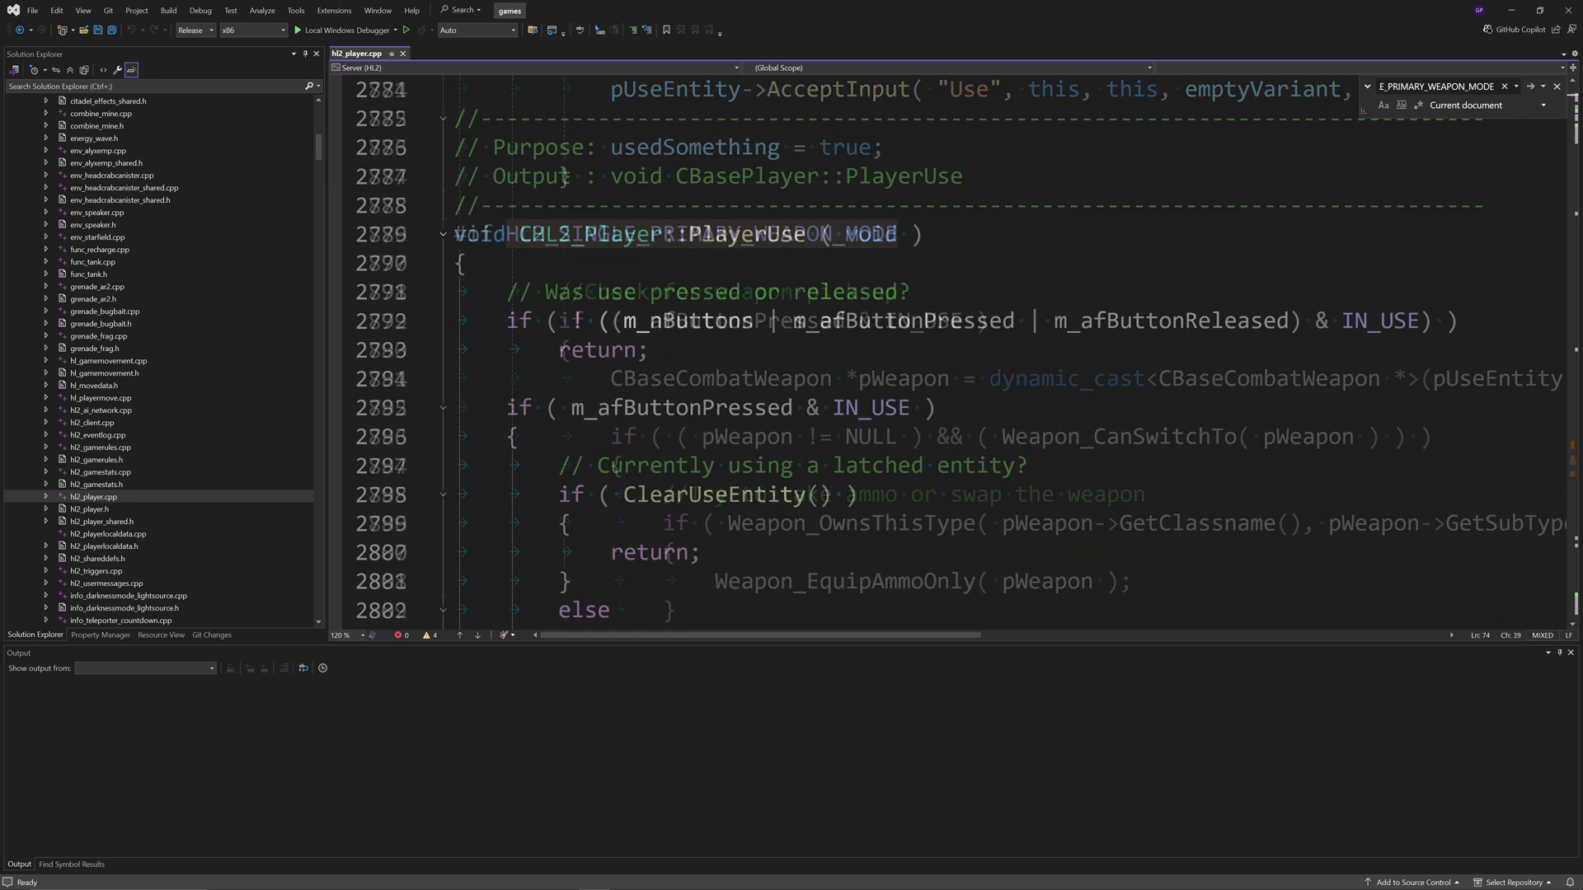
Step: Reach ClientCommand's drop-primary block and change its #if condition to 1, saving the file
click(1530, 86)
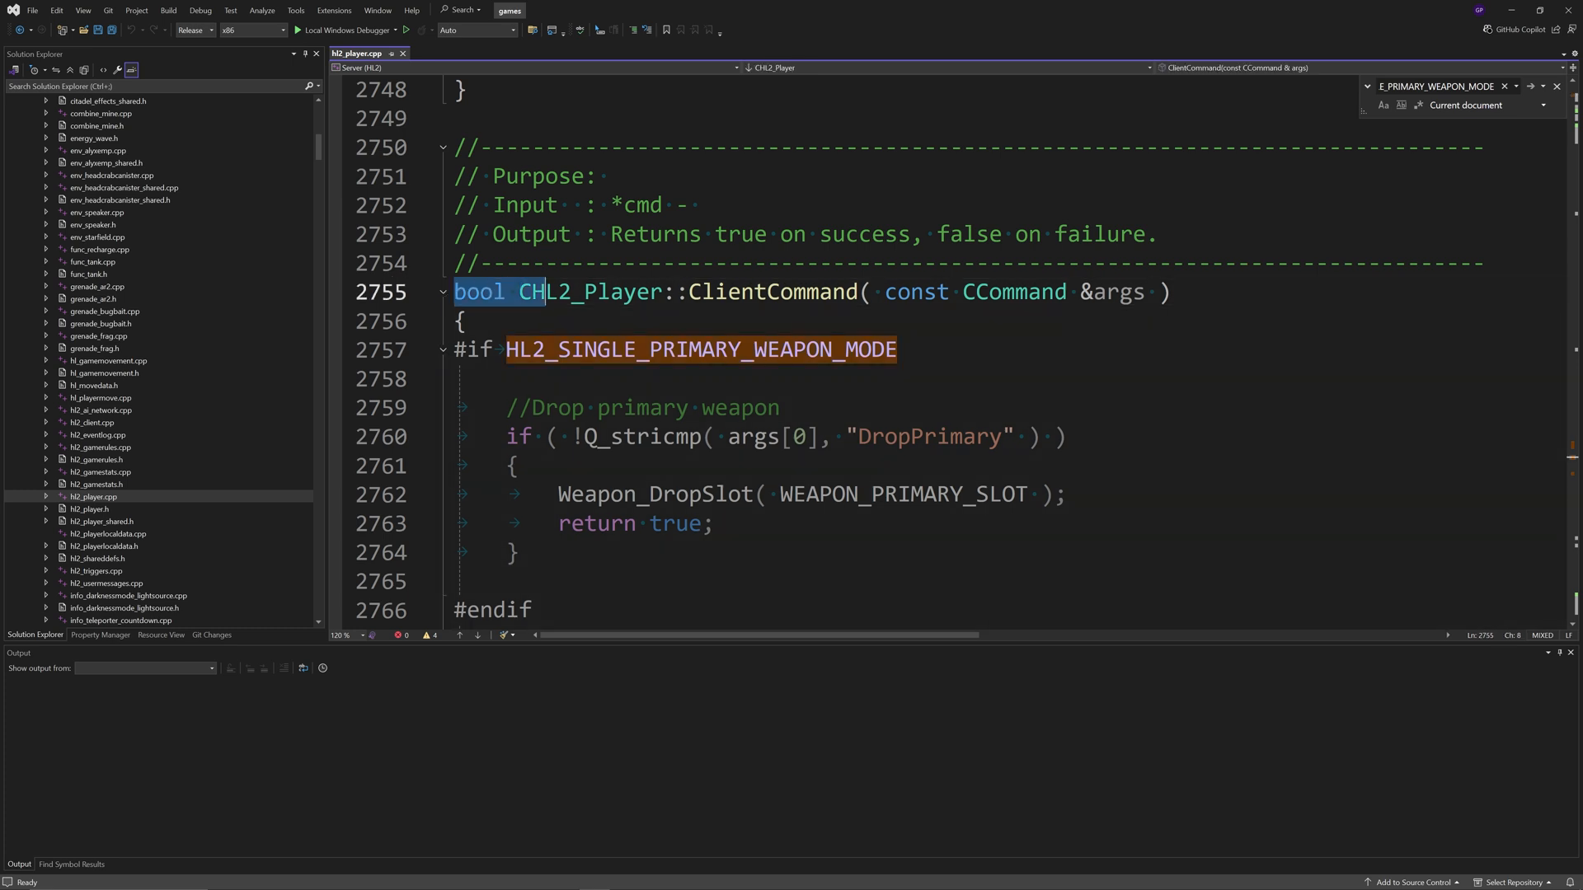
click(1175, 293)
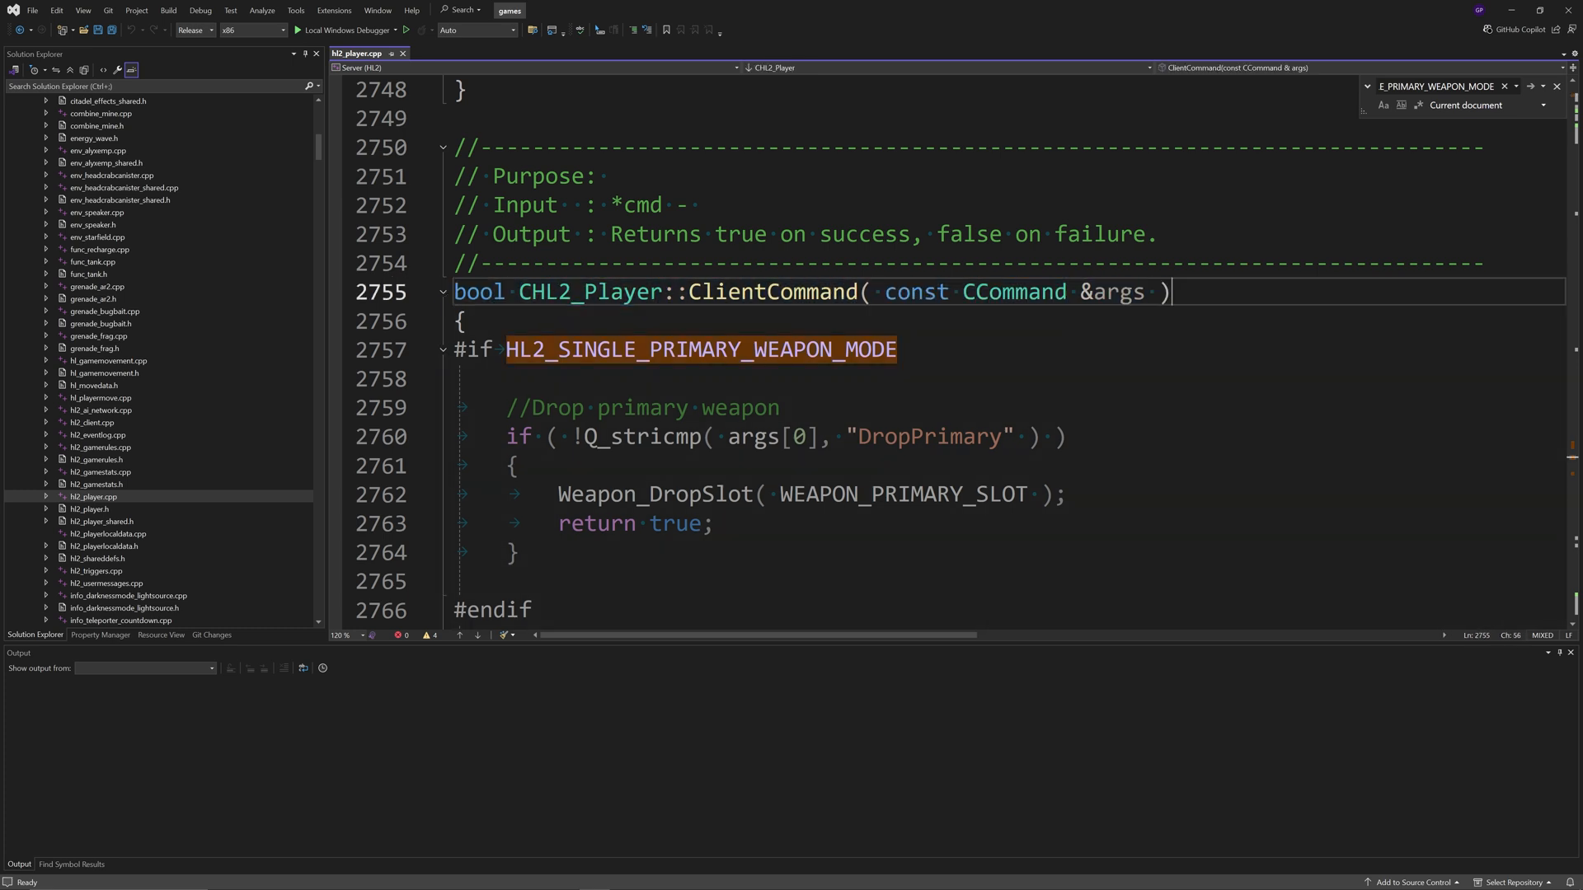
scroll(down, 3)
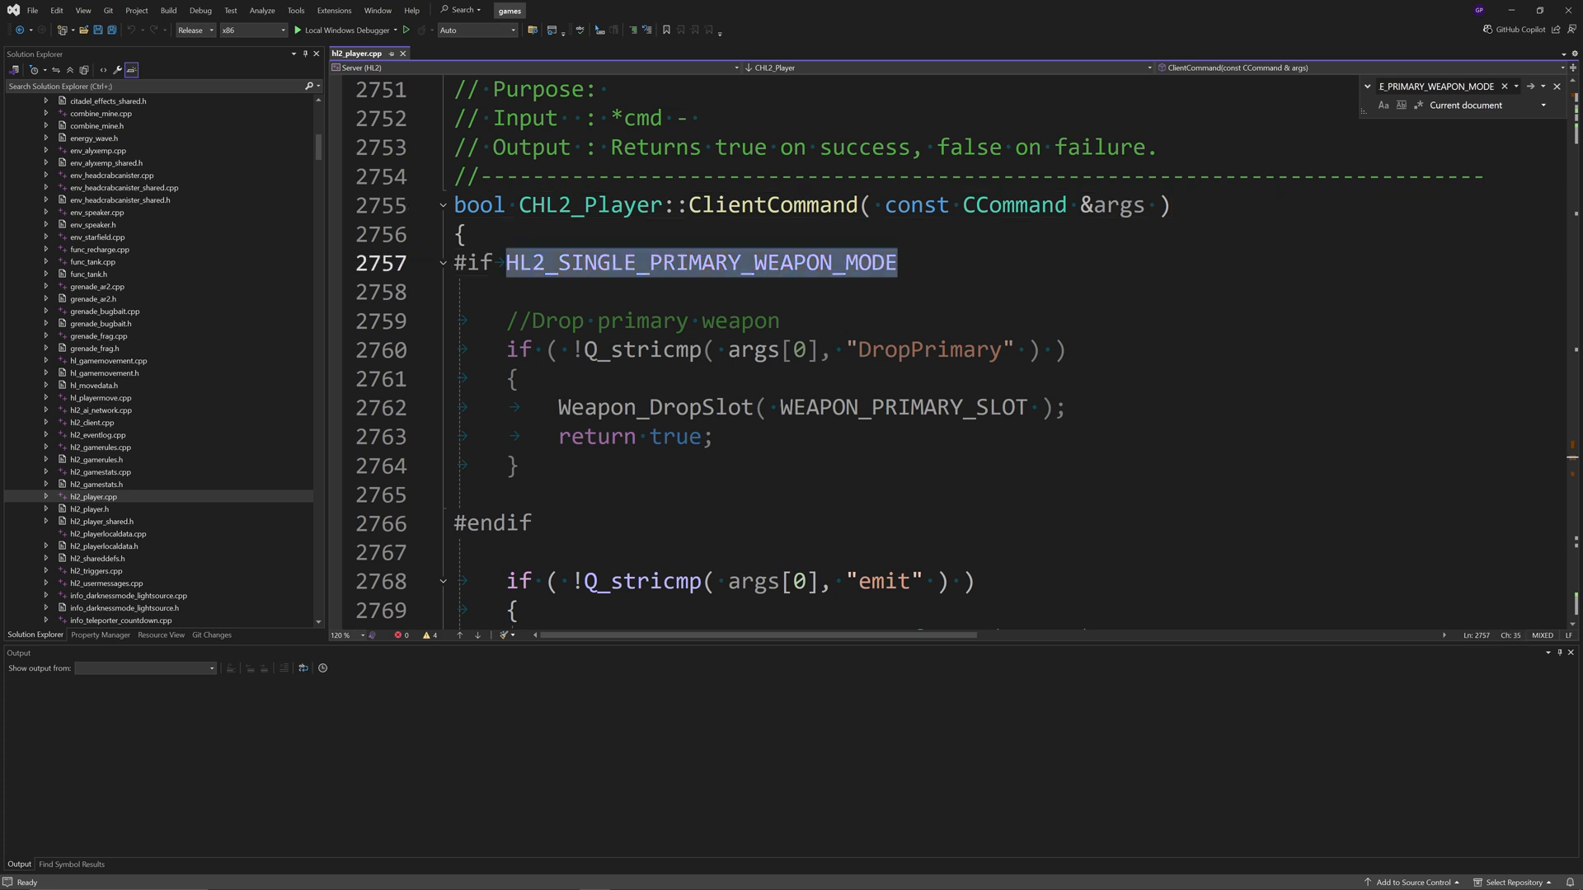
text(1)
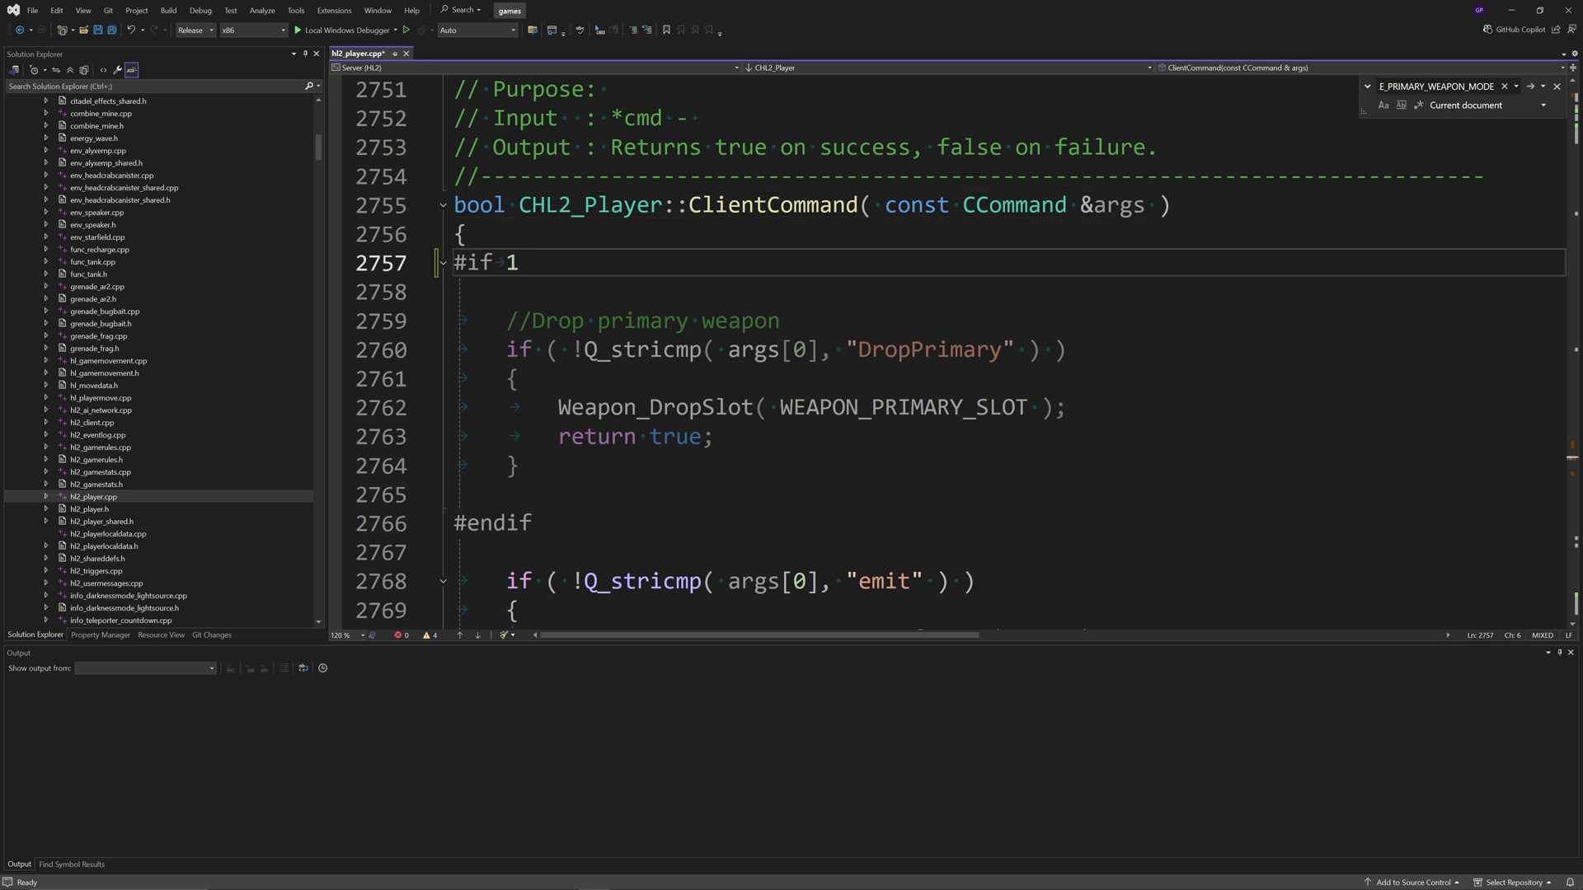
key(ctrl+s)
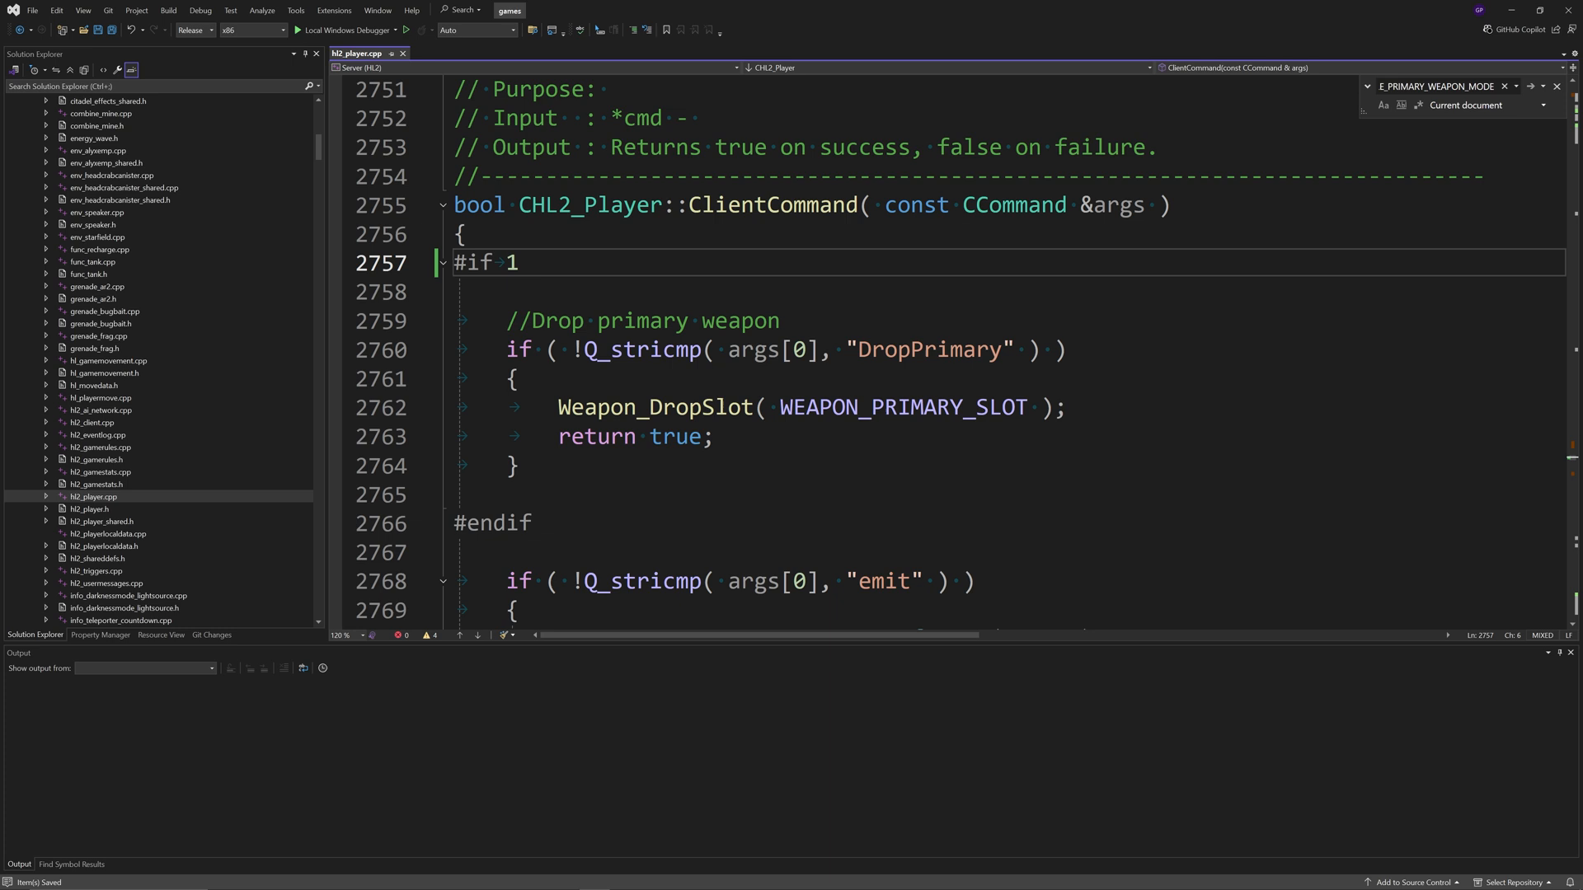
Step: Replace the remaining HL2_SINGLE_PRIMARY_WEAPON_MODE in the #if line with 1 and save
text(HL2_SINGLE_PRIMARY_WEAPON_MODE)
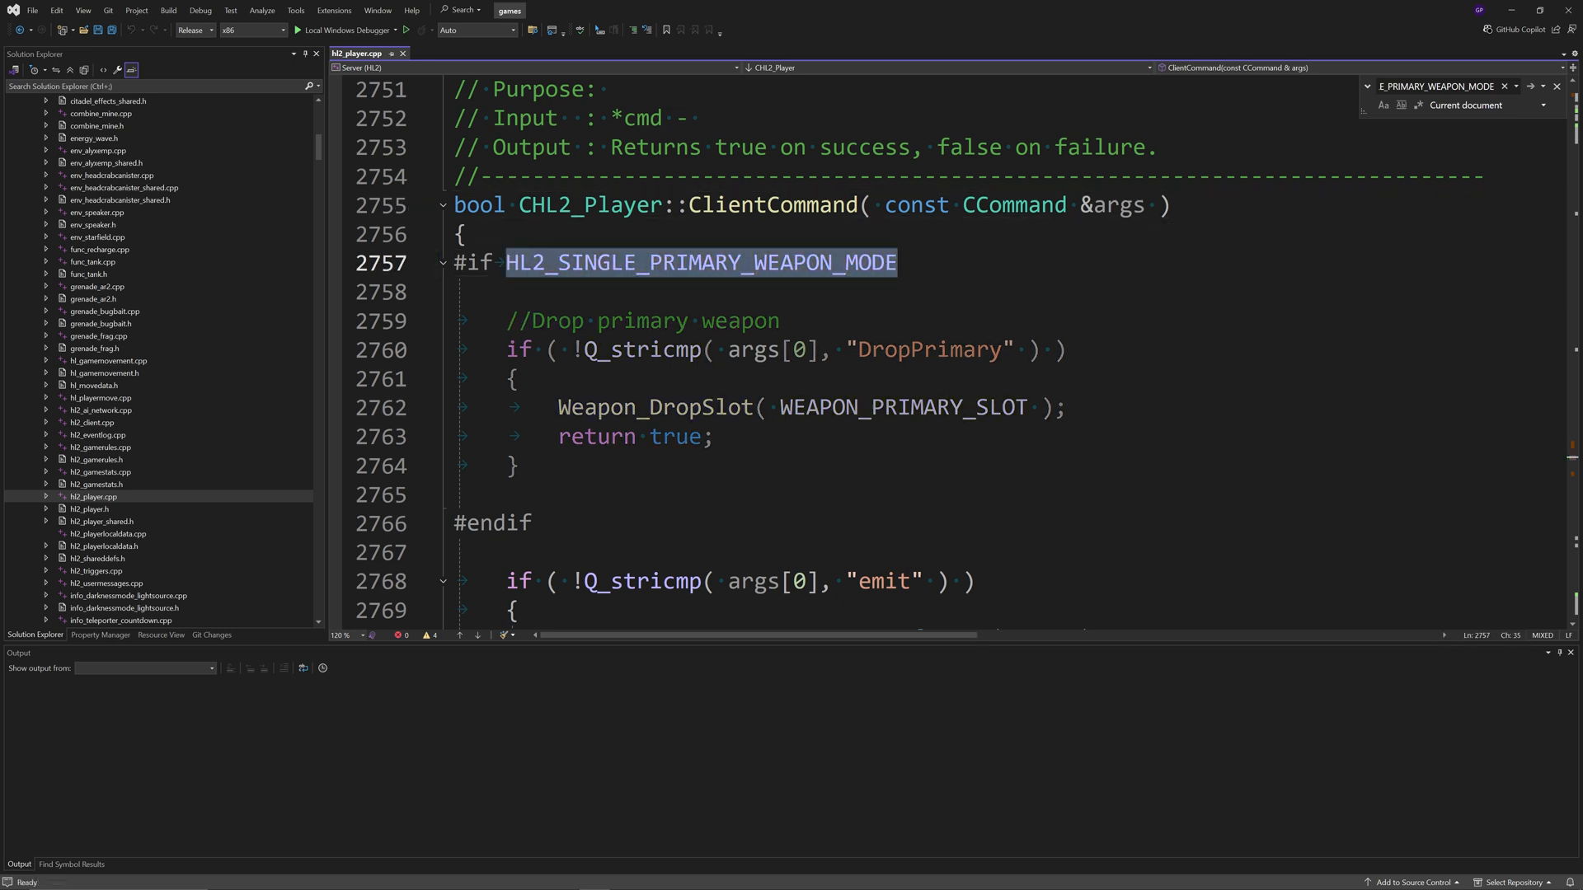
text(1)
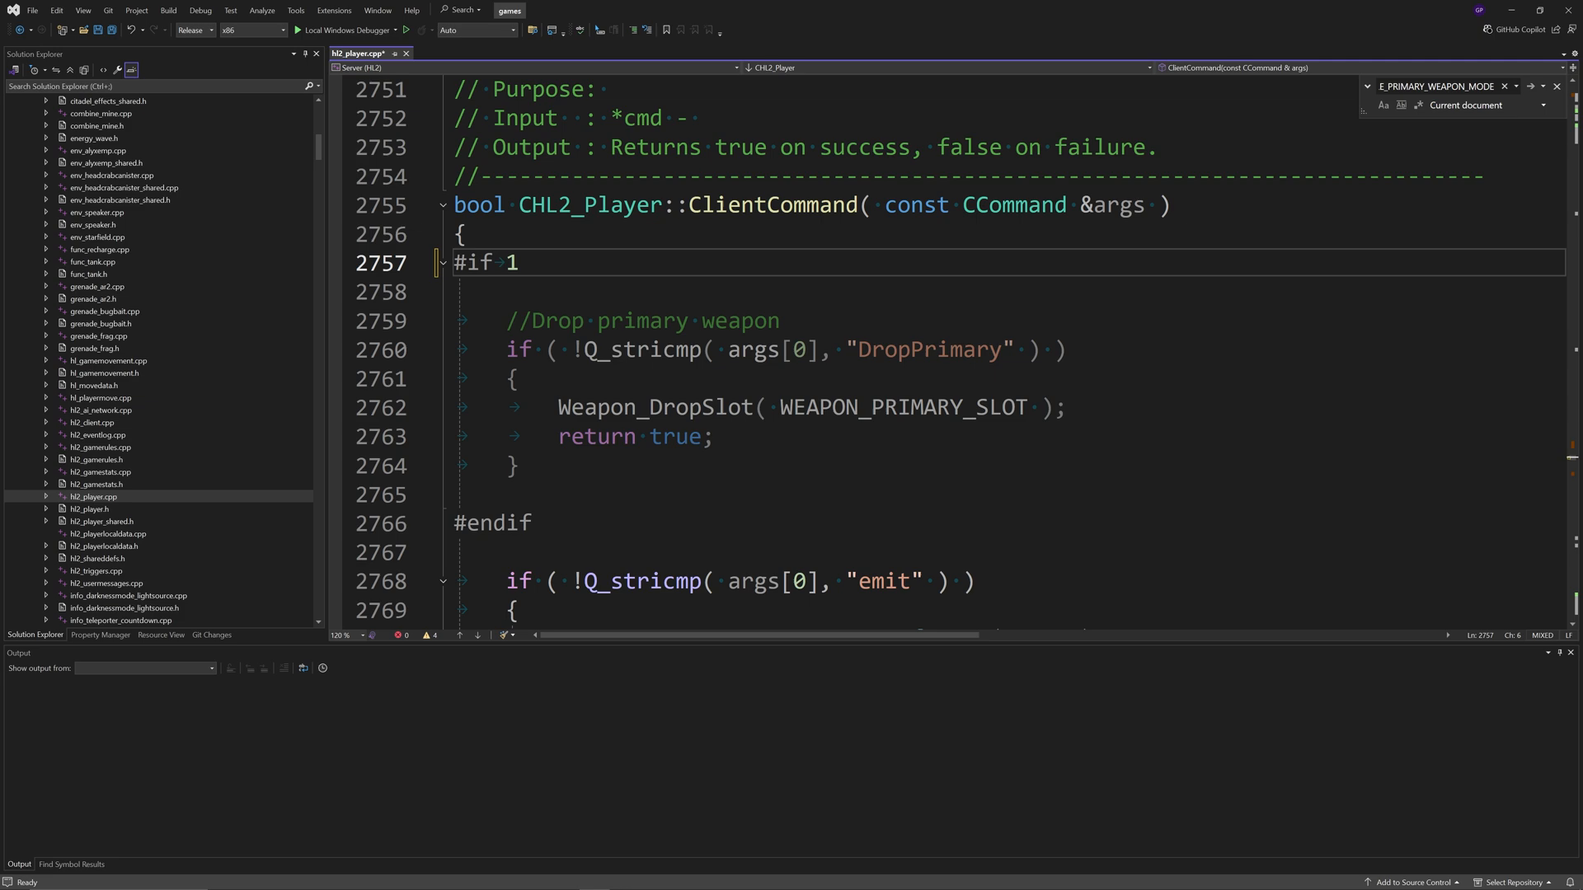
key(ctrl+s)
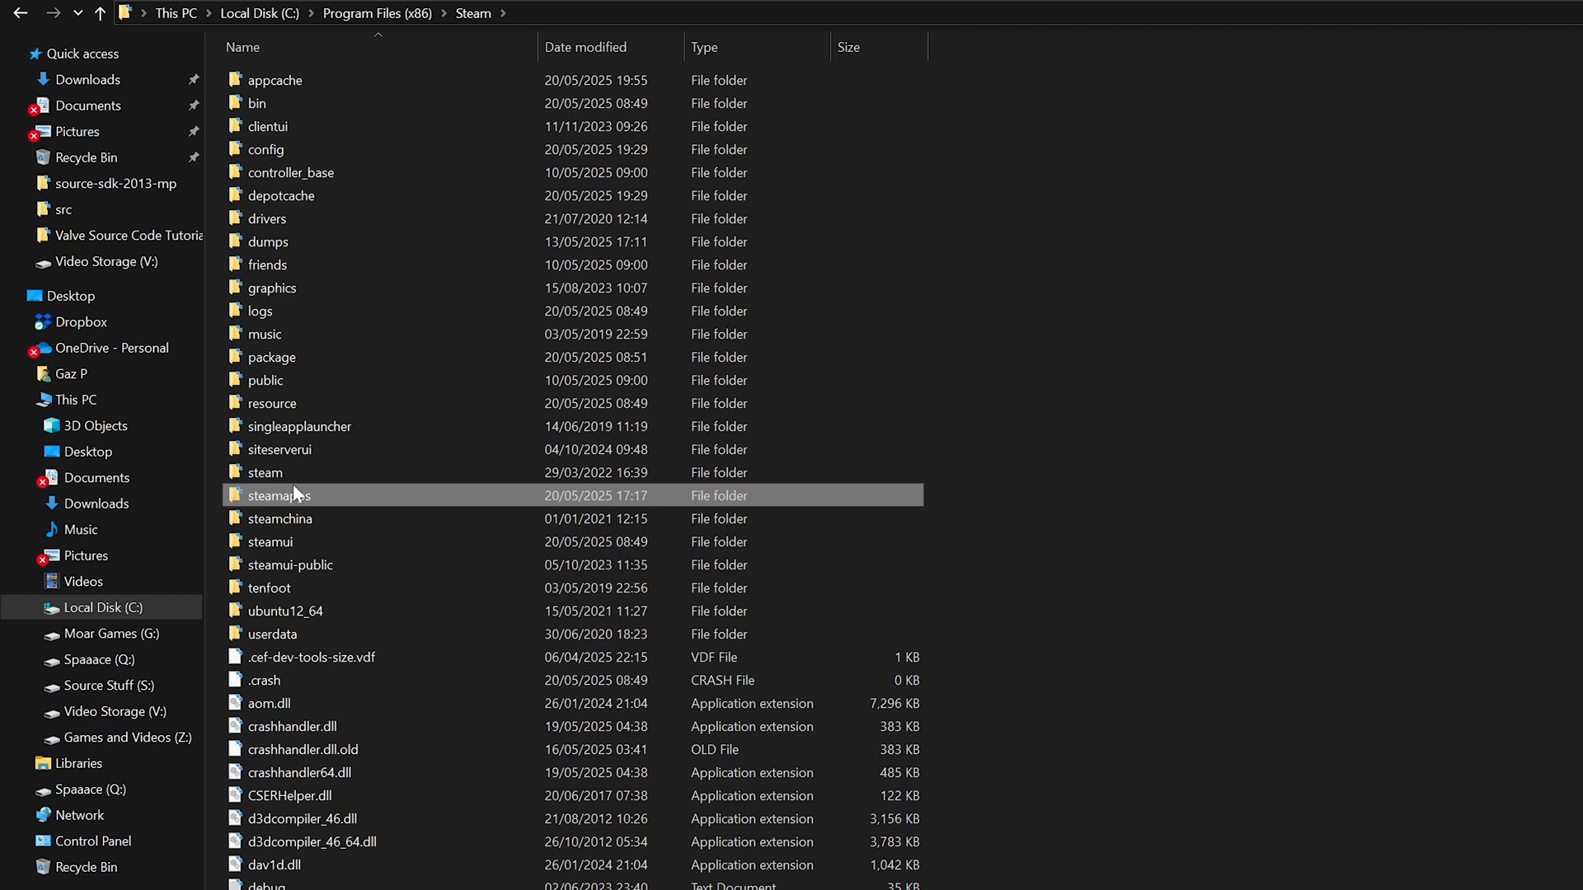
Step: Copy kb_act, weapon_crossbow and weapon_rpg from Source SDK Base 2013 Singleplayer\hl2\scripts
double_click(278, 494)
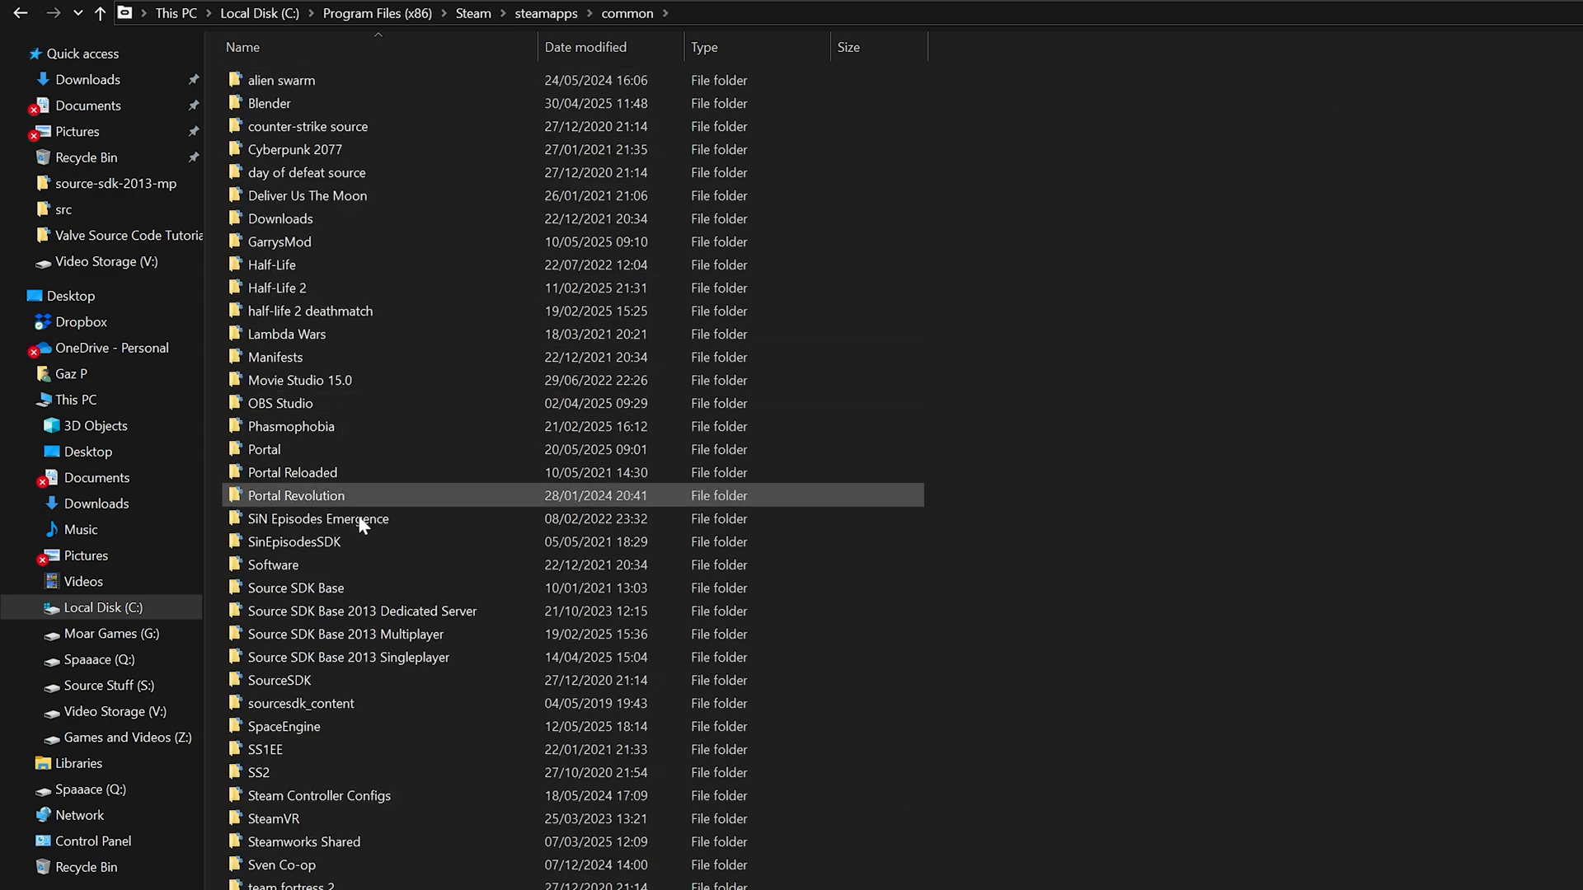
double_click(348, 656)
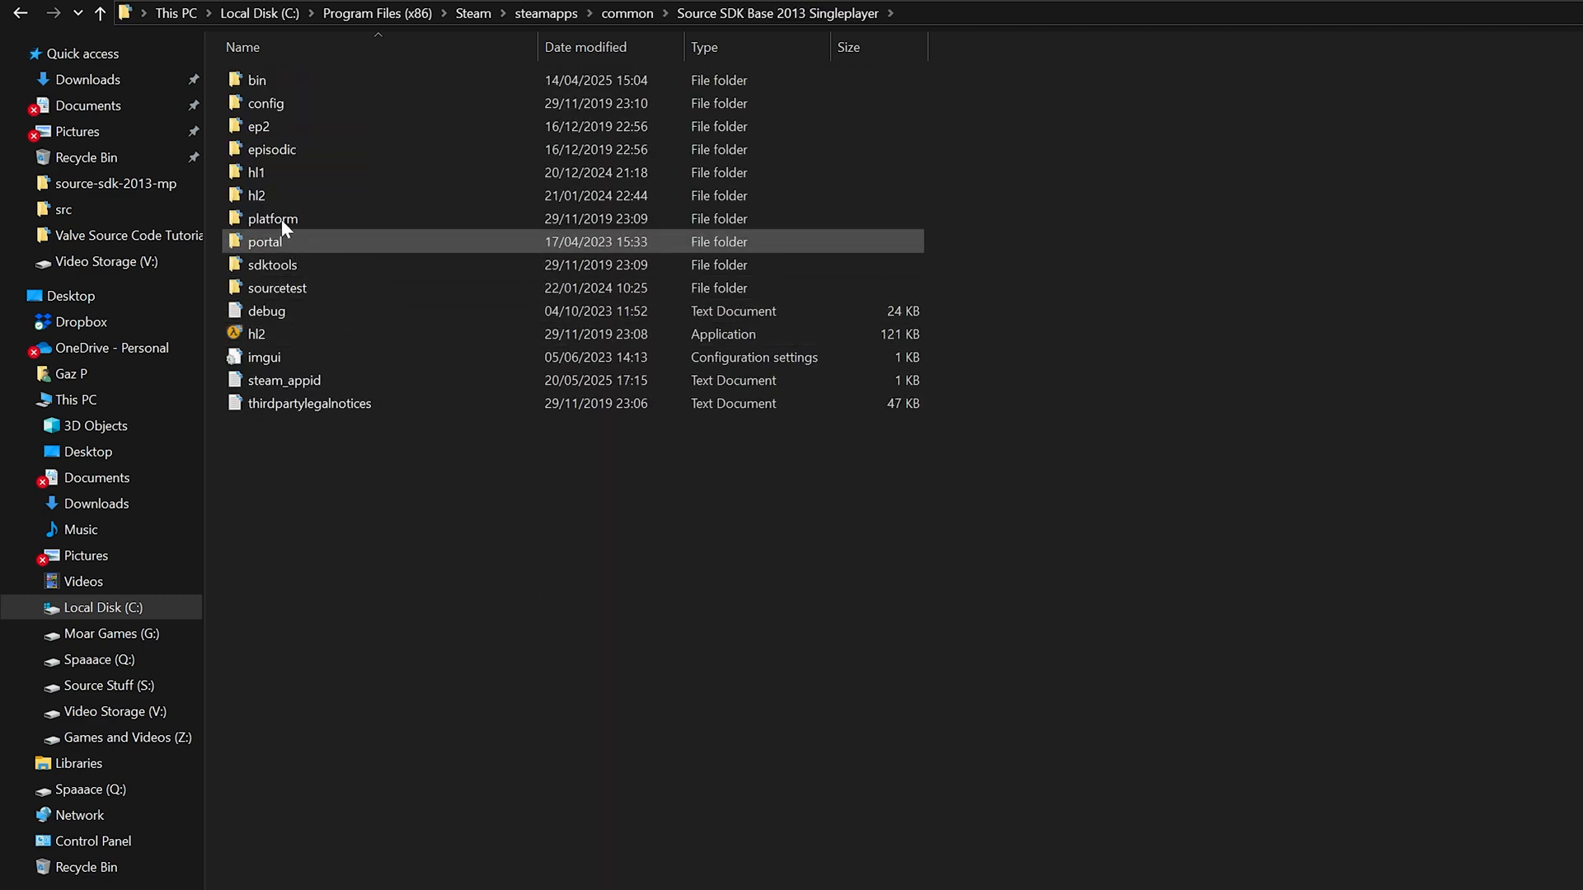
double_click(260, 195)
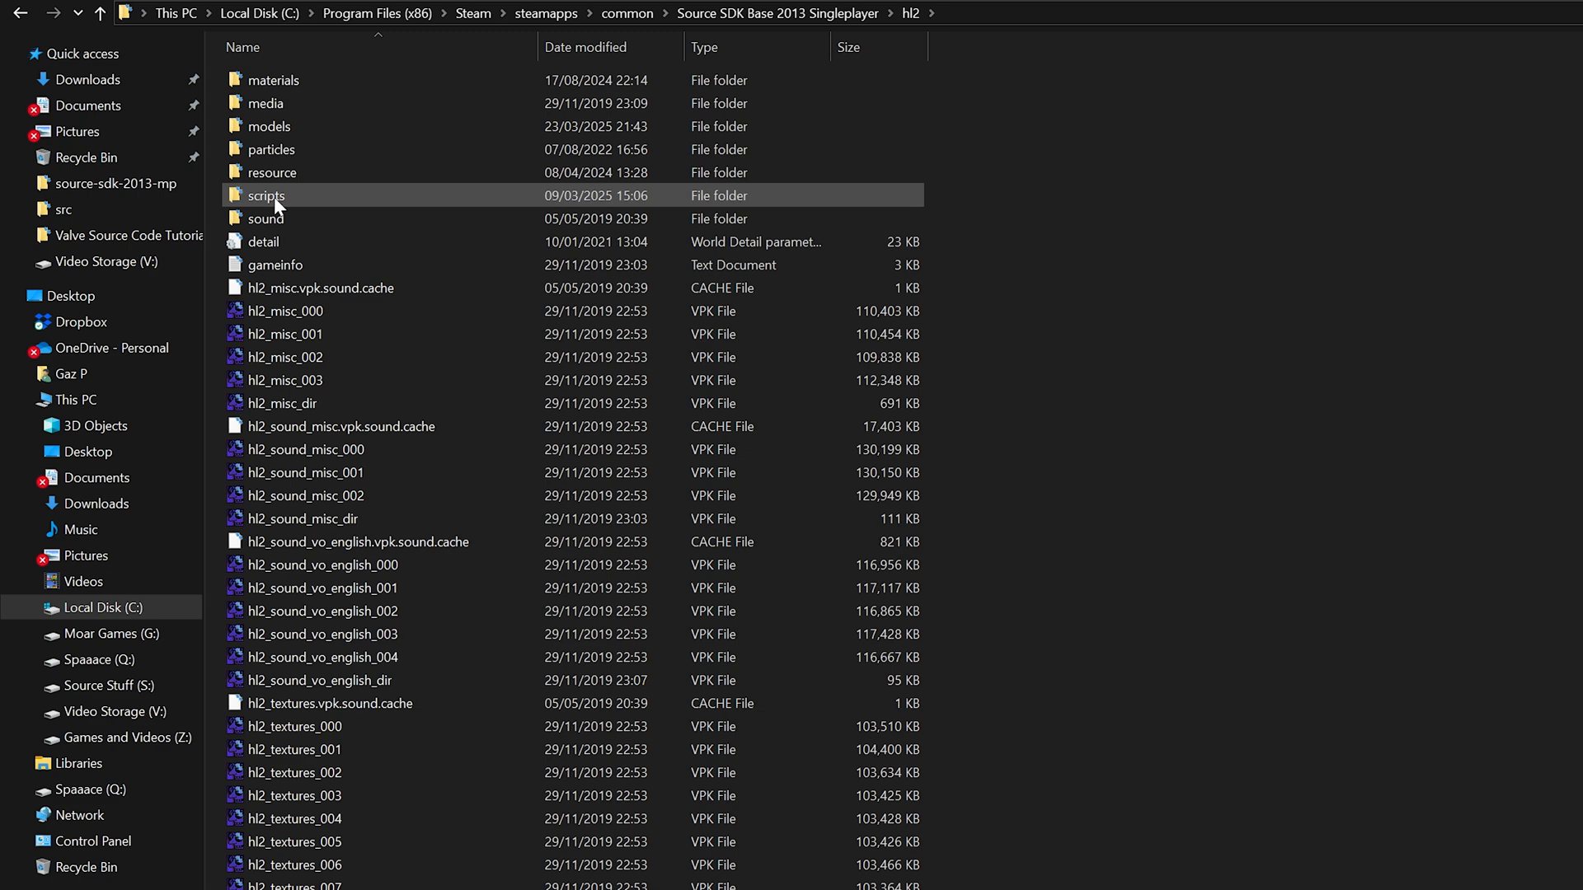
double_click(267, 194)
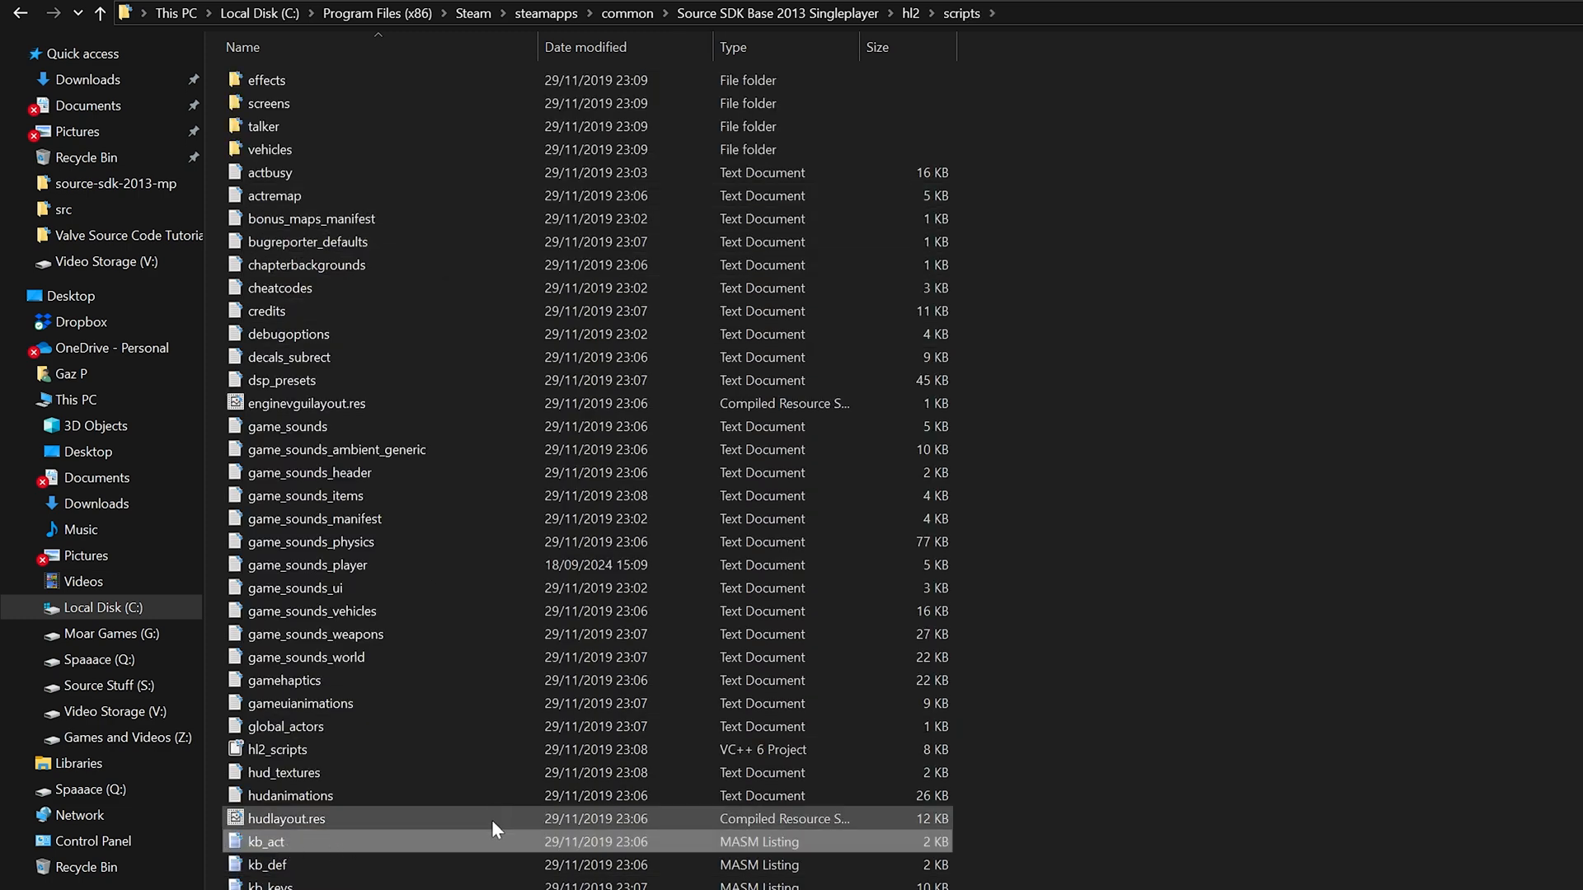
scroll(down, 3)
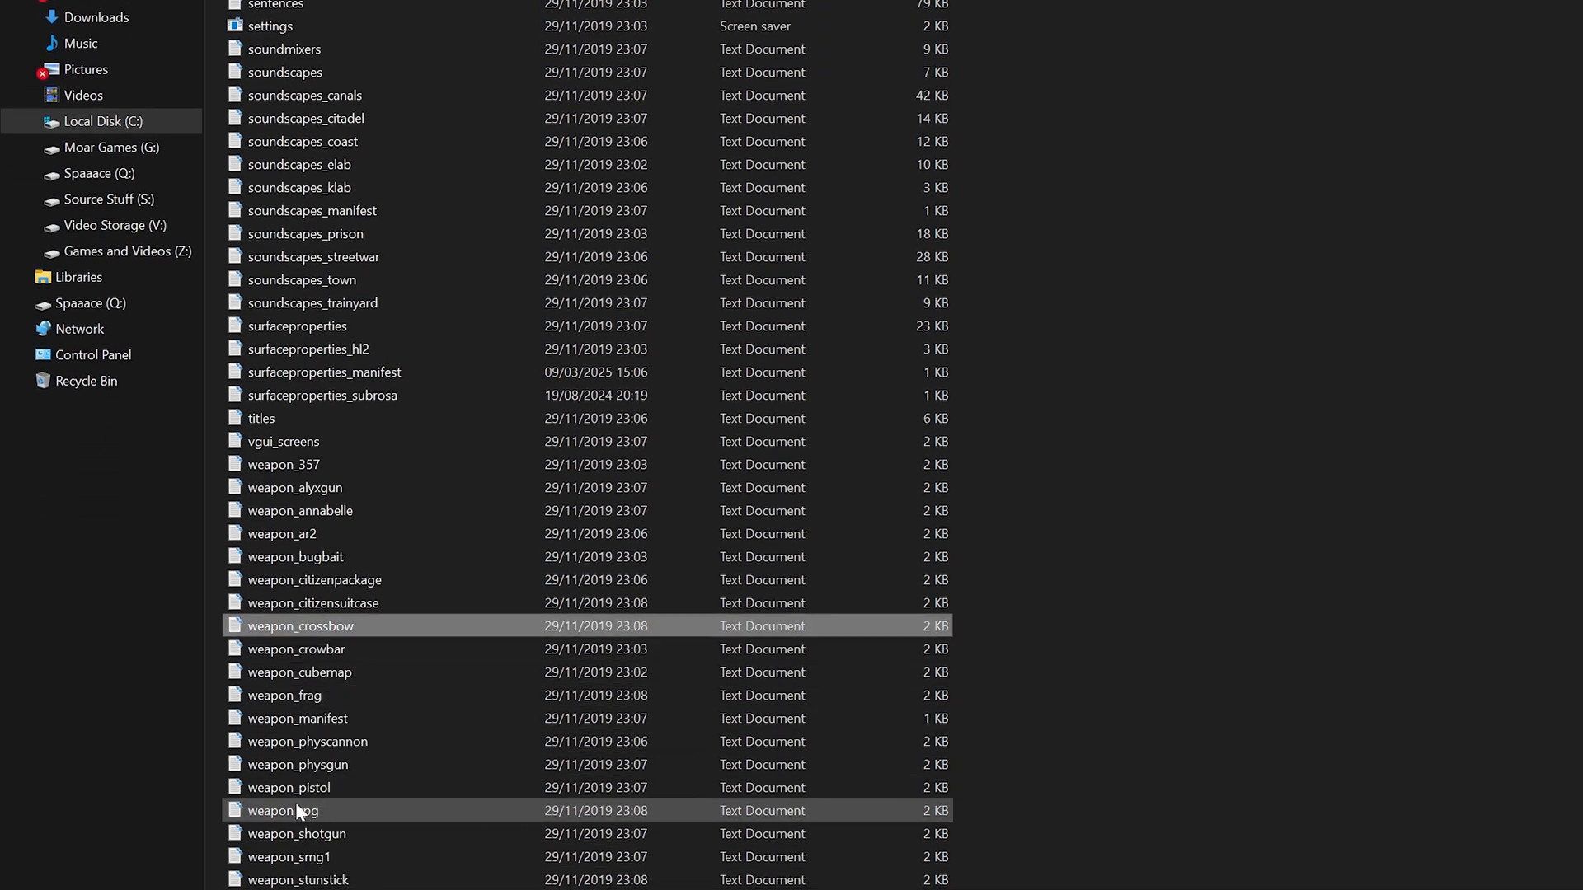
right_click(284, 809)
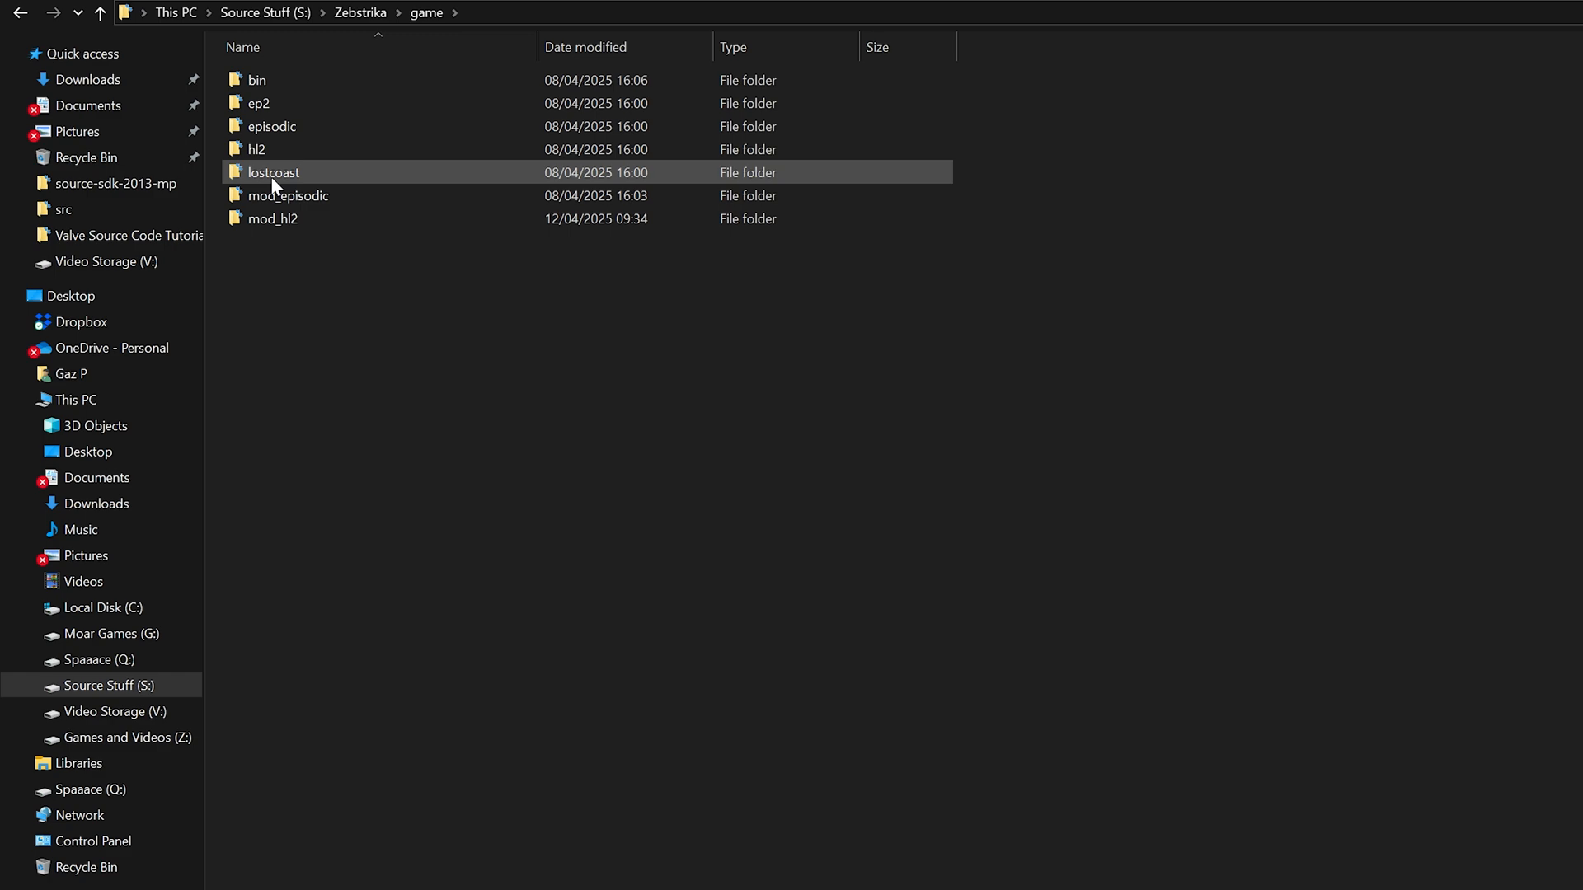
Step: Paste the three copied scripts into the mod's scripts folder
double_click(274, 217)
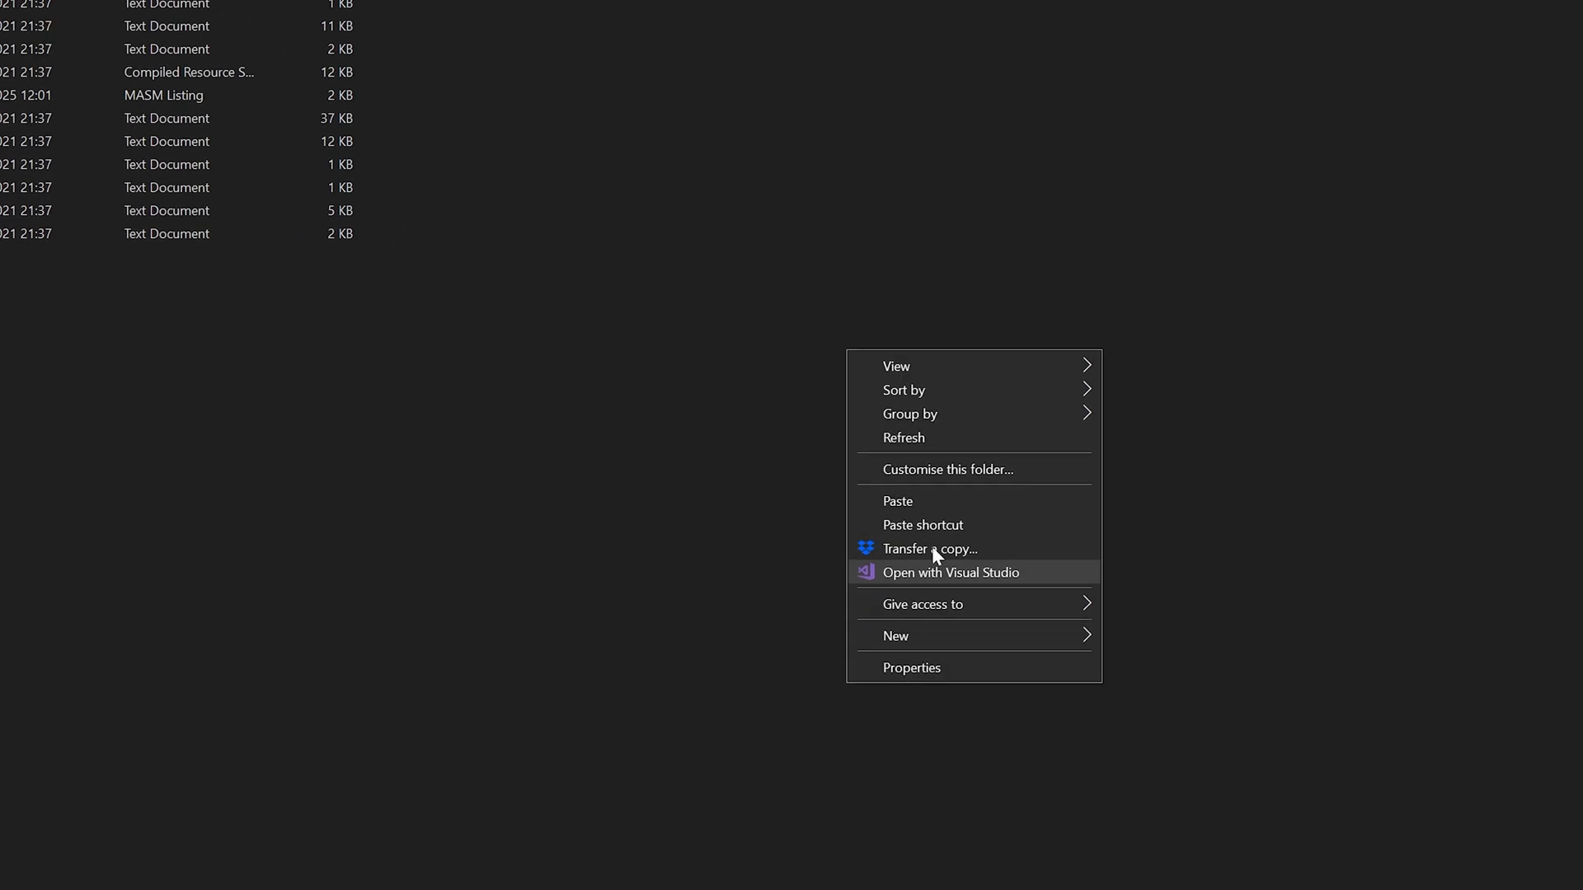
click(899, 501)
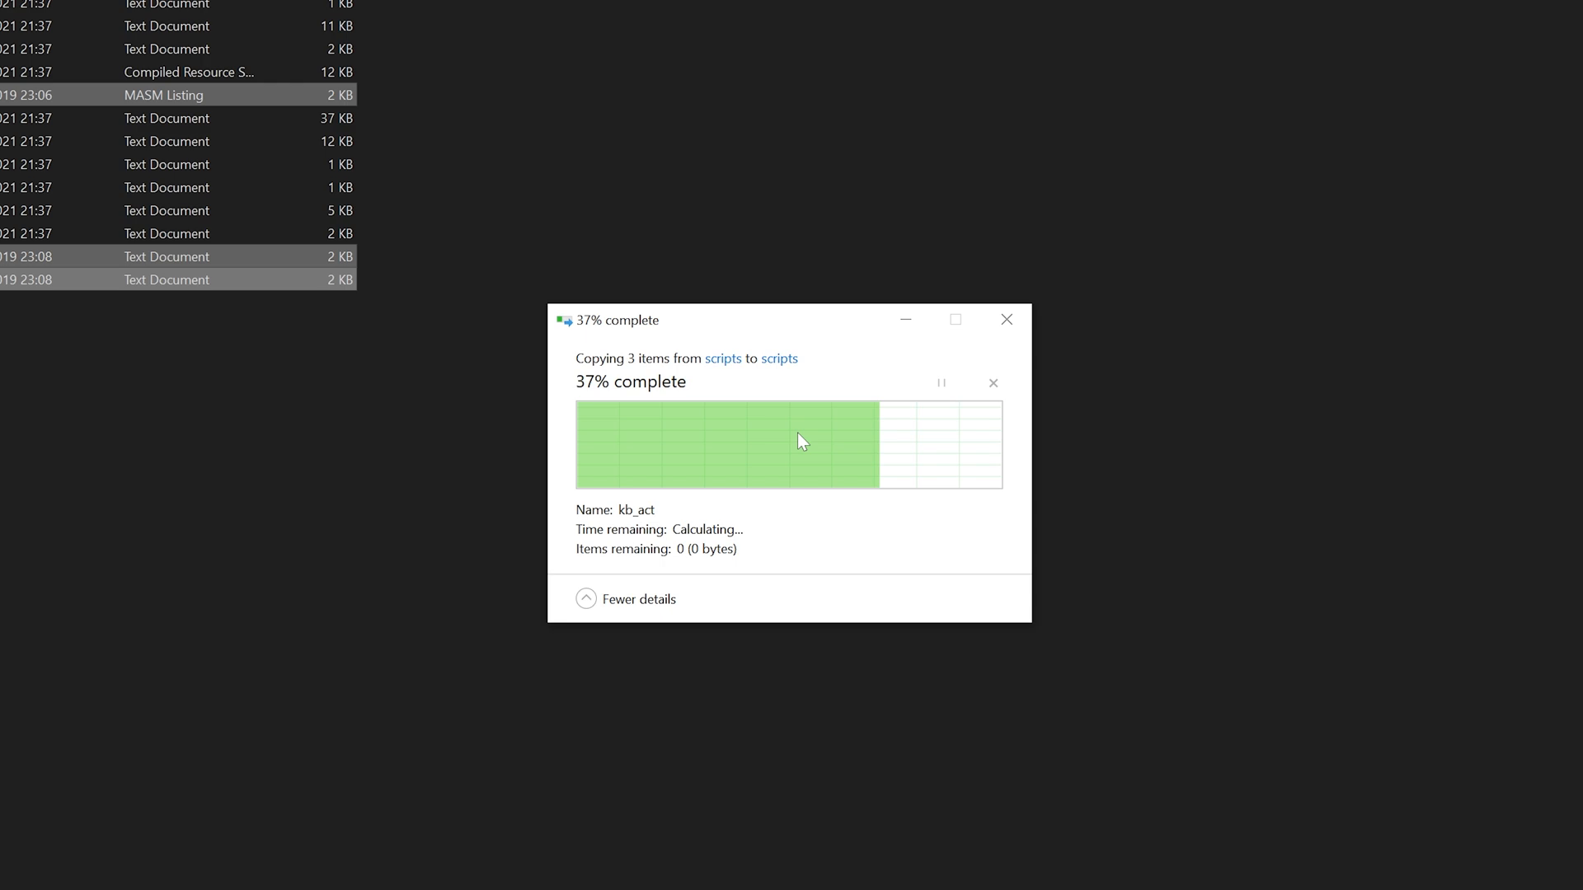
click(1006, 320)
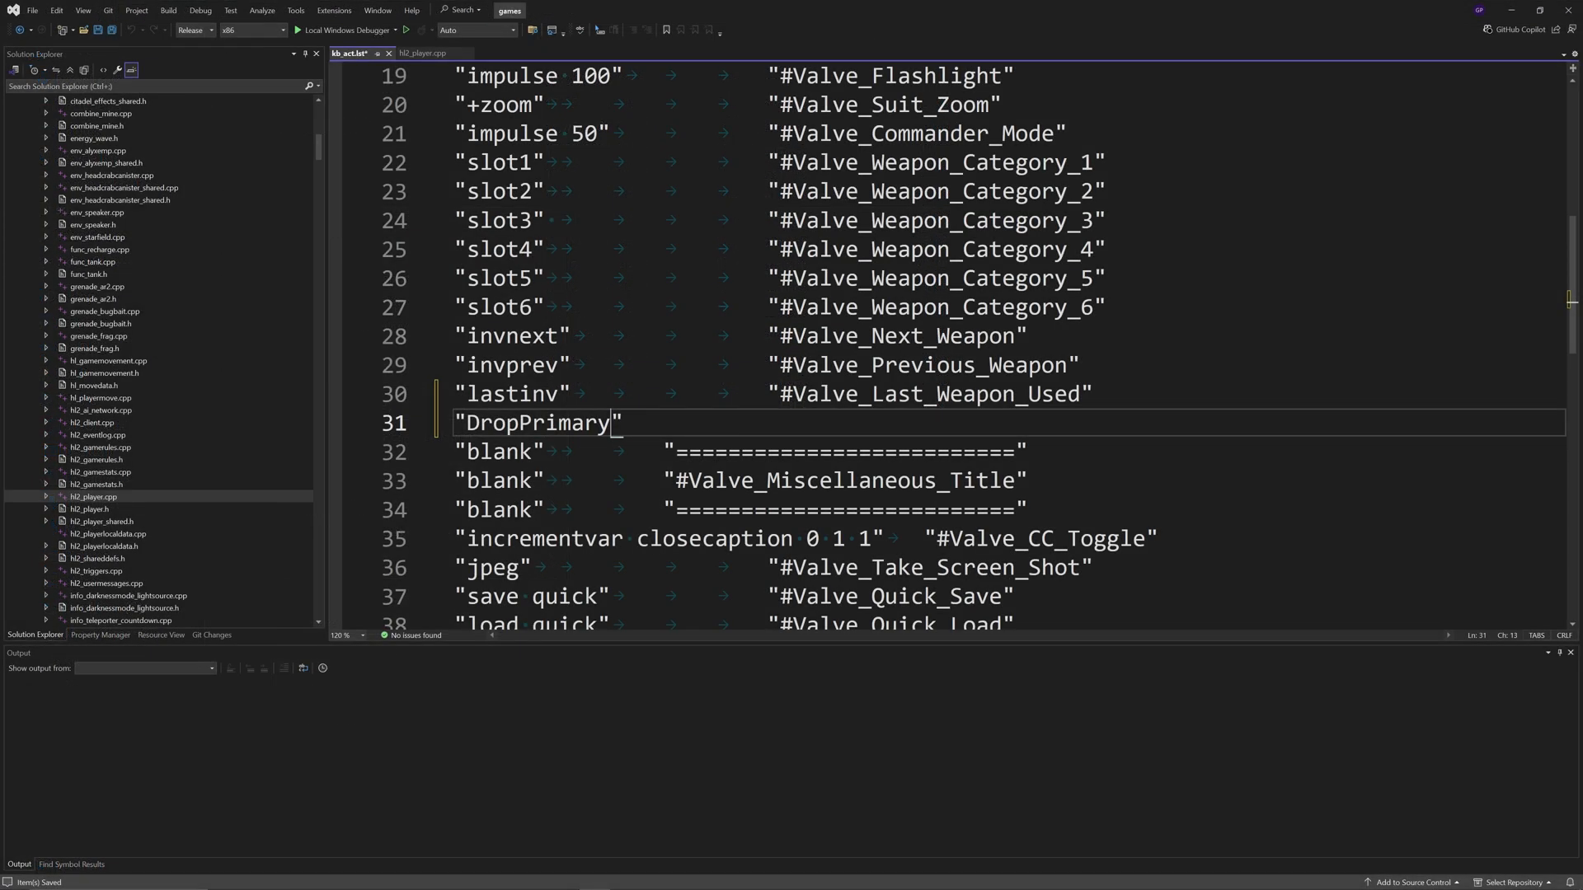
Step: Label the DropPrimary entry "Drop Equipped Weapon" in kb_act.lst and start the mod under the debugger
text("")
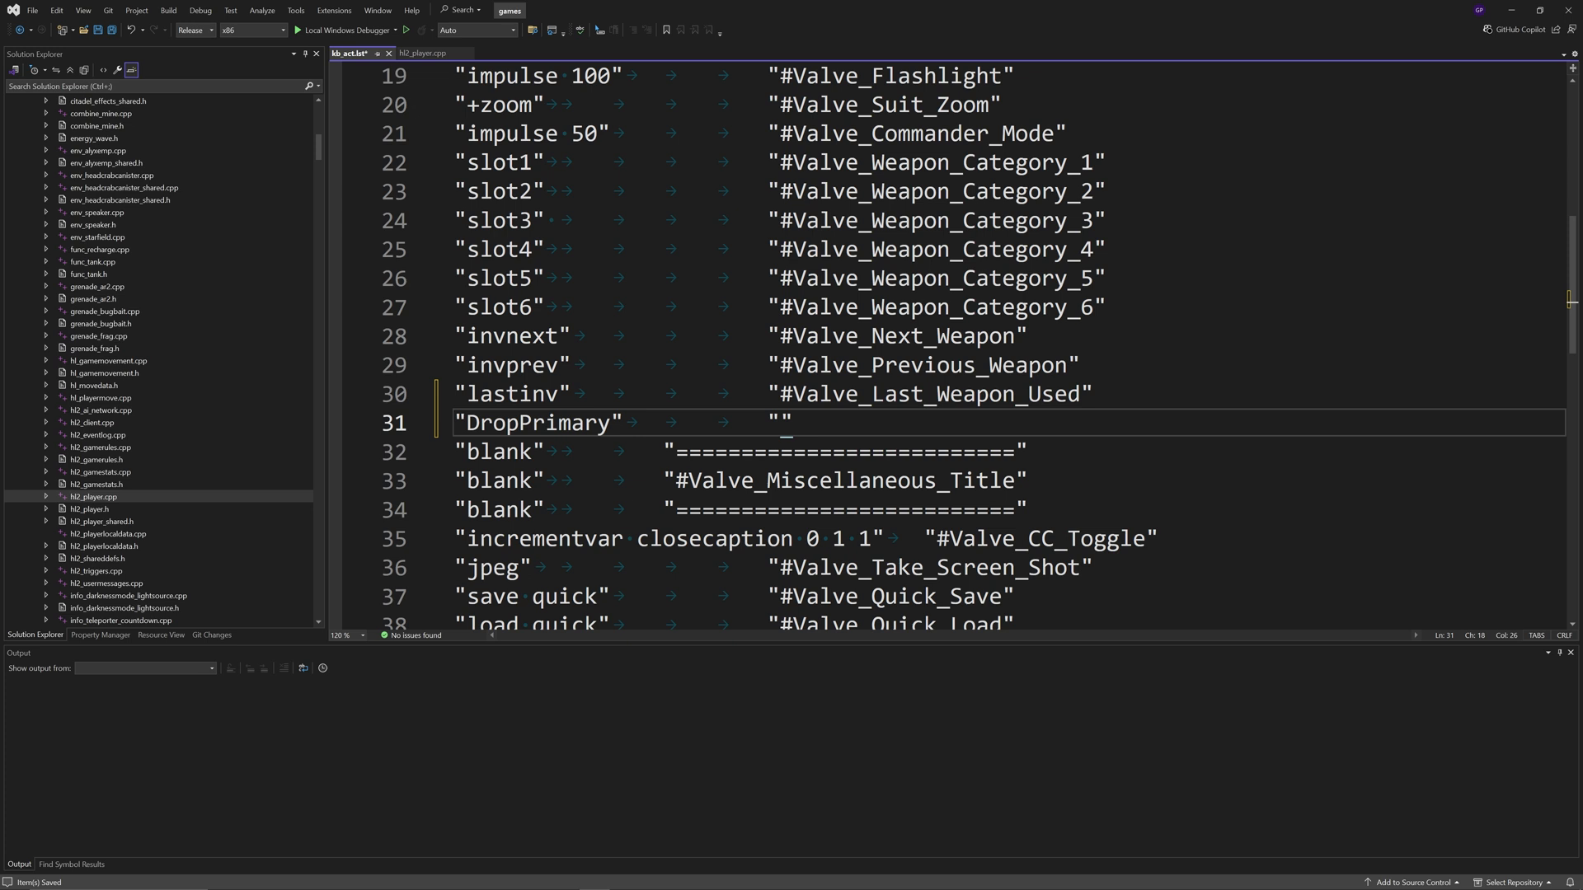
text(Drop)
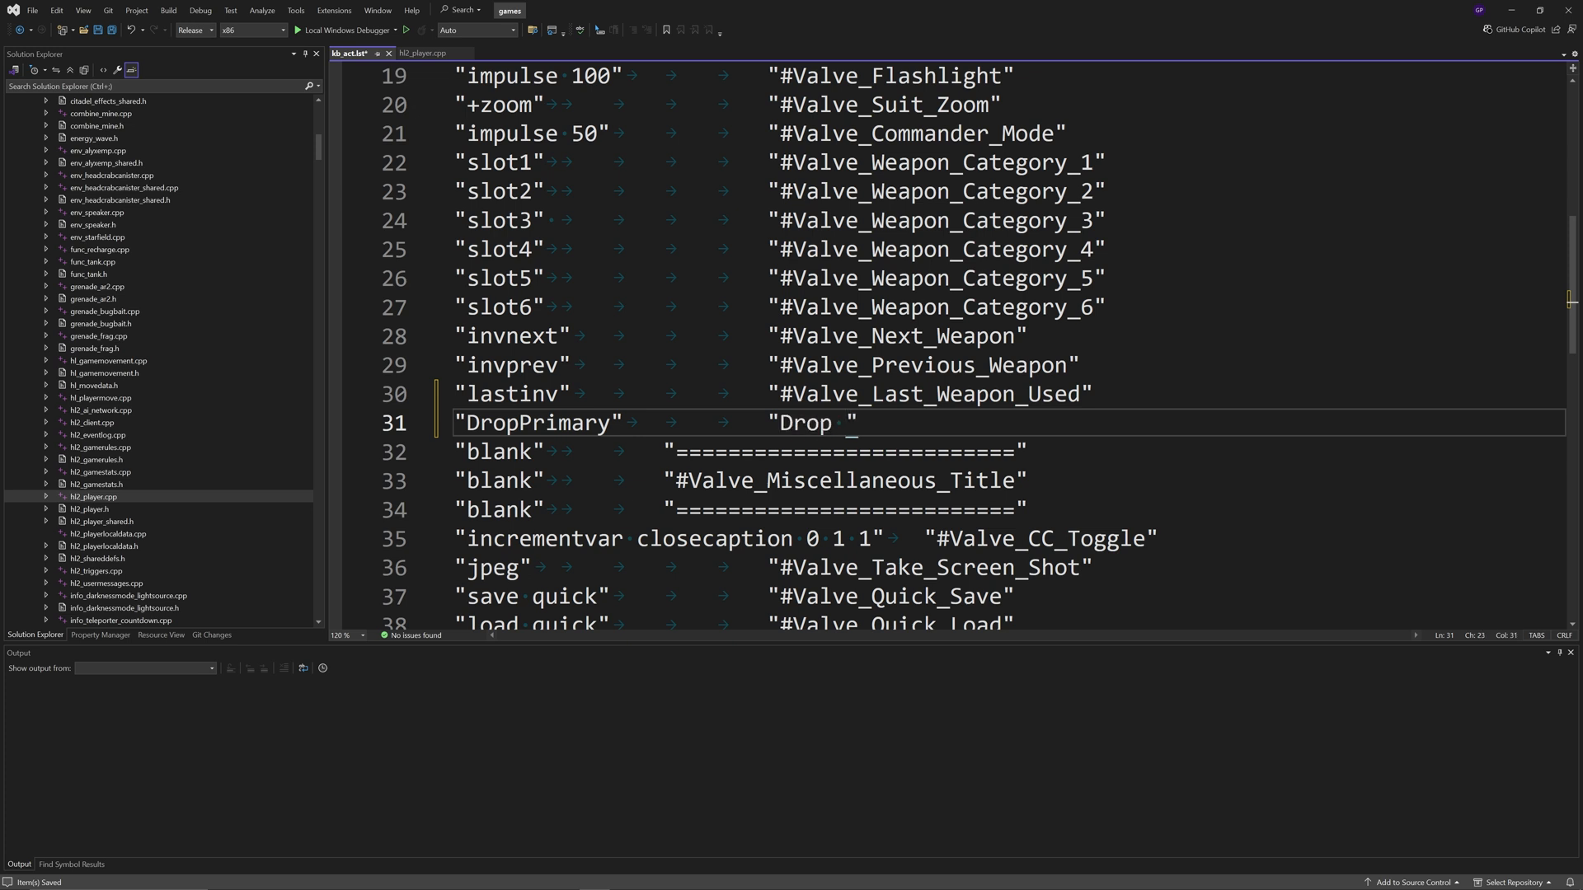
text(Primary)
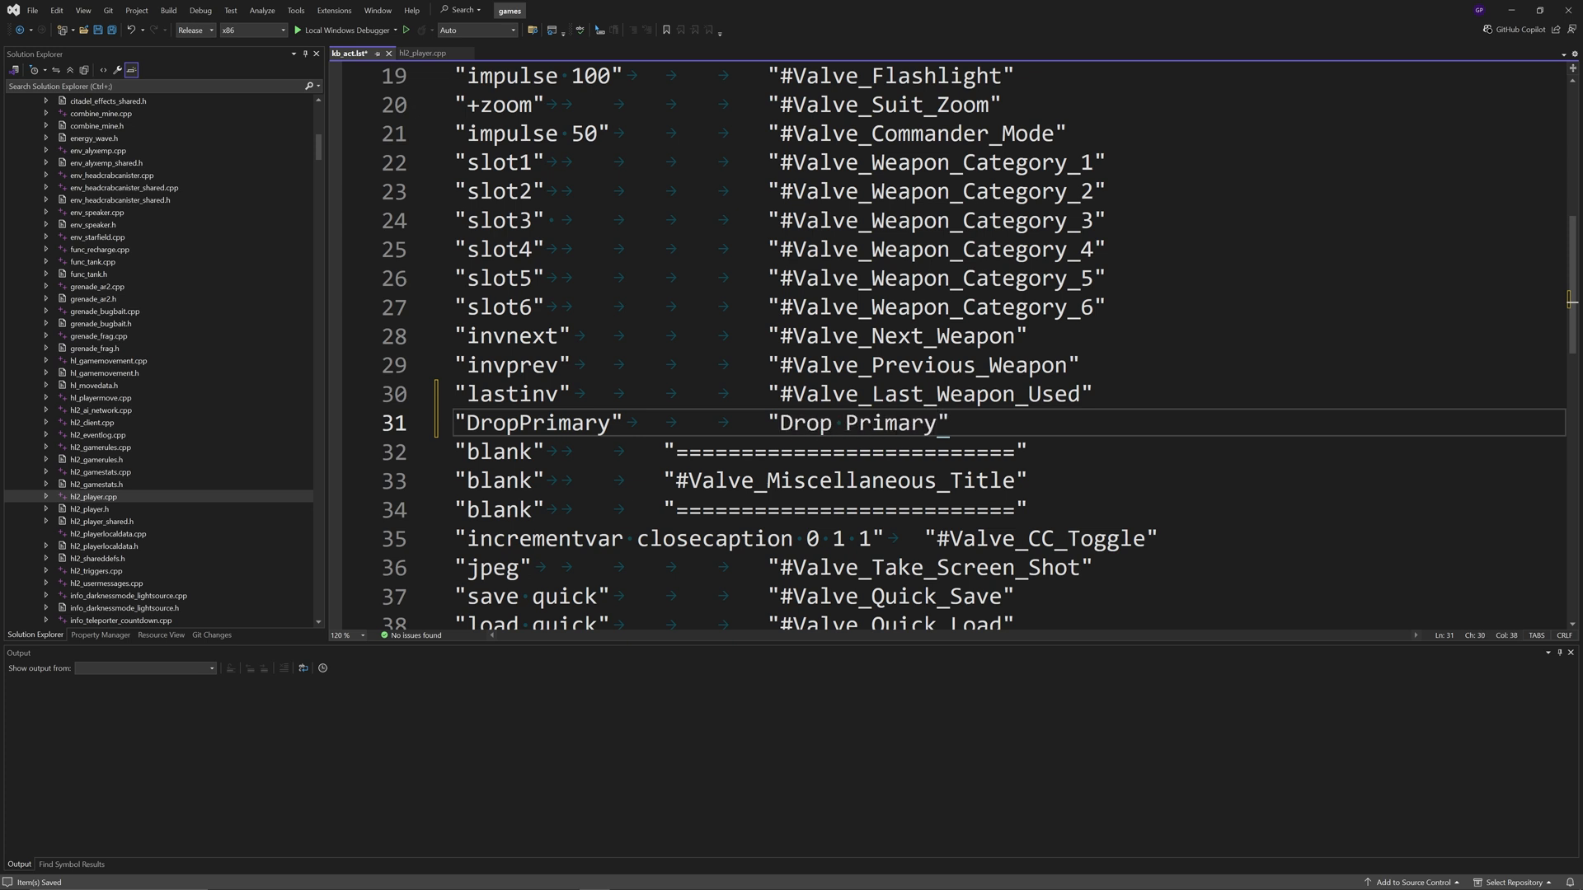
text(Eq)
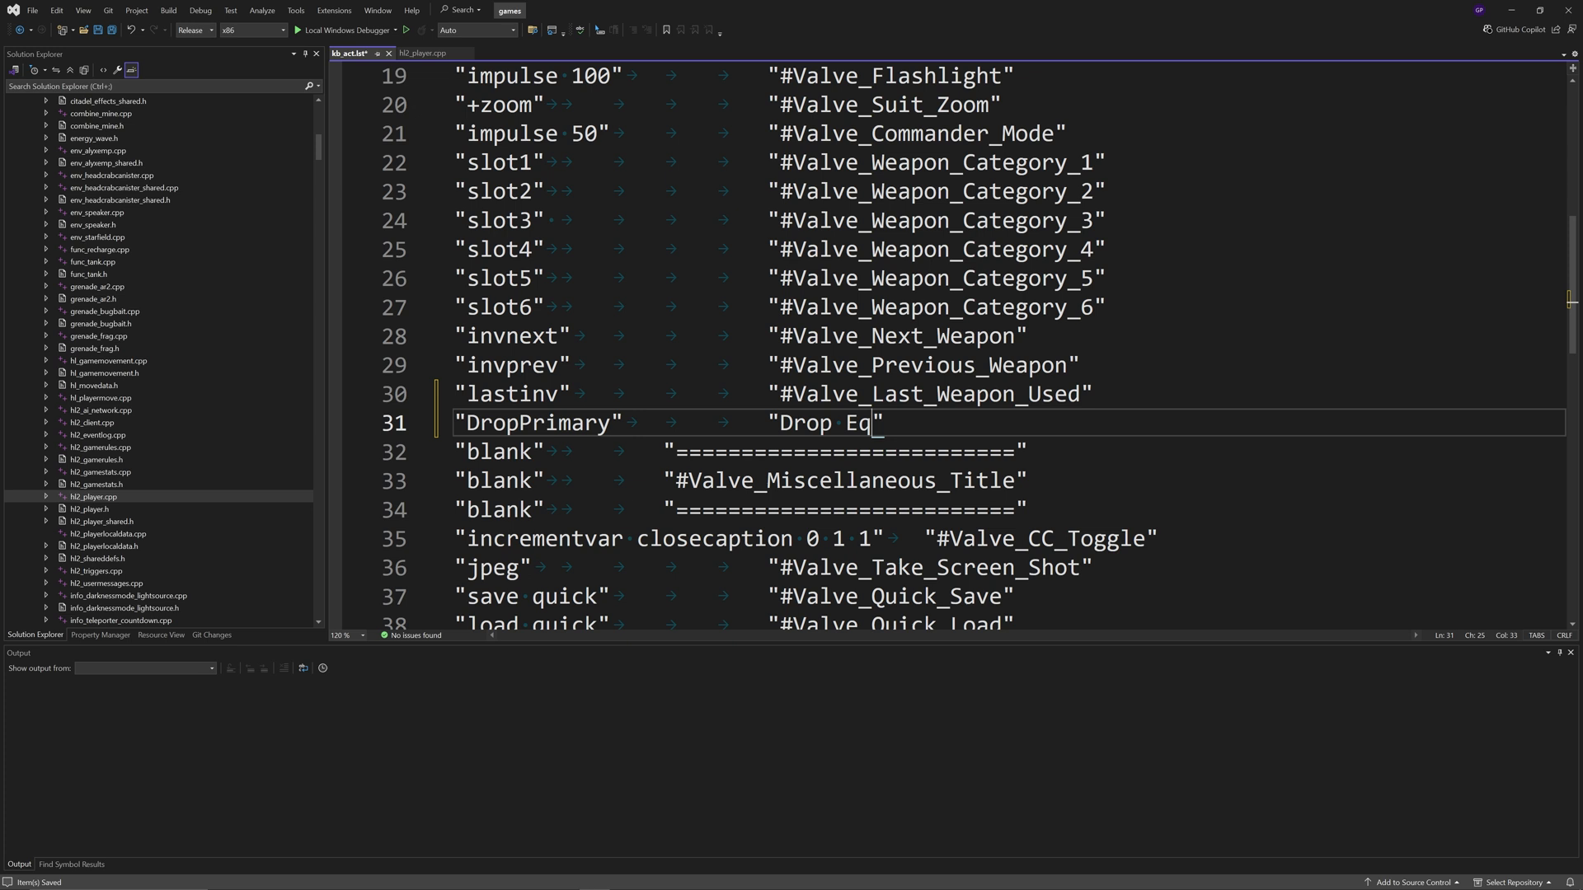
text(uipped Weapon)
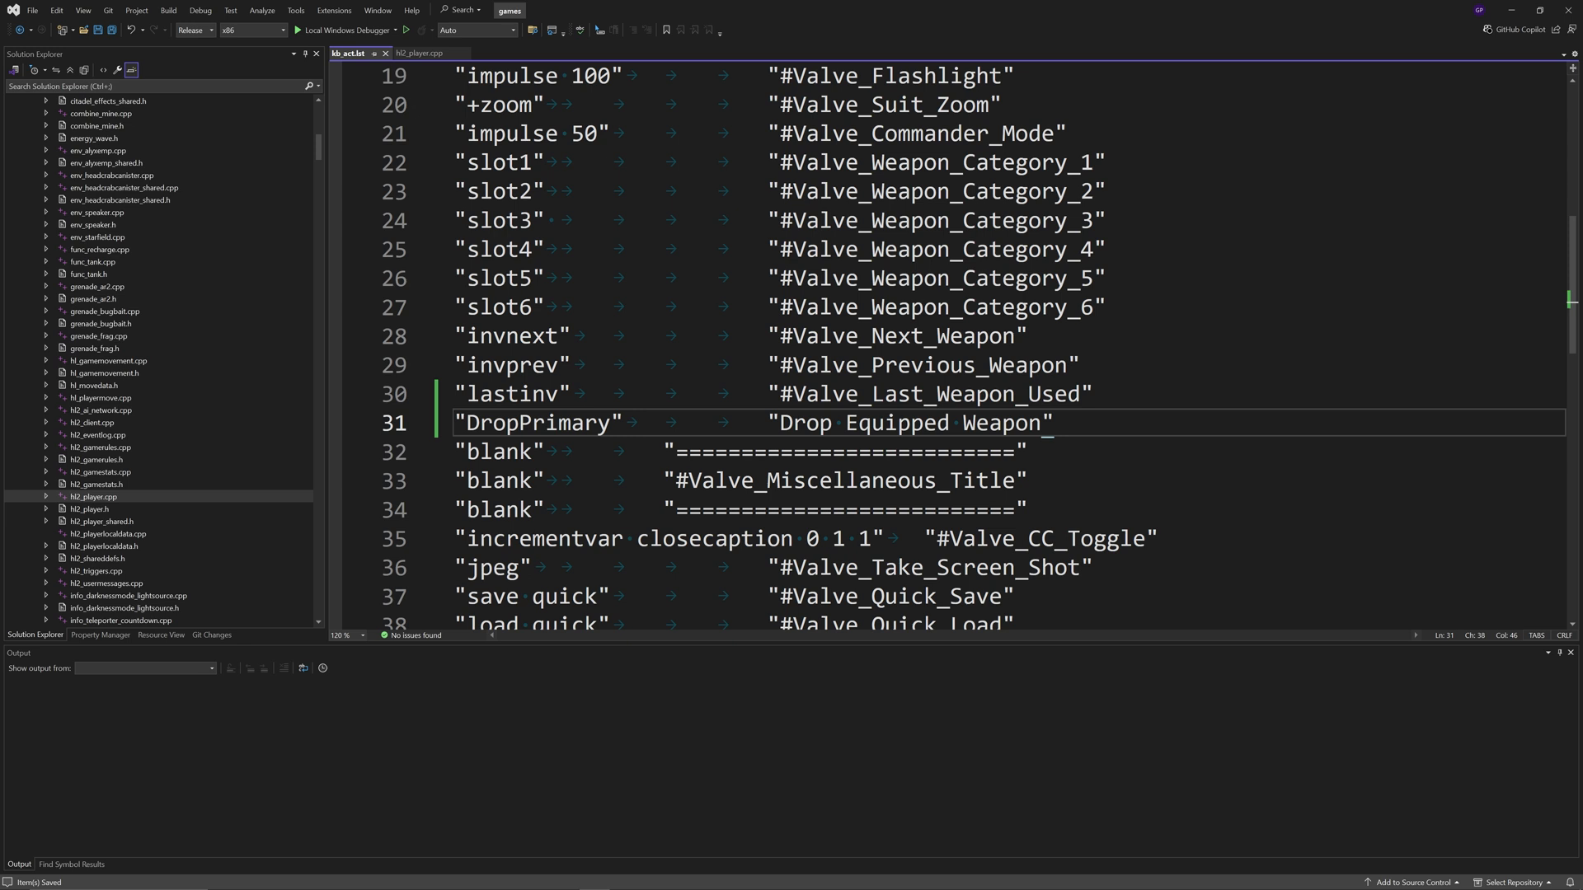
click(431, 52)
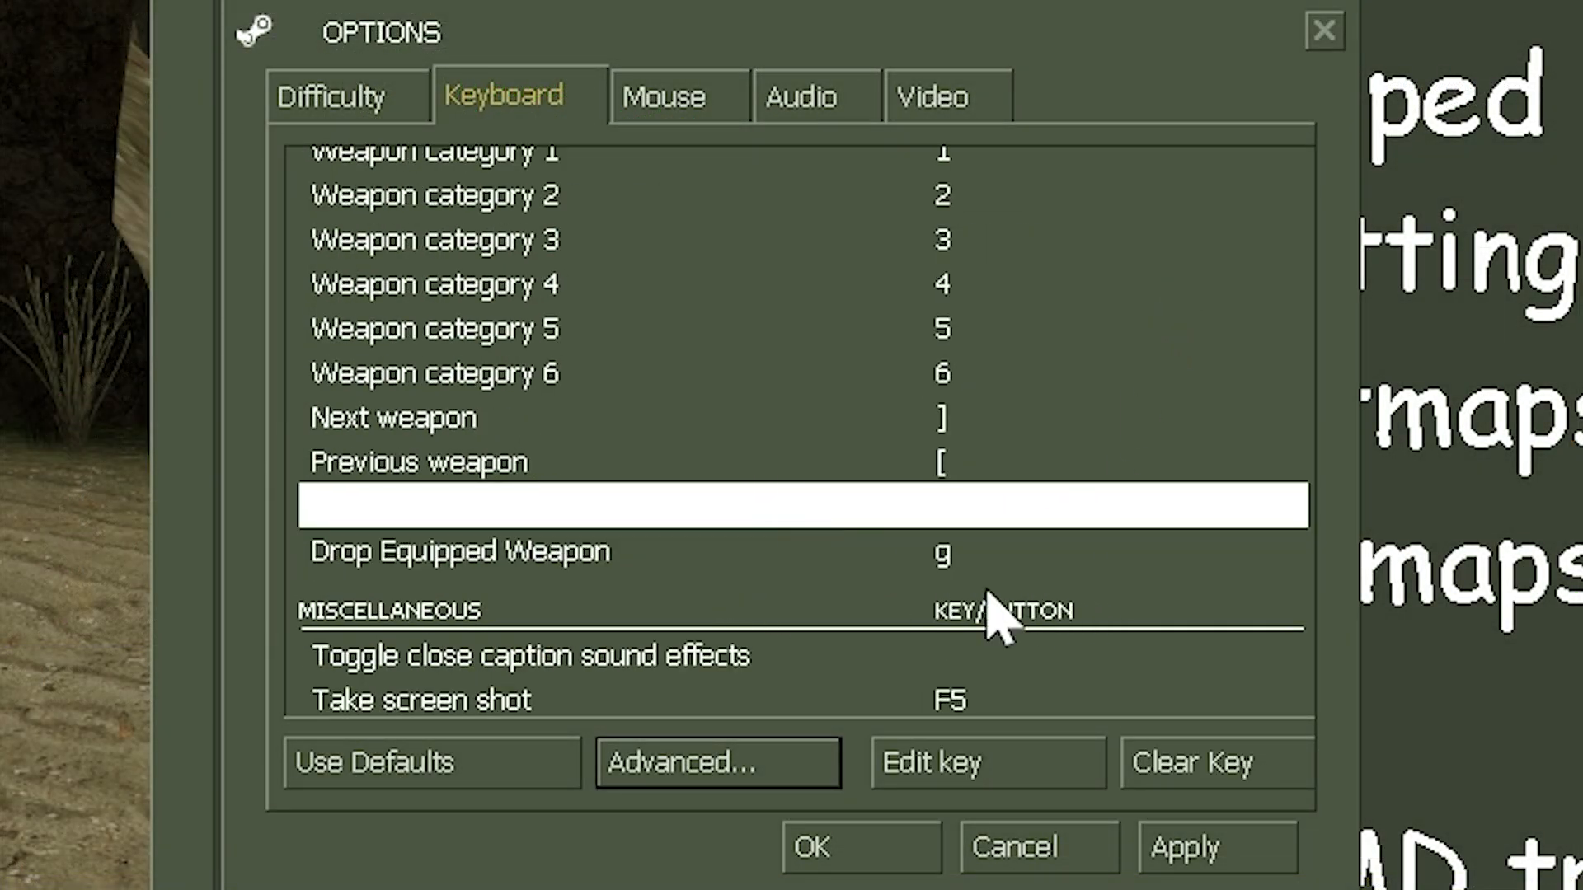
mouse_move(1009, 595)
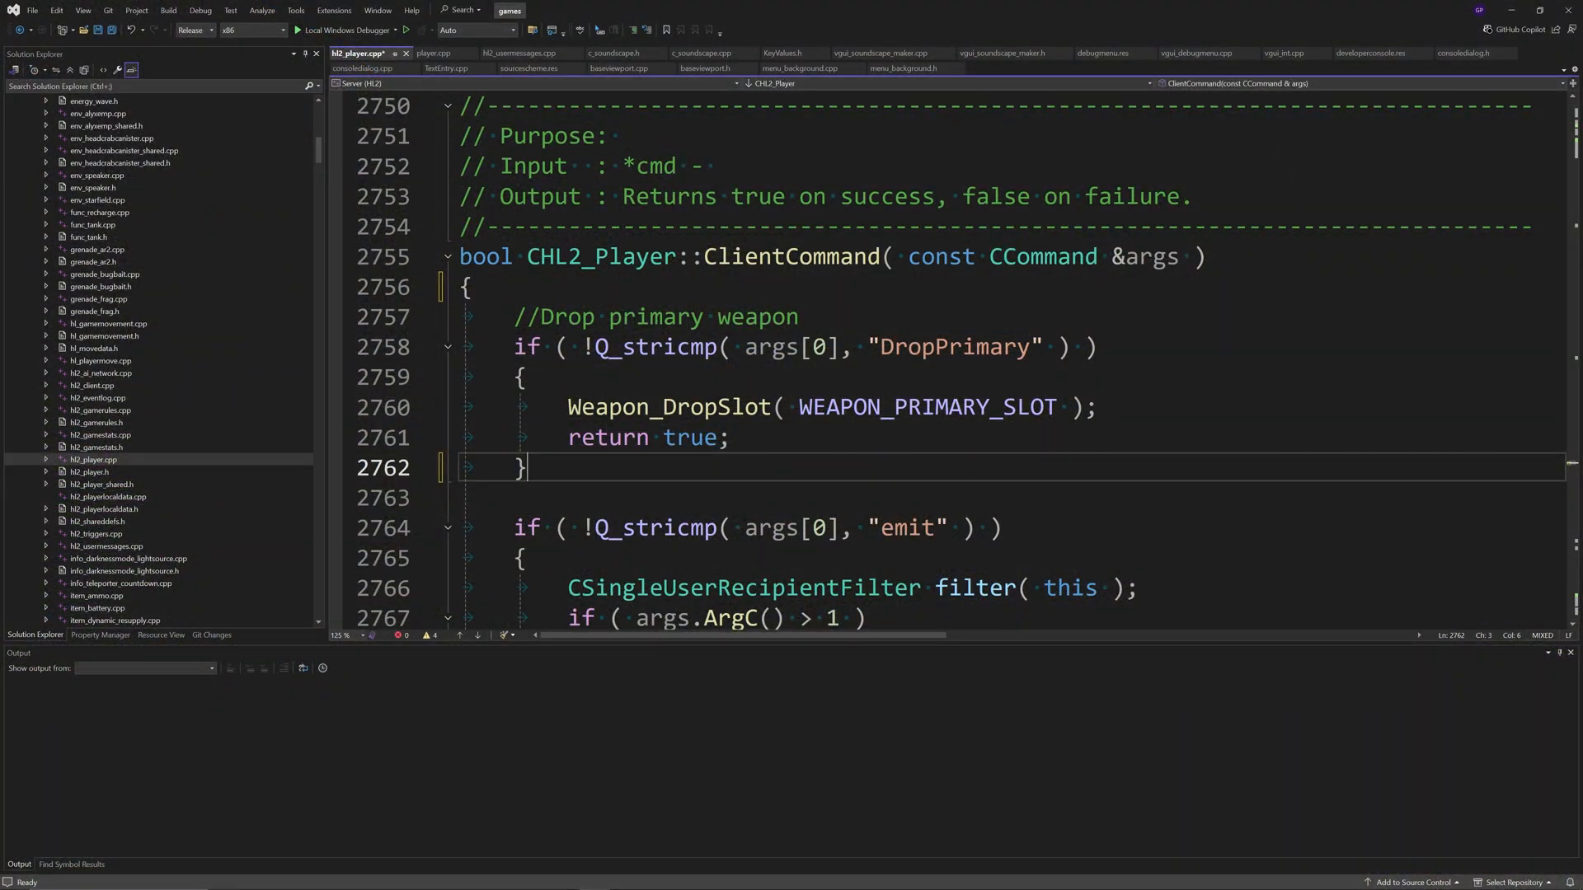
mouse_move(923, 405)
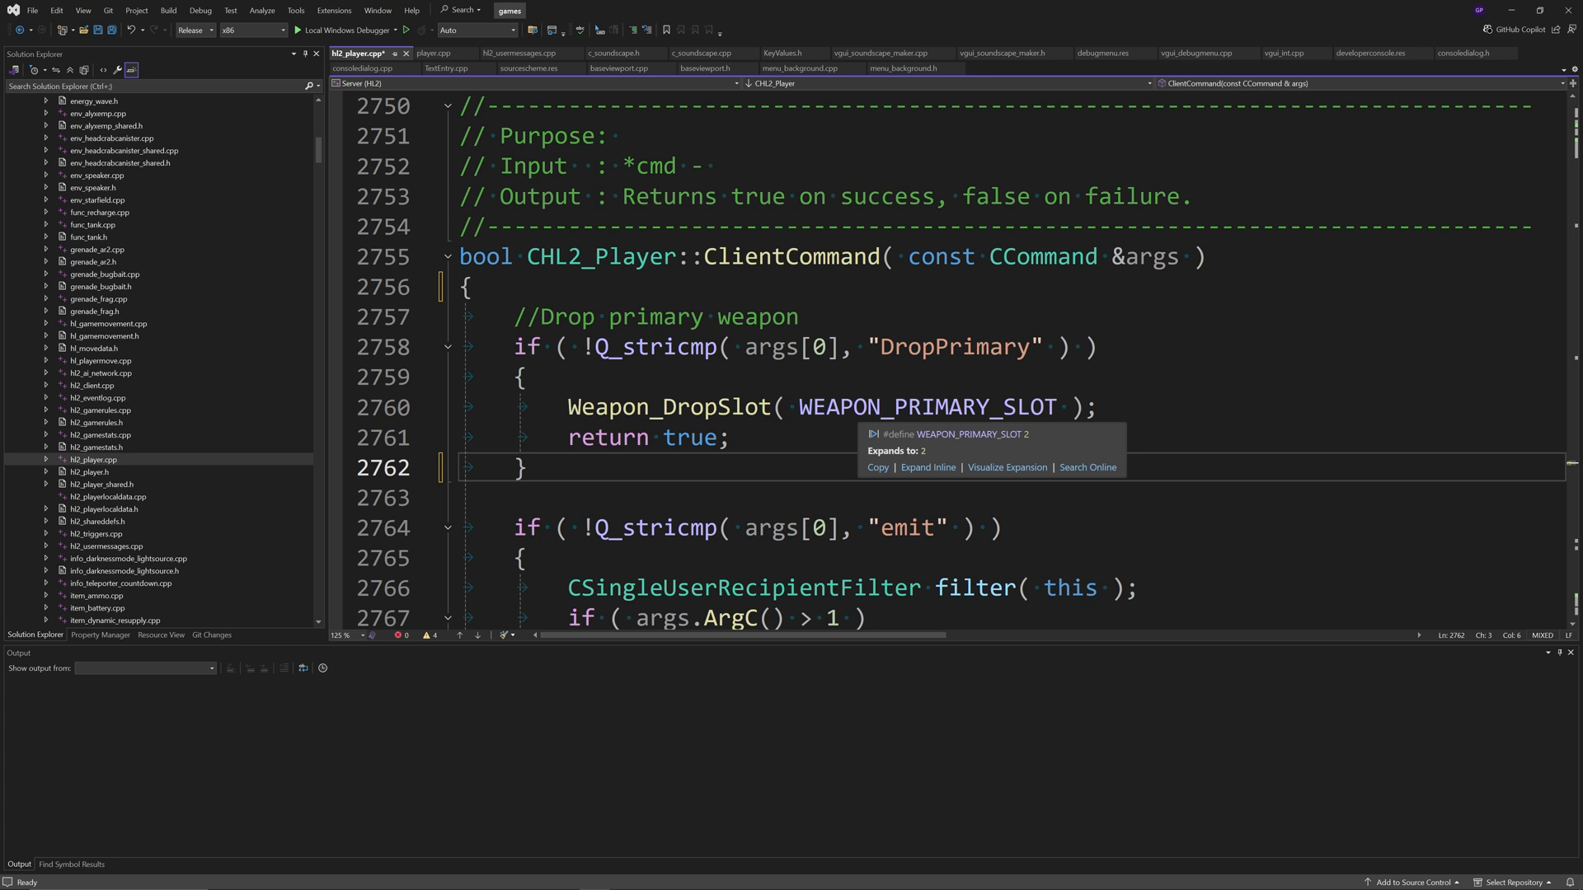
right_click(927, 406)
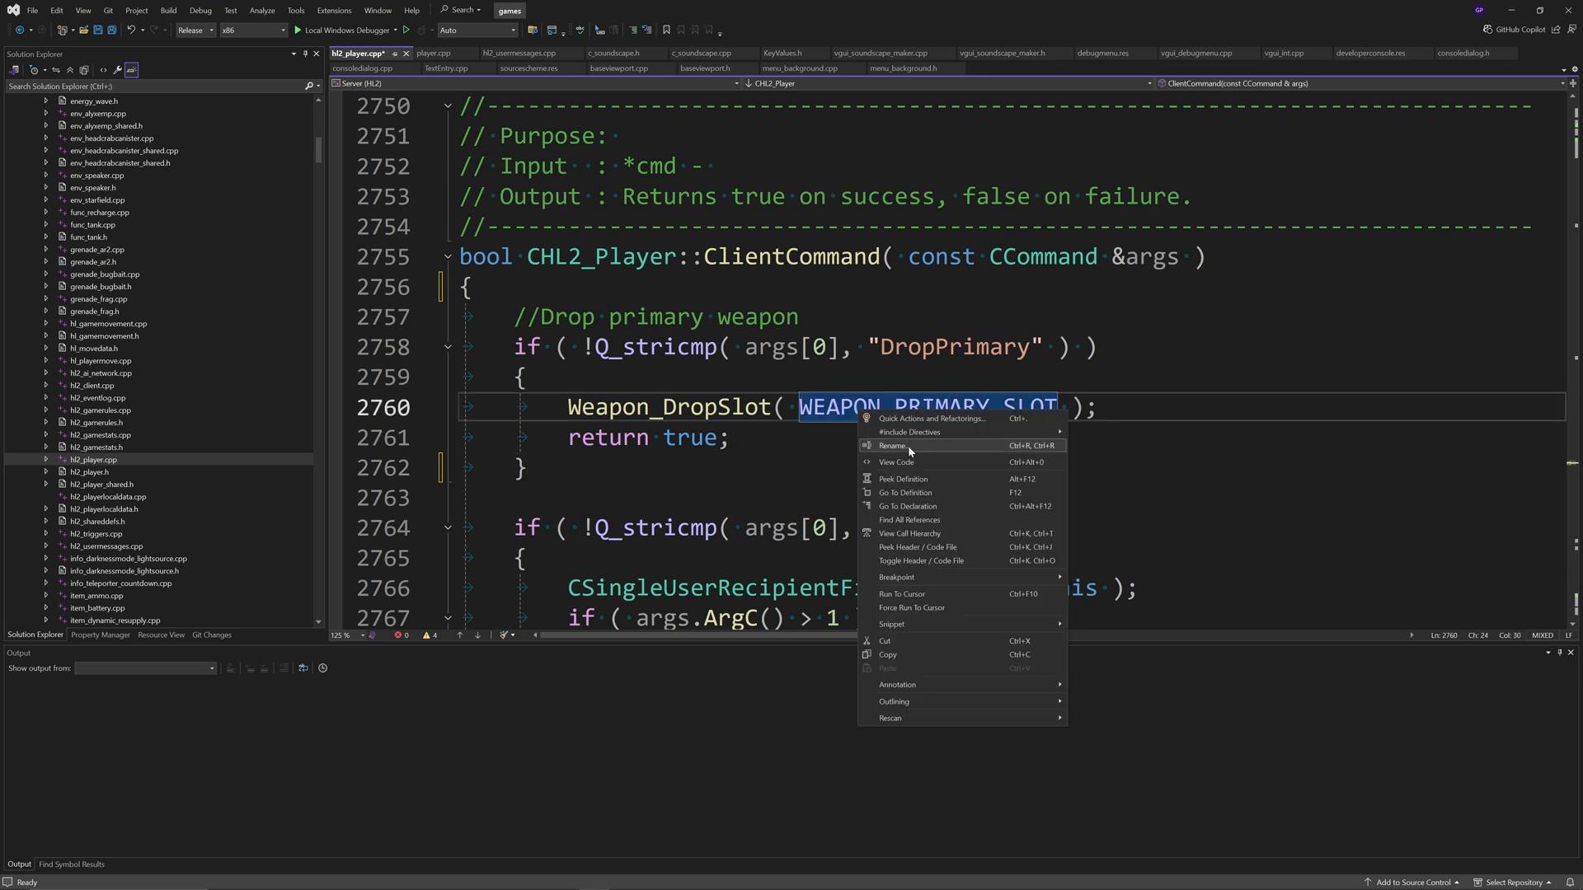
click(905, 491)
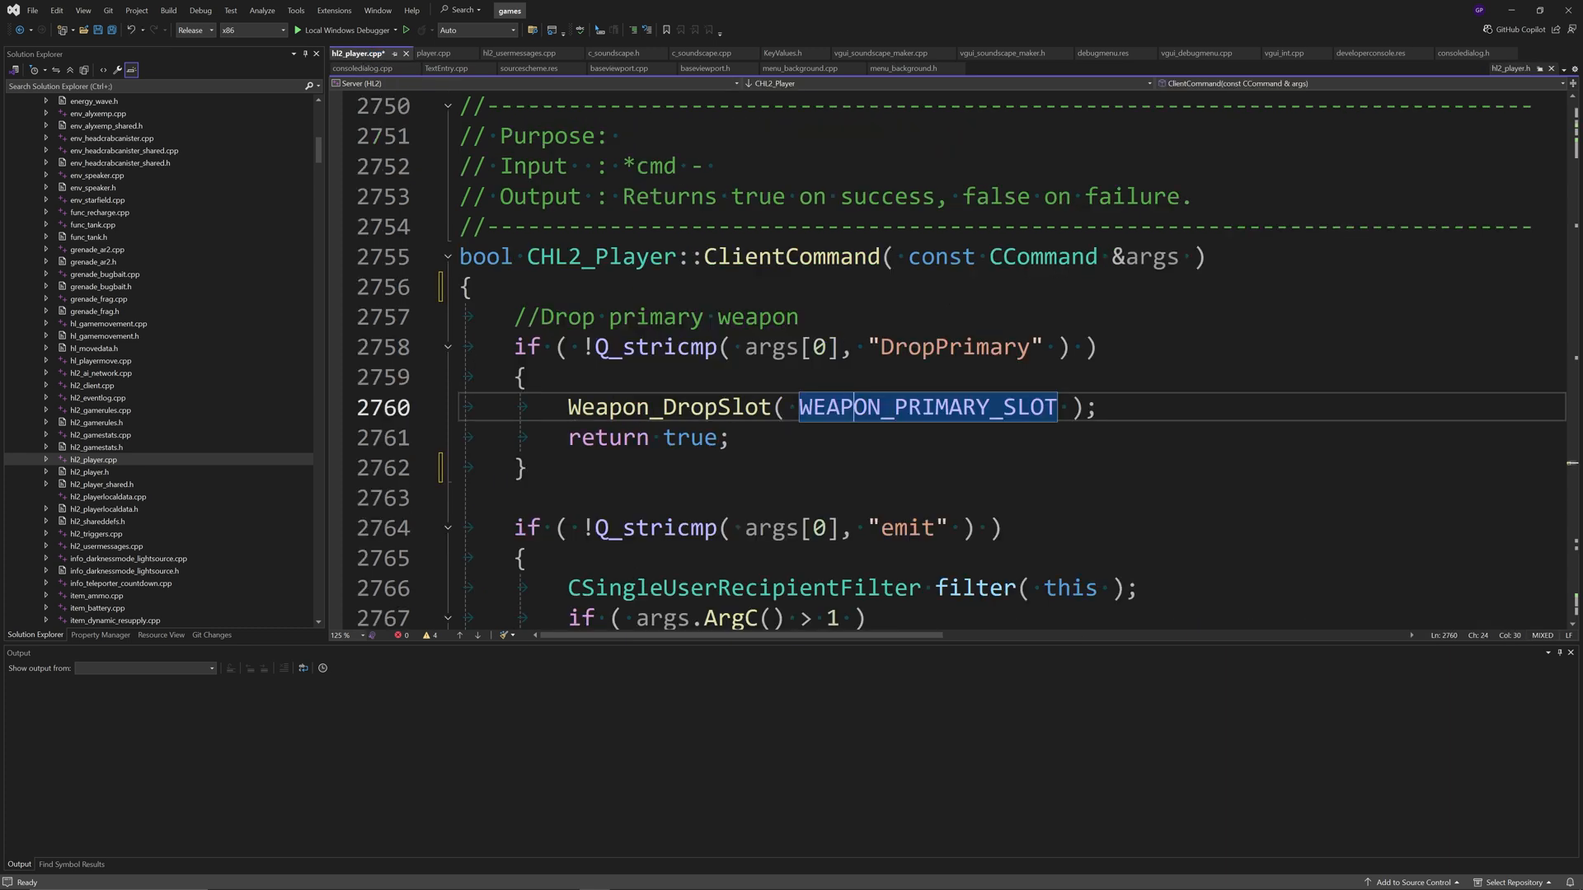
mouse_move(666, 405)
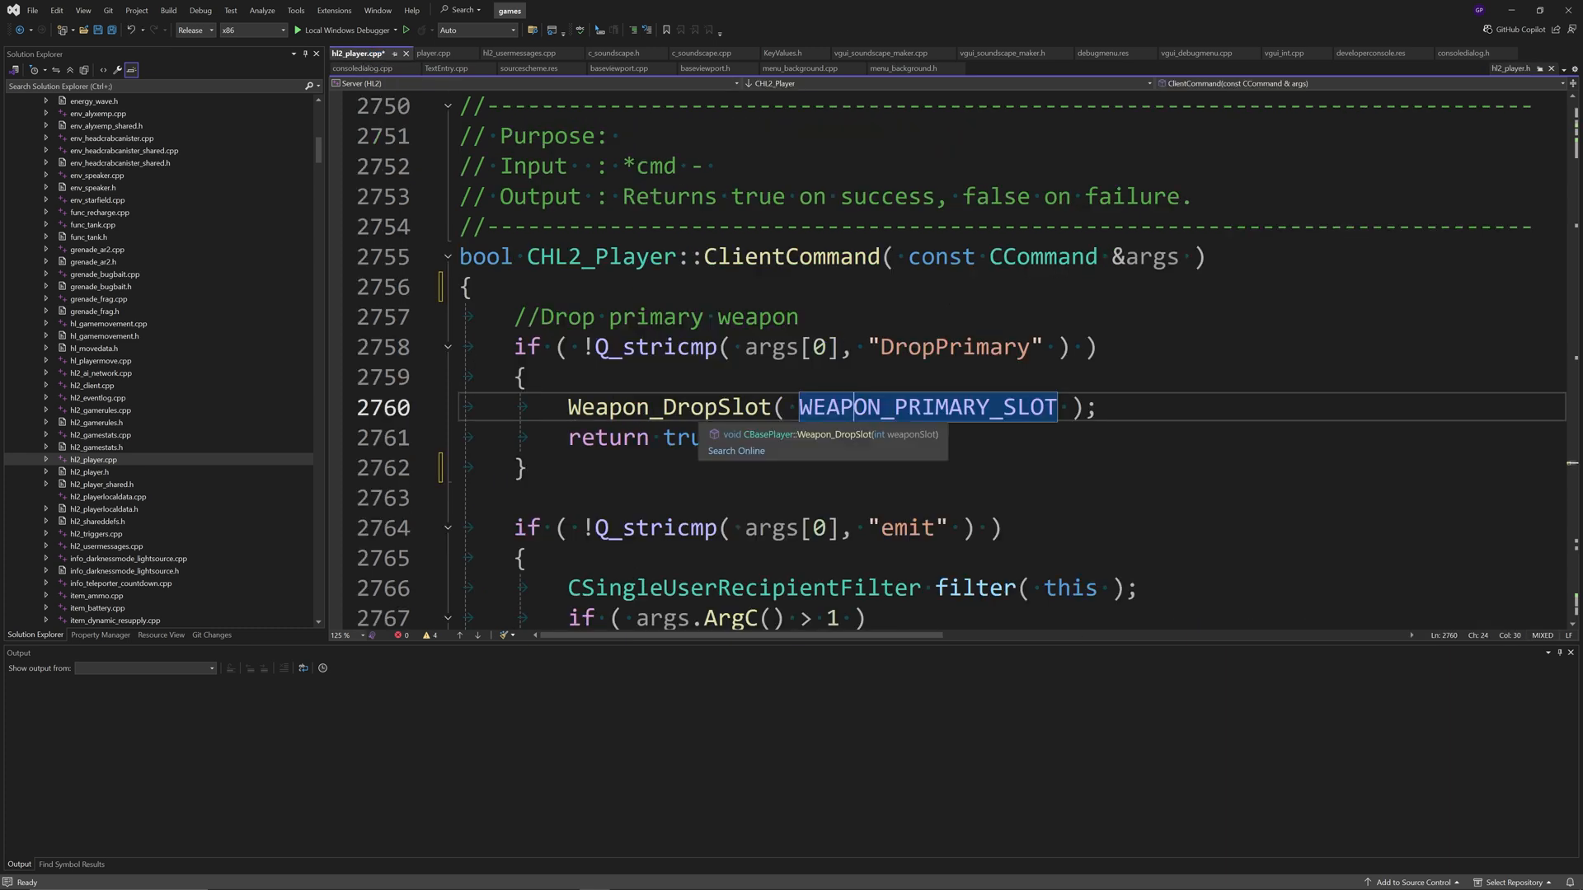
mouse_move(776, 439)
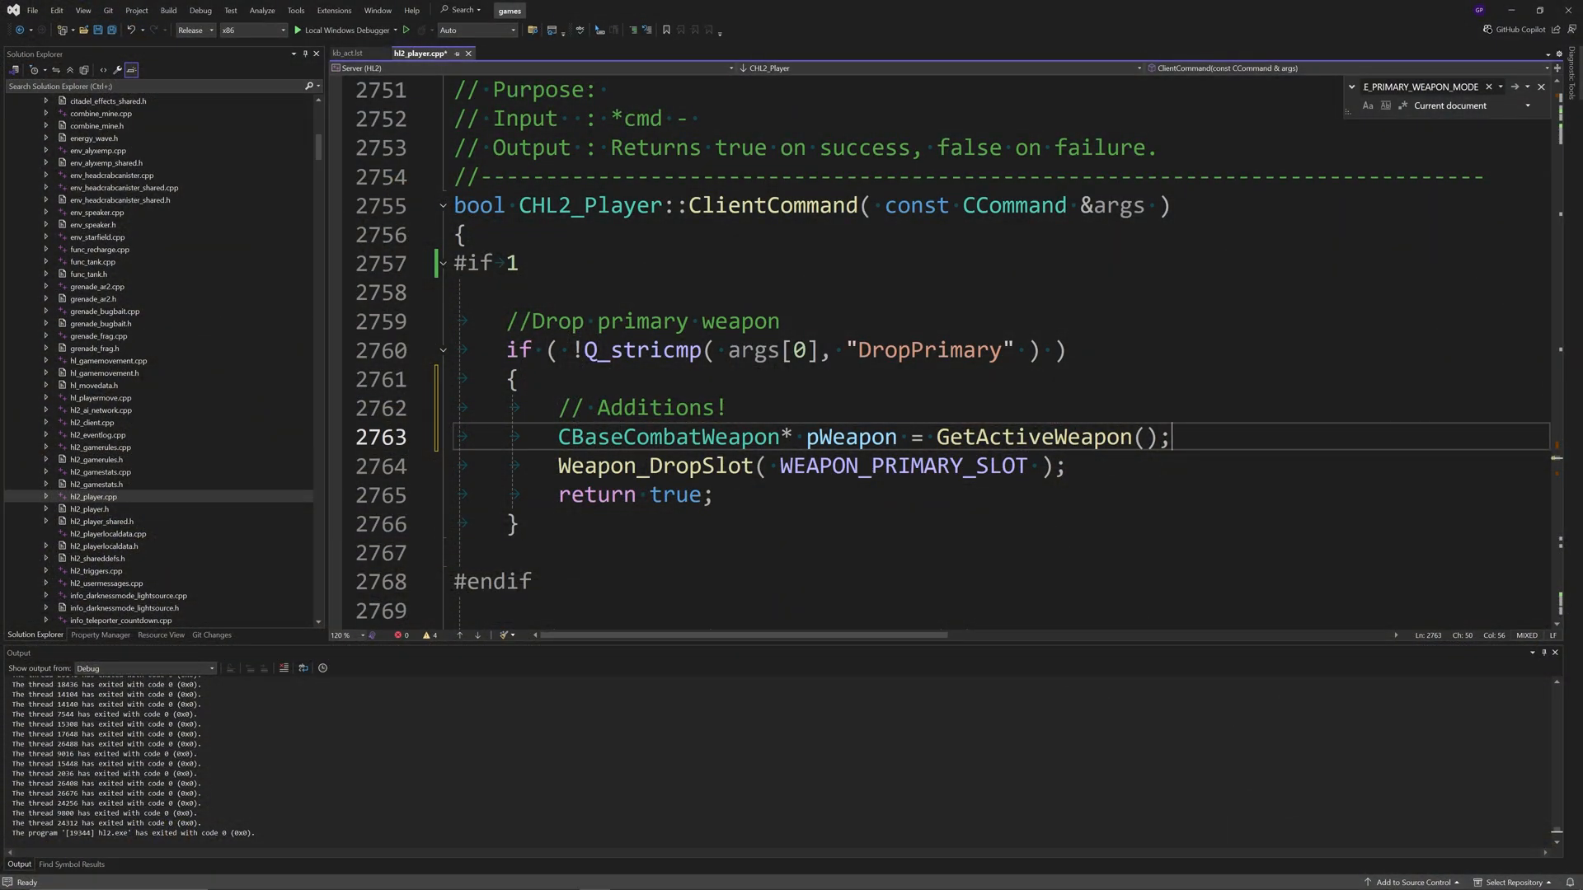
Step: Add a weaponSlot local reading the active weapon's slot in the DropPrimary handler
text(int we)
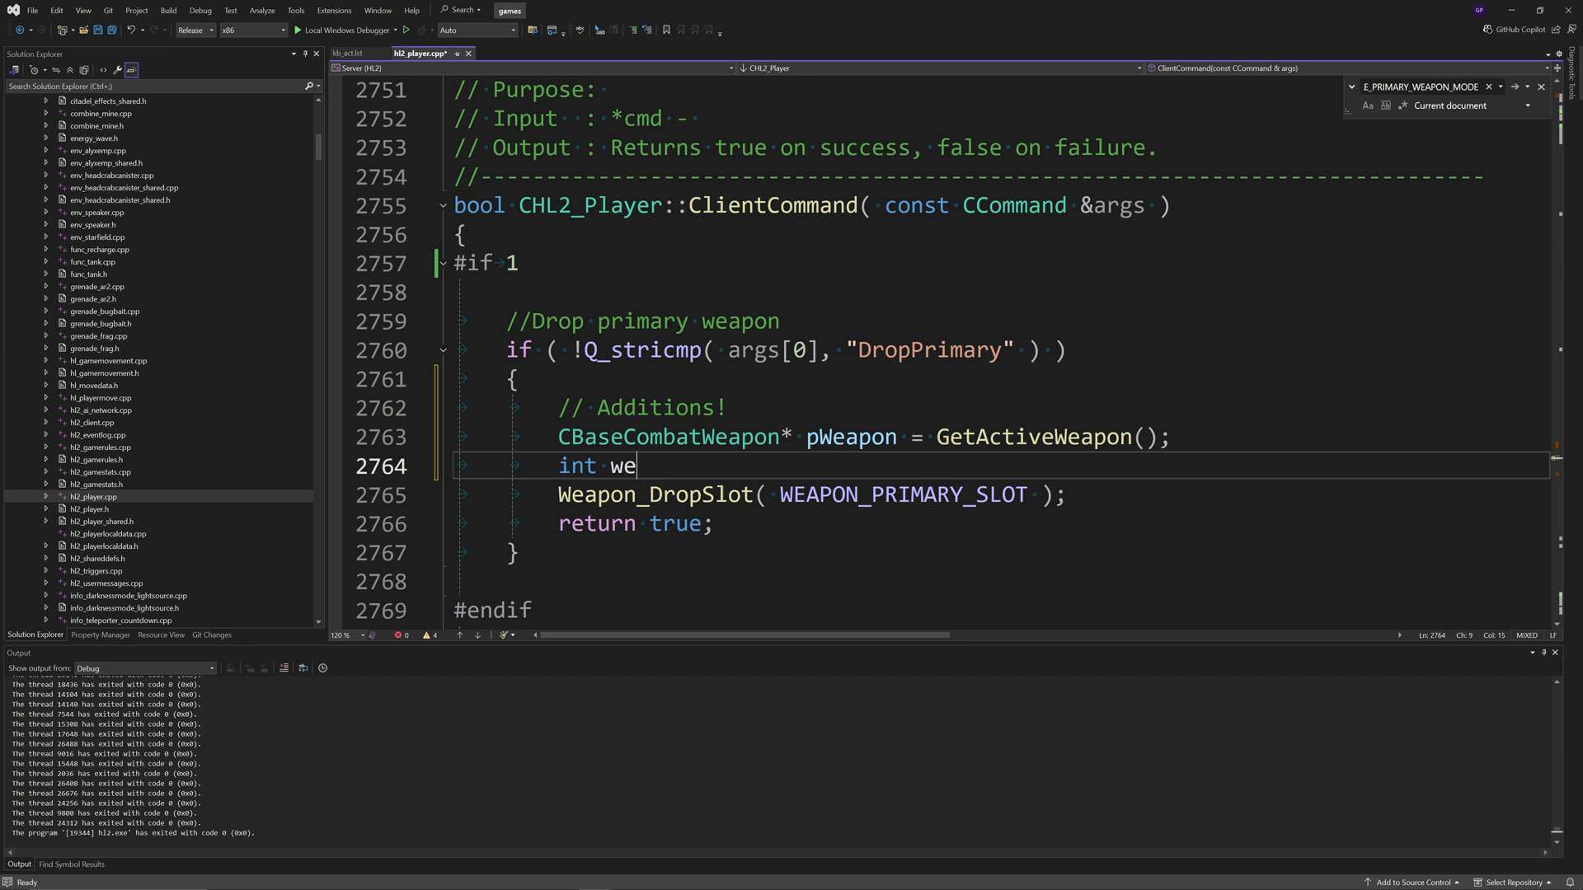
text(aponSlot)
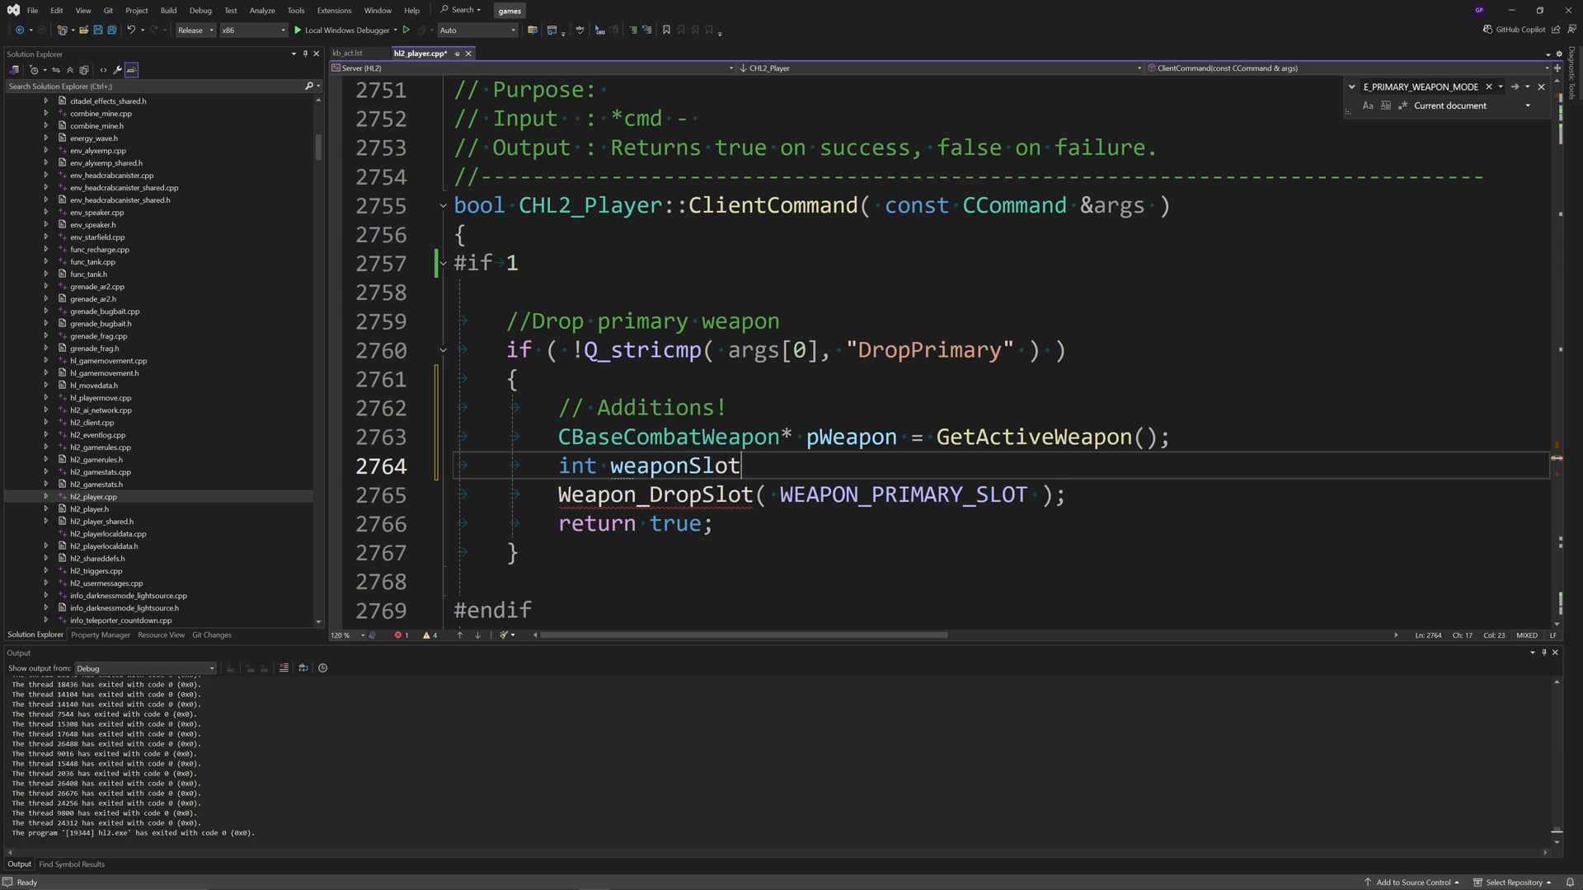
text(= pW)
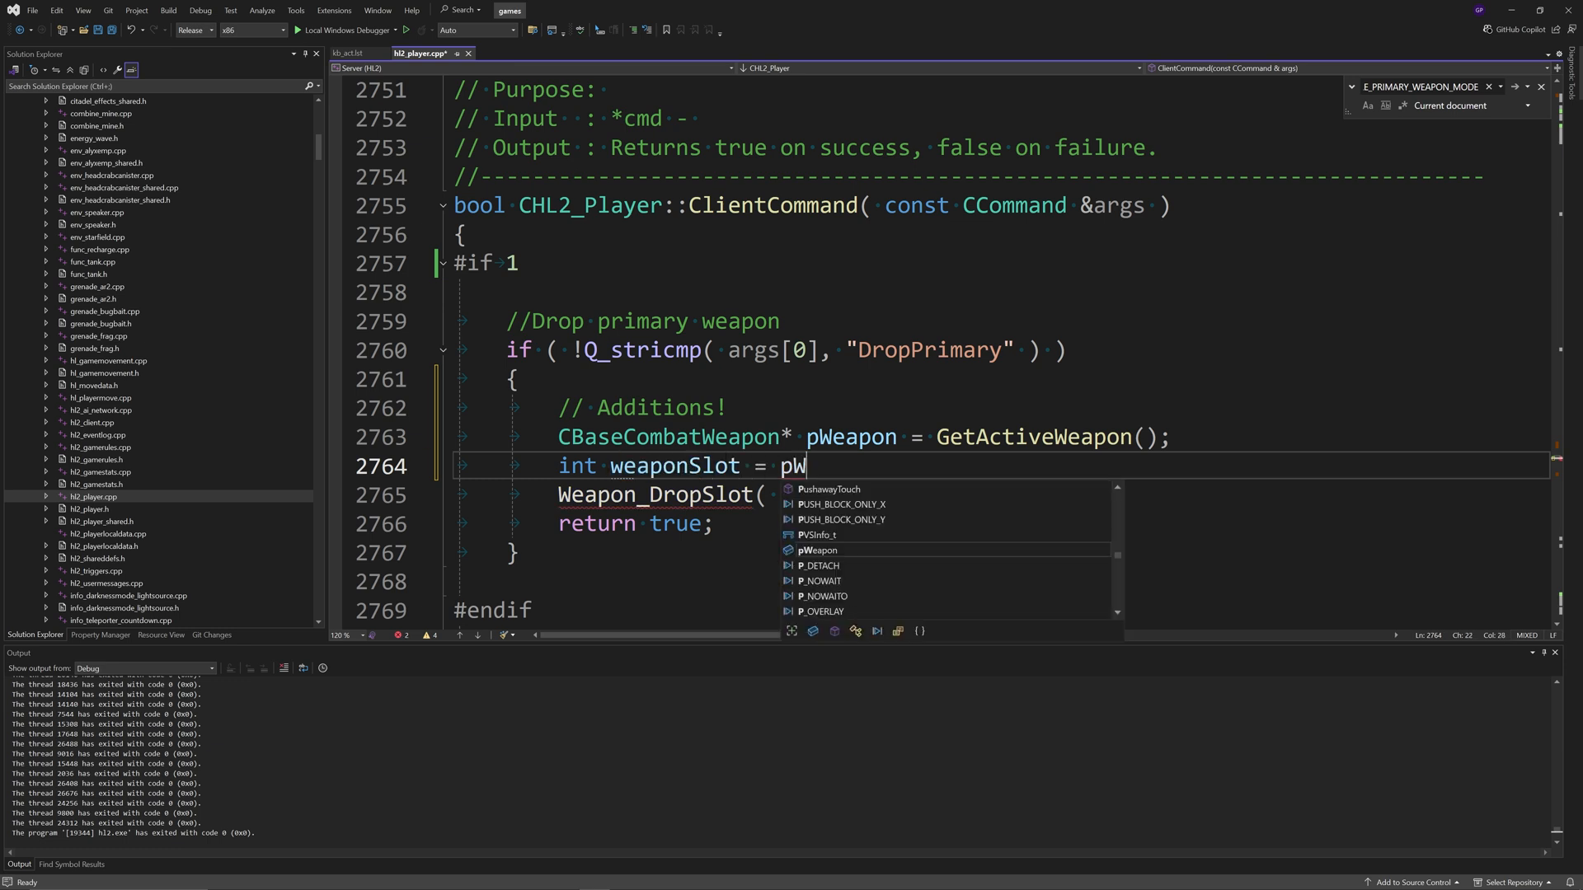
text(eapon->GetSlot();)
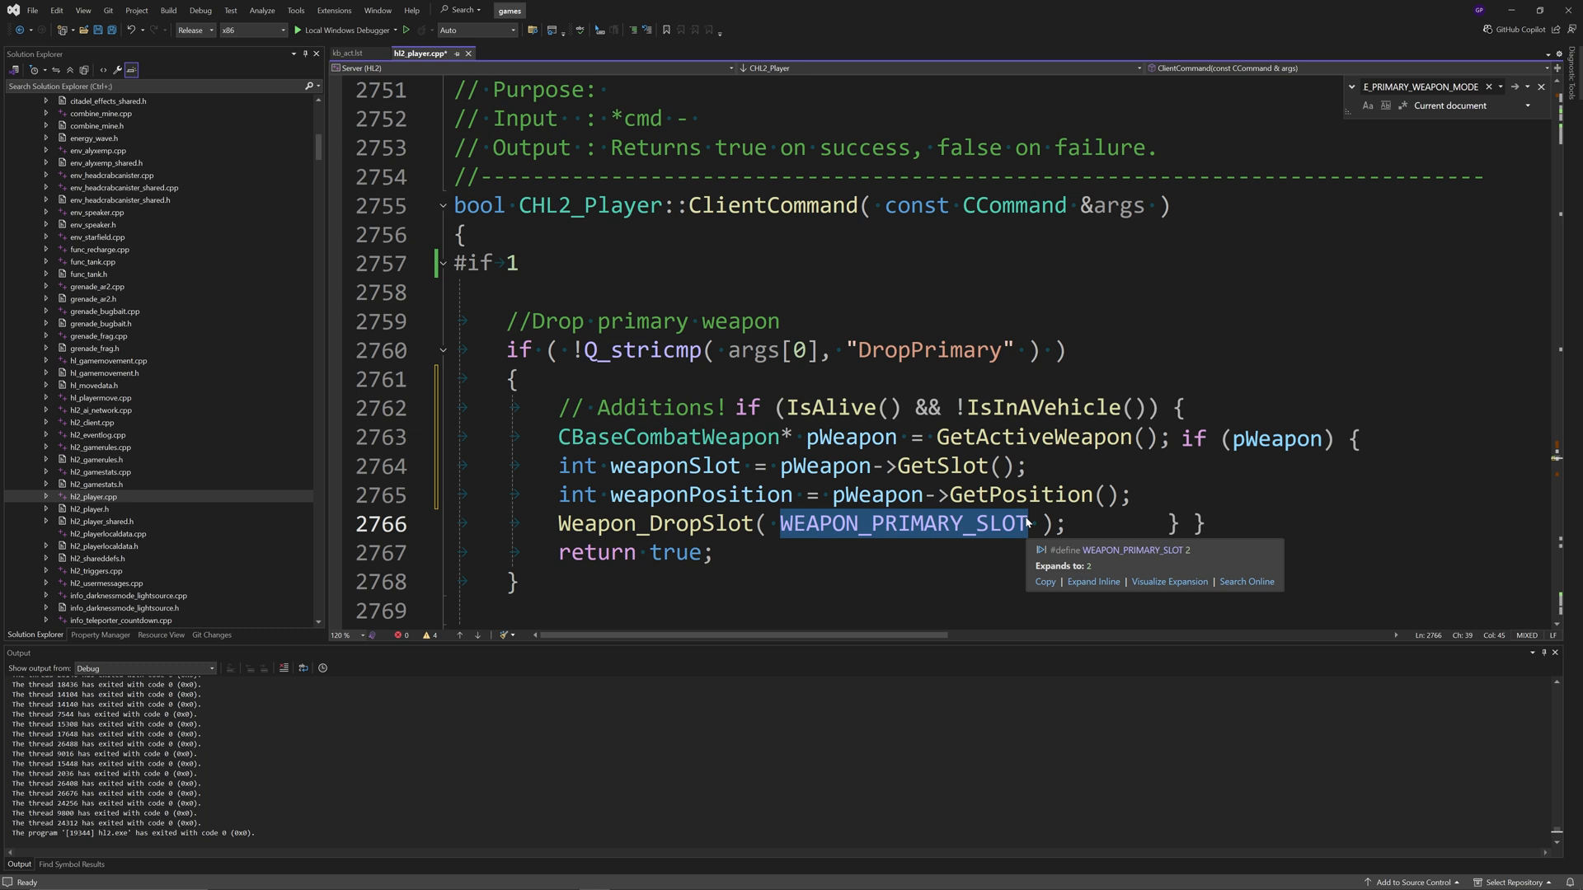
Step: Pass weaponSlot and weaponPosition to the Weapon_DropSlot call
text(weaponSlot,)
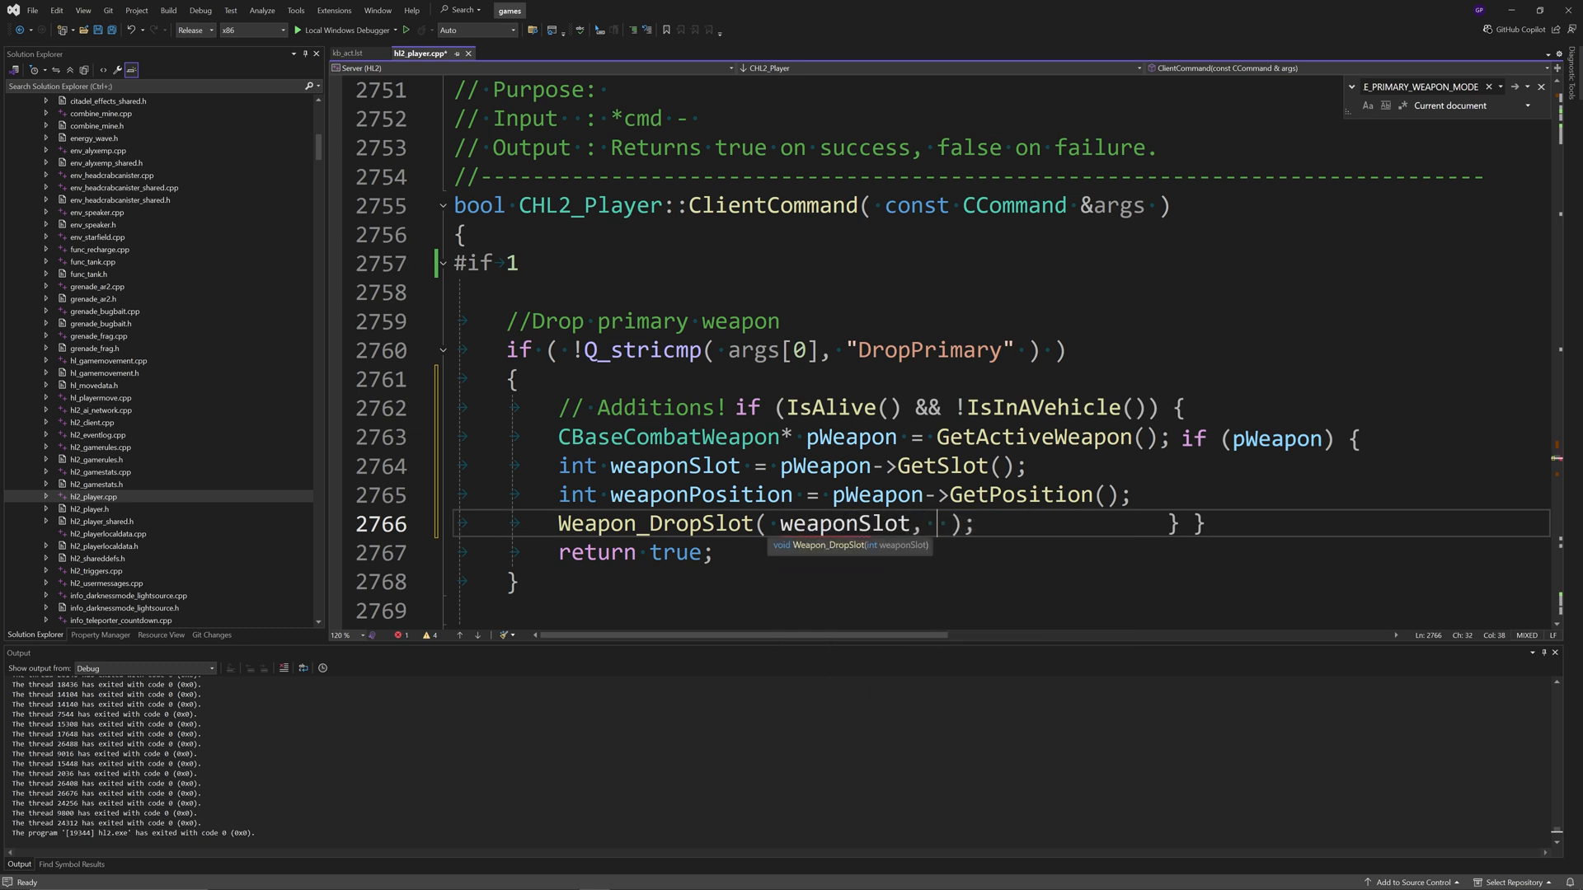
text(weaponp)
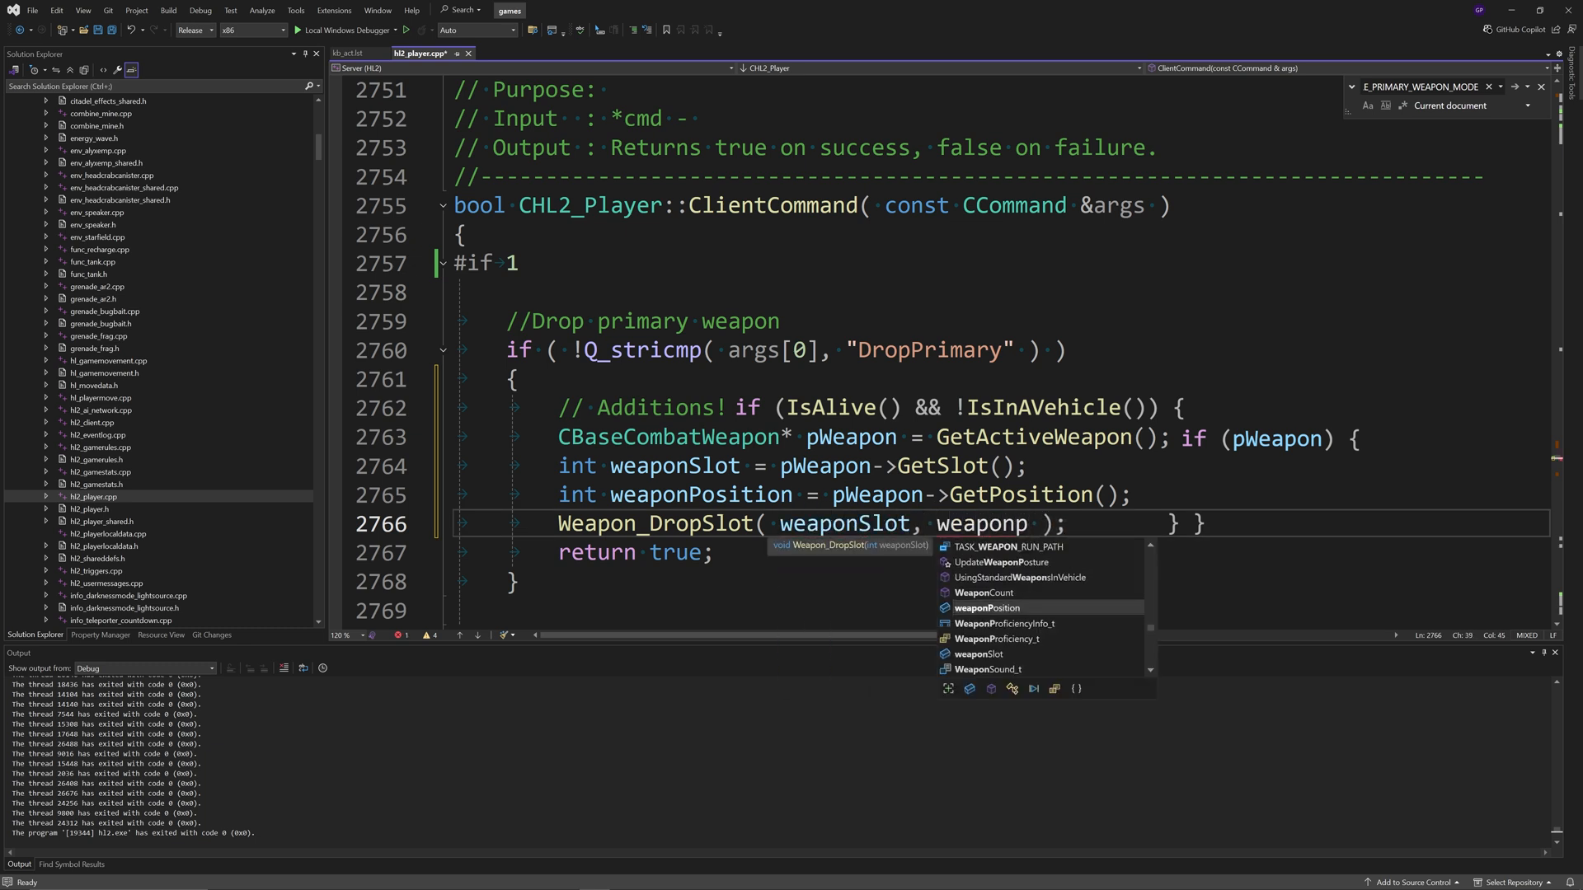
key(Tab)
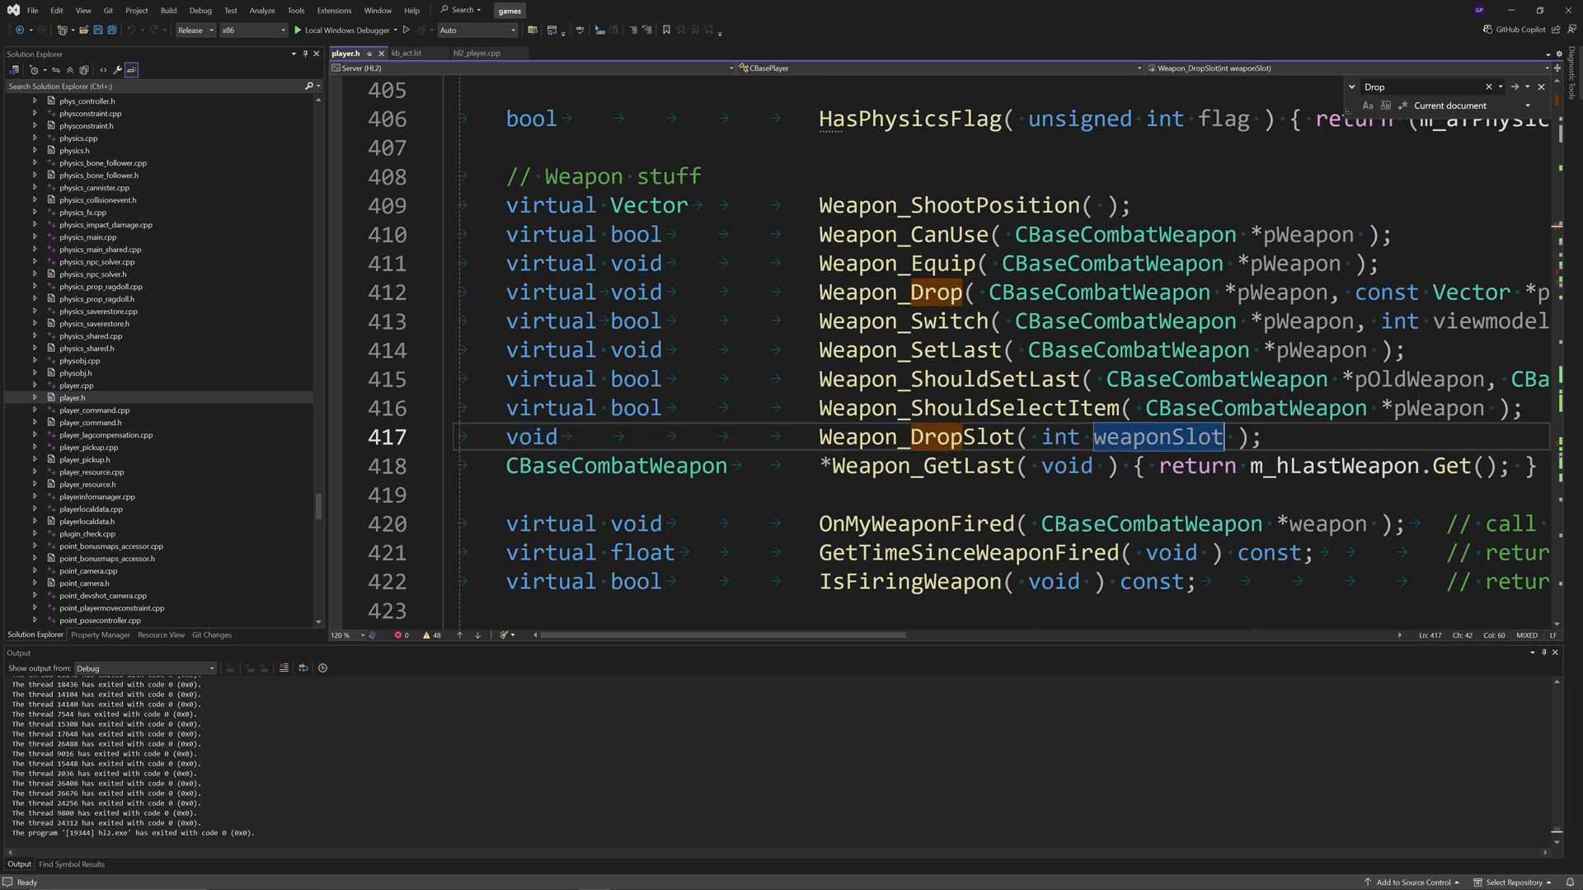
Step: Add an int weaponPosition parameter to Weapon_DropSlot in player.h and player.cpp
text(, int weaponSlot,  ))
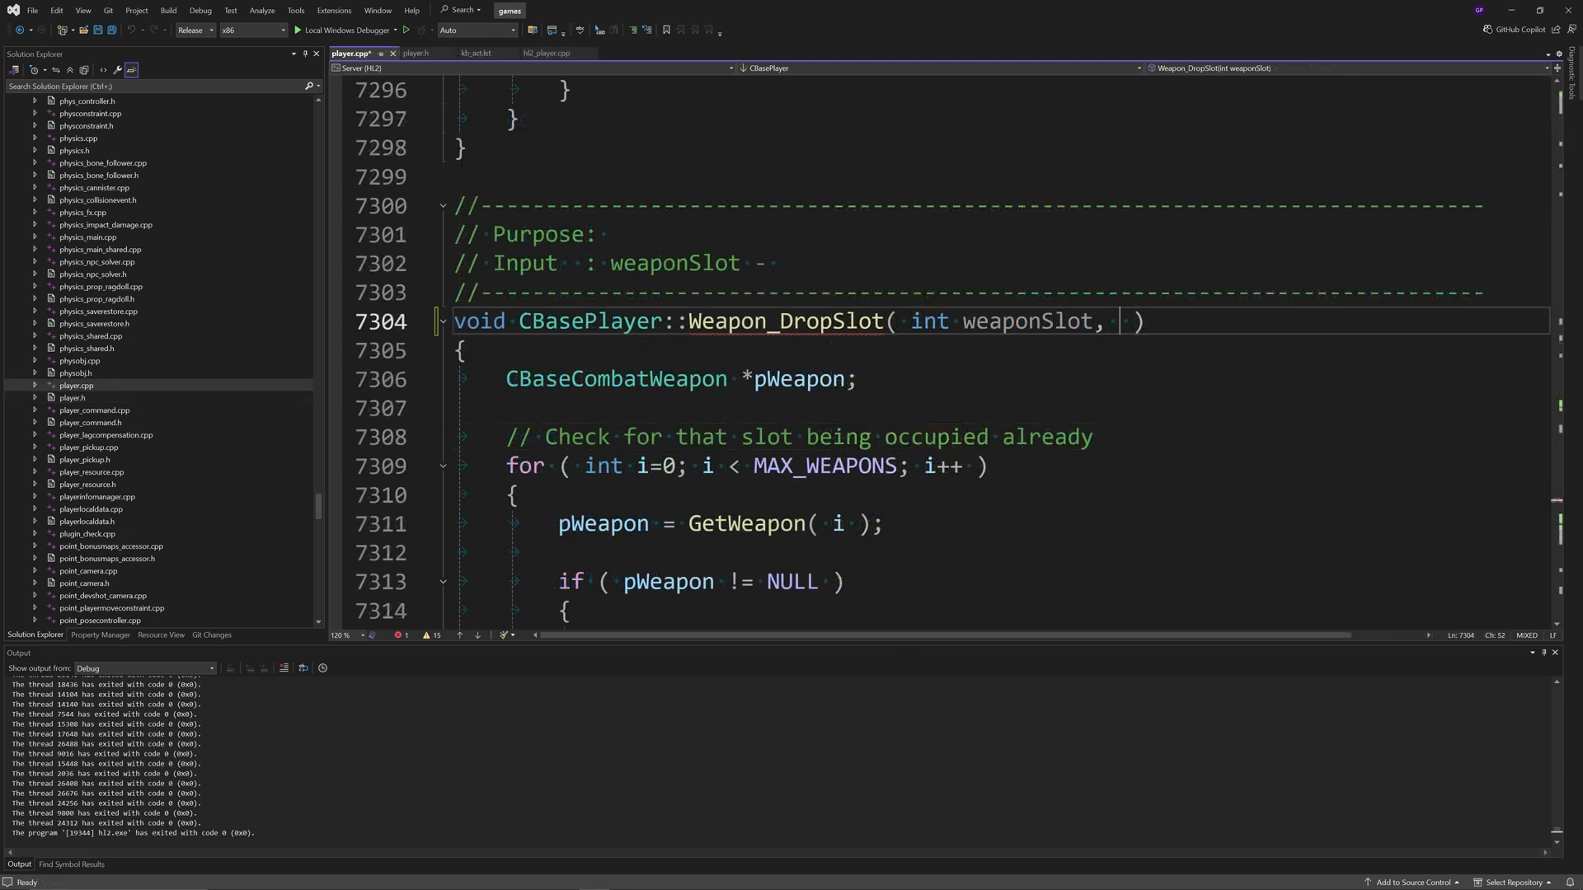
text(int weaponP)
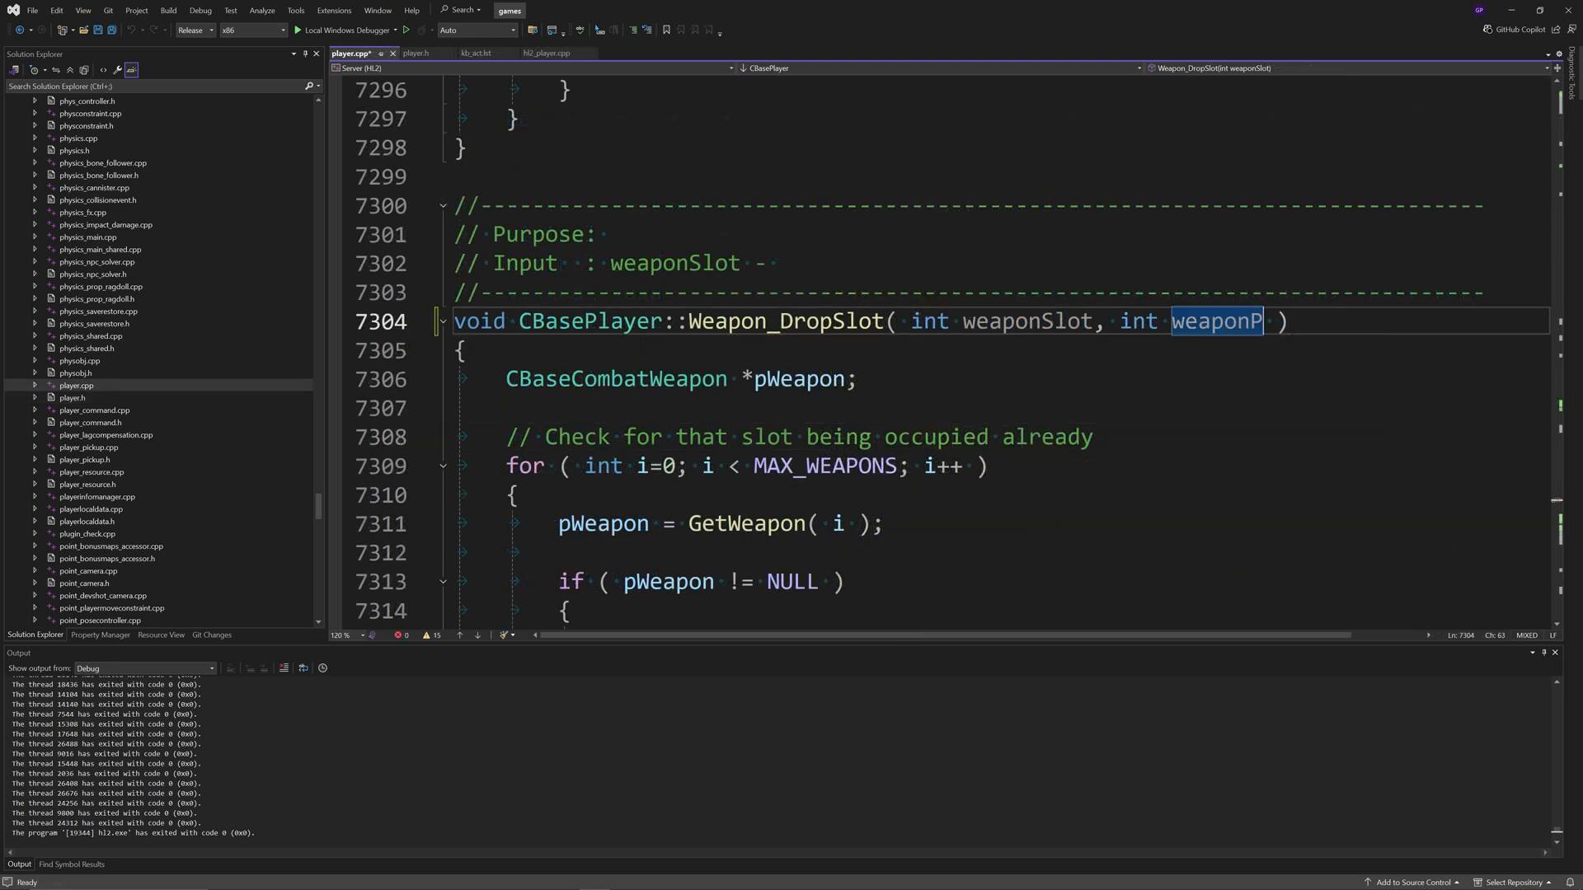
text(osition)
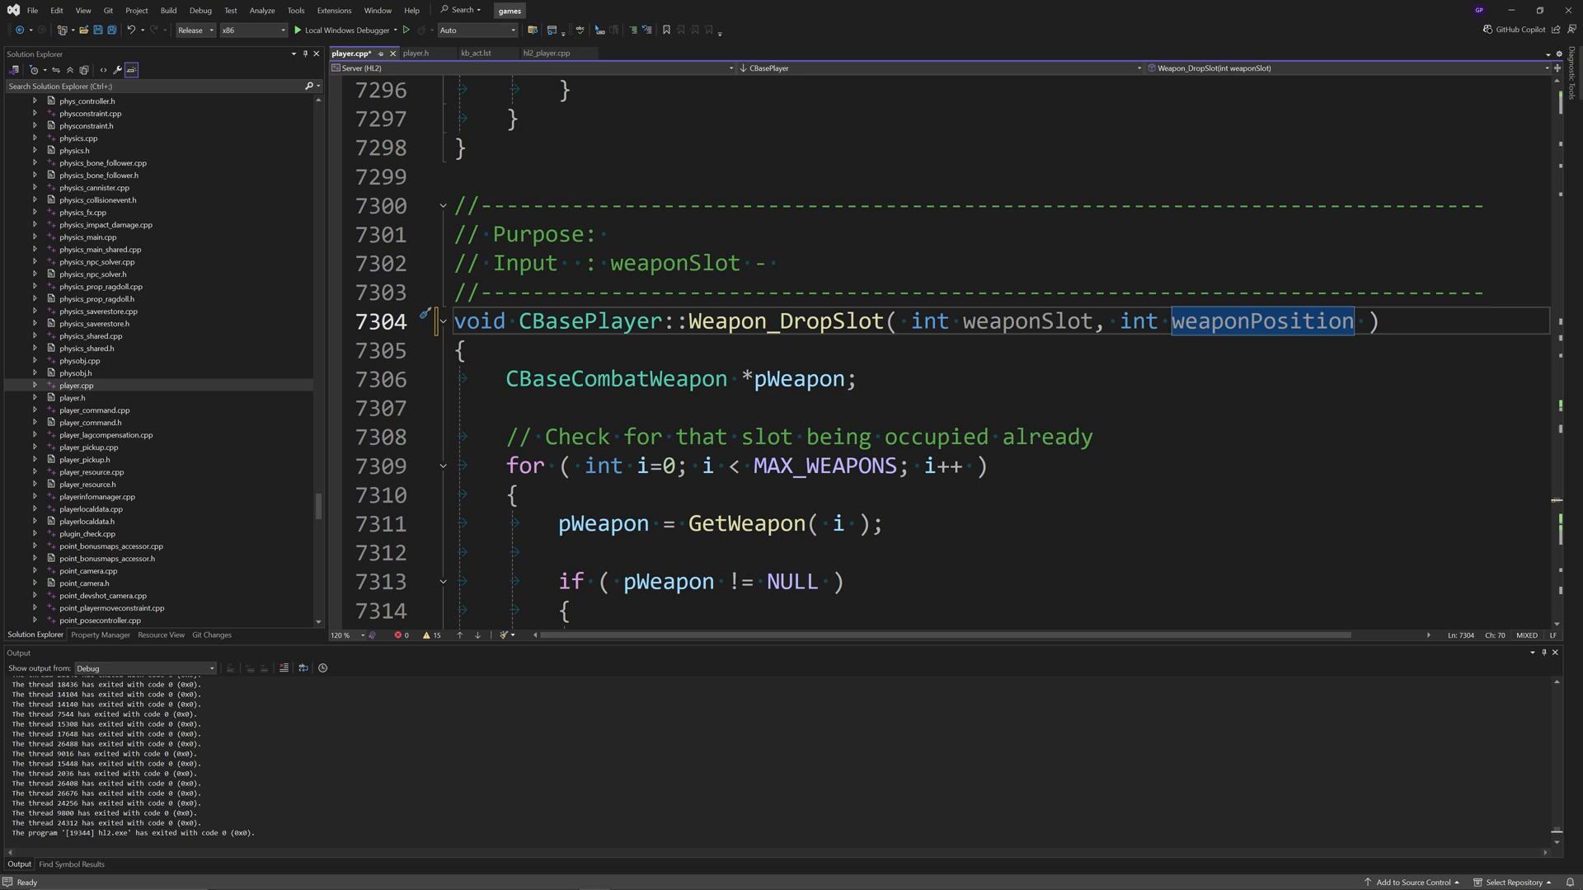
scroll(down, 3)
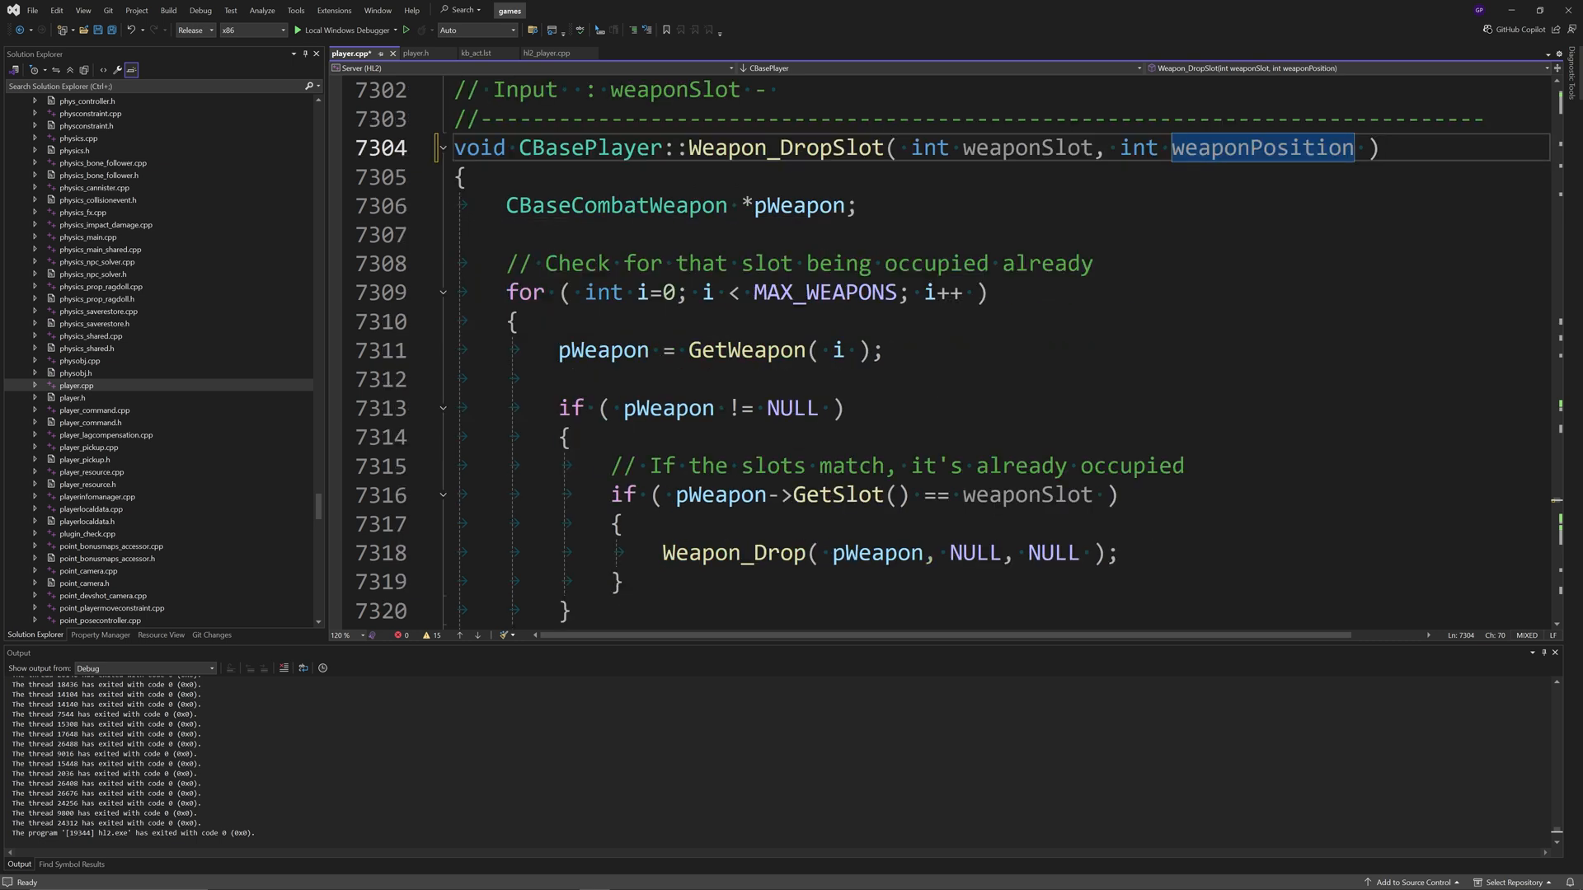
scroll(down, 3)
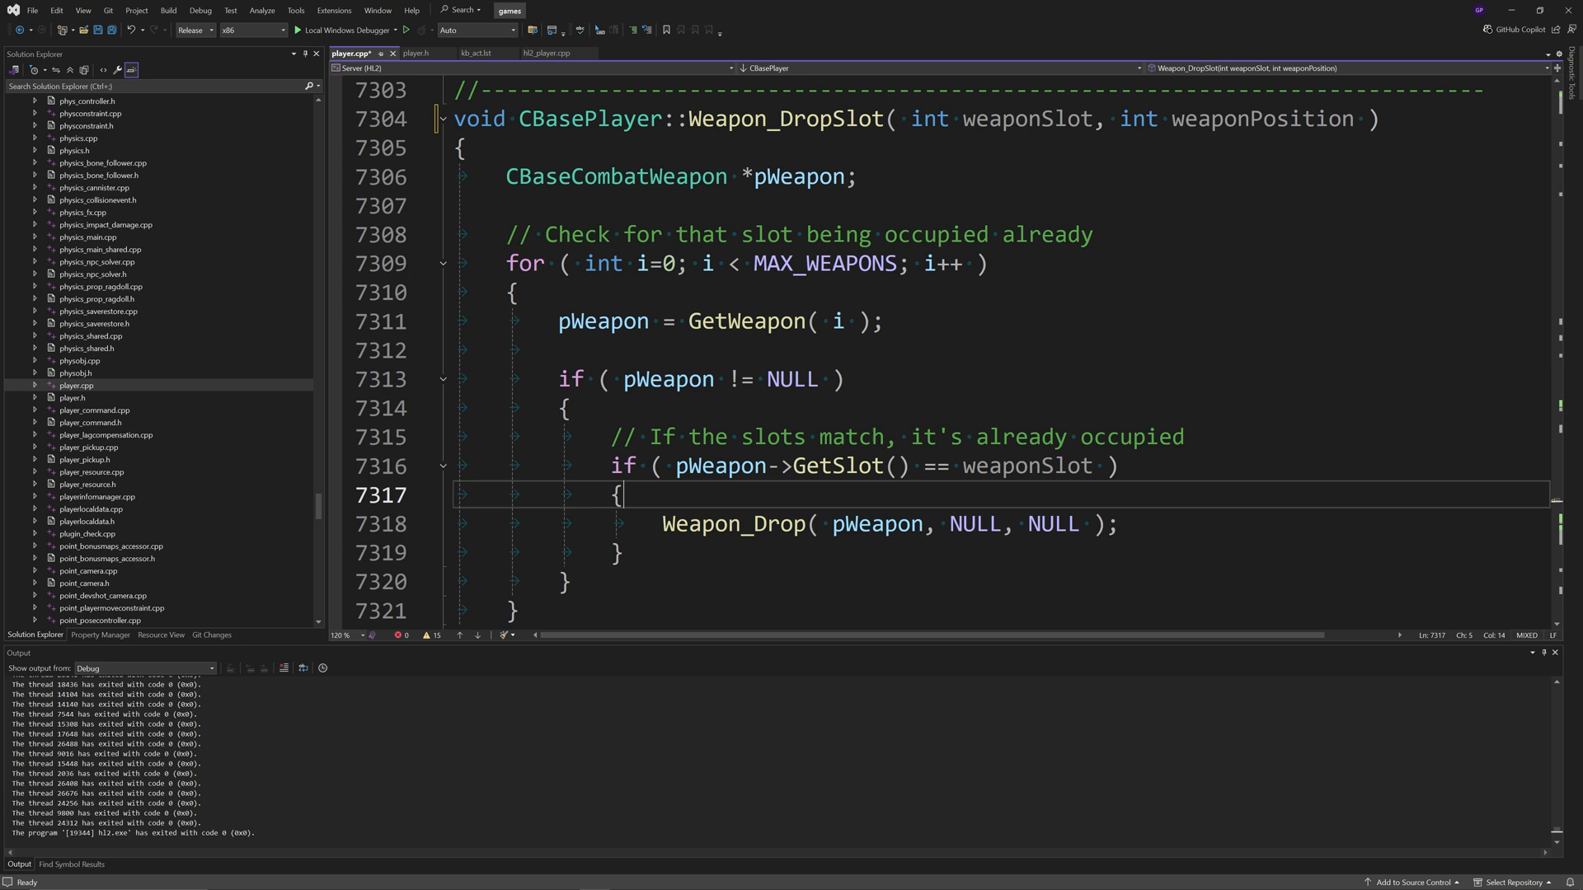
Step: Wrap Weapon_Drop in if (pWeapon->GetPosition() == weaponPosition) { }
key(Enter)
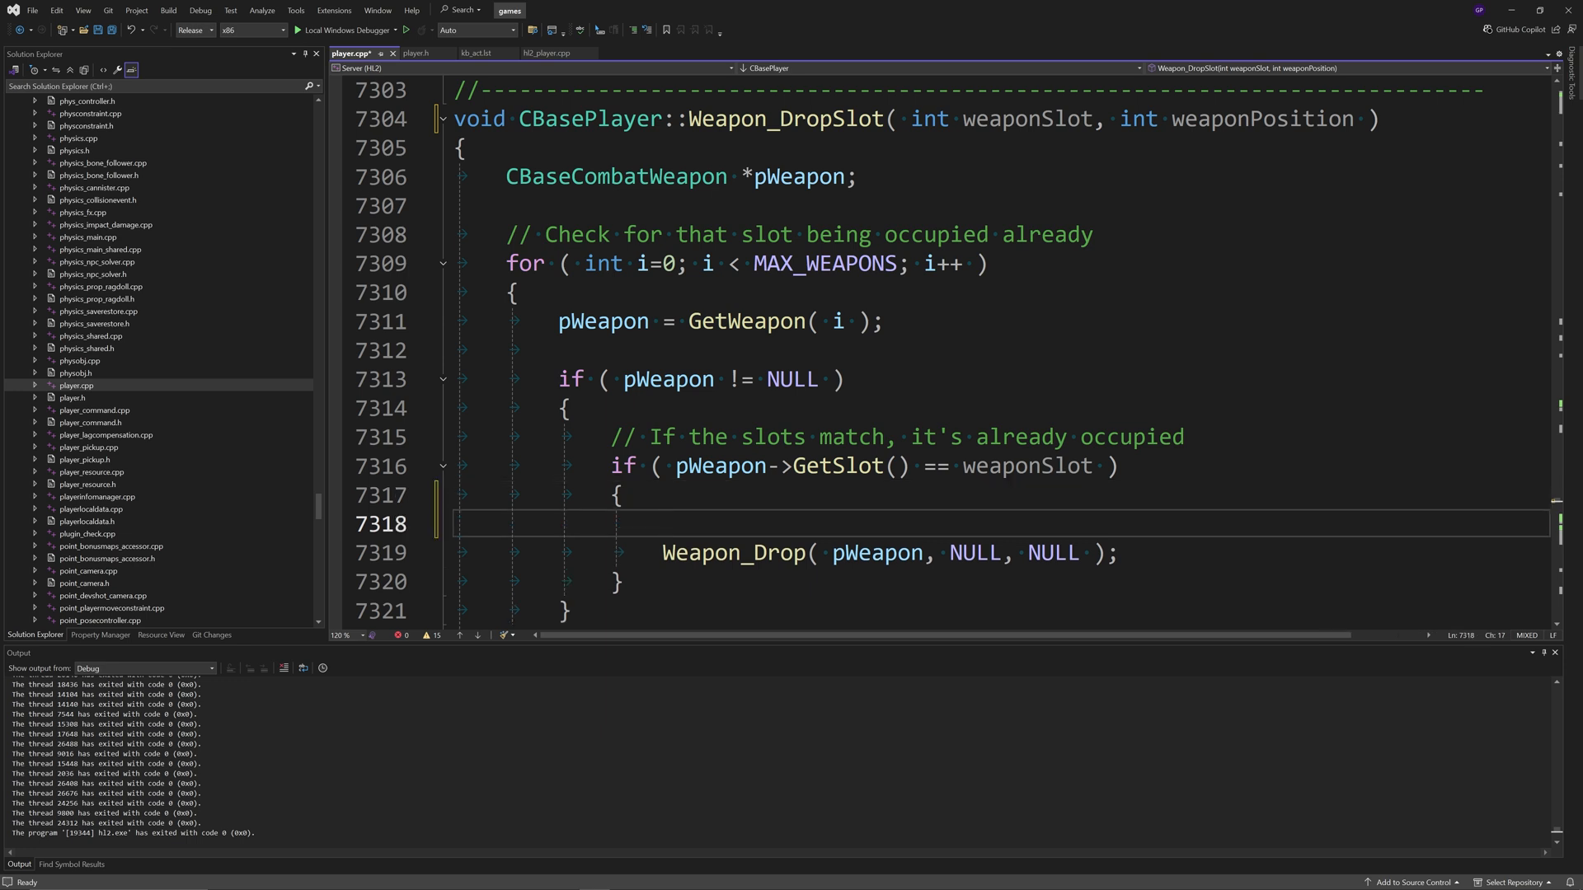
text(if(pW)
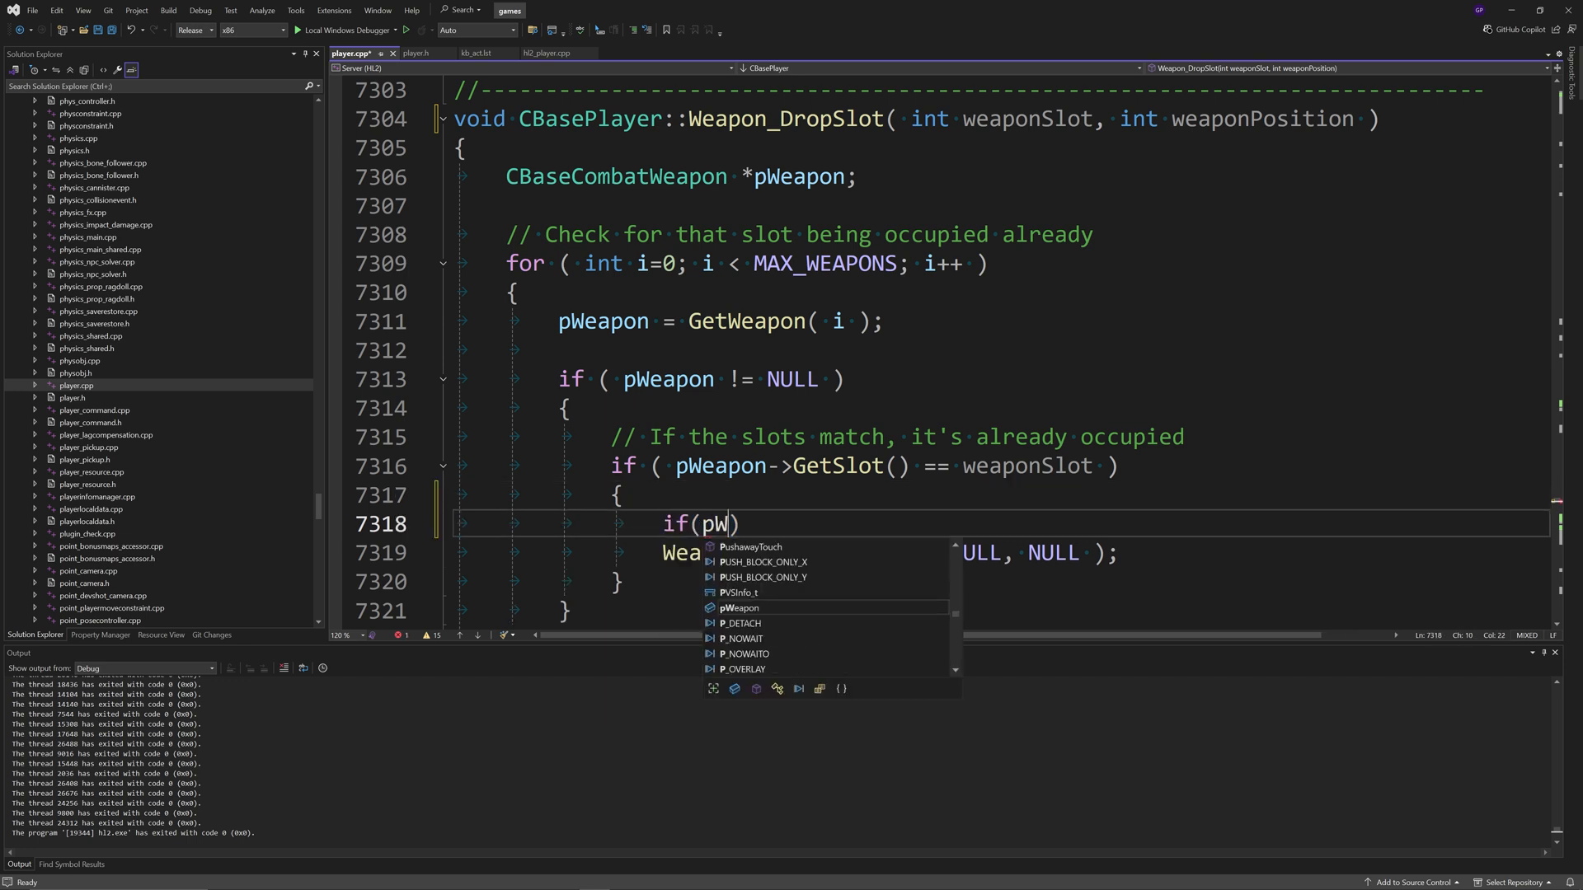
text(Weapon->Get)
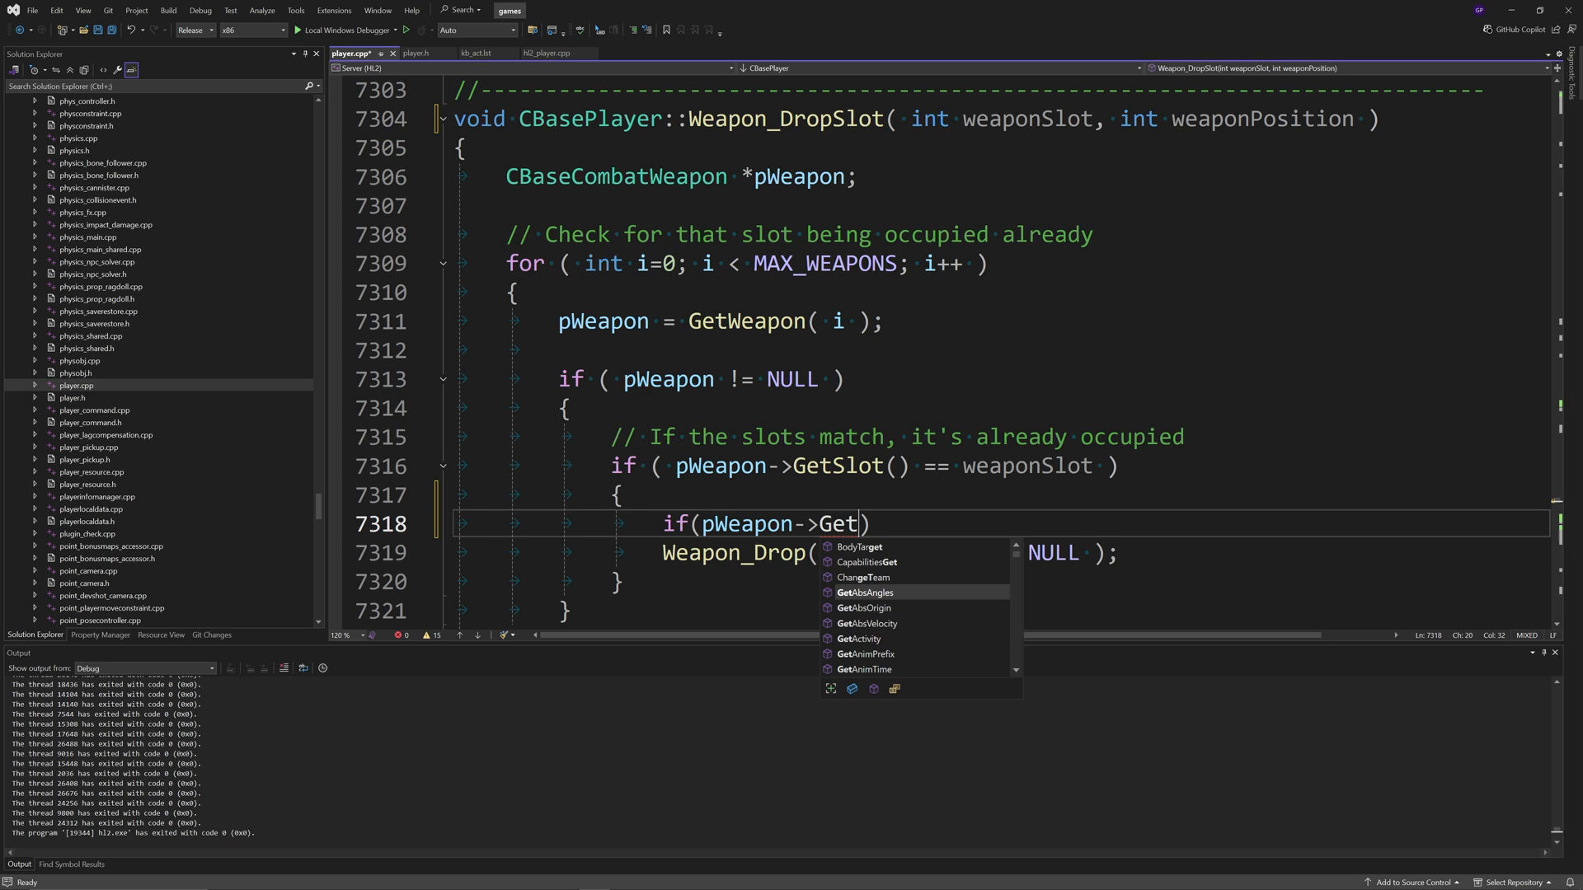
text(Position()
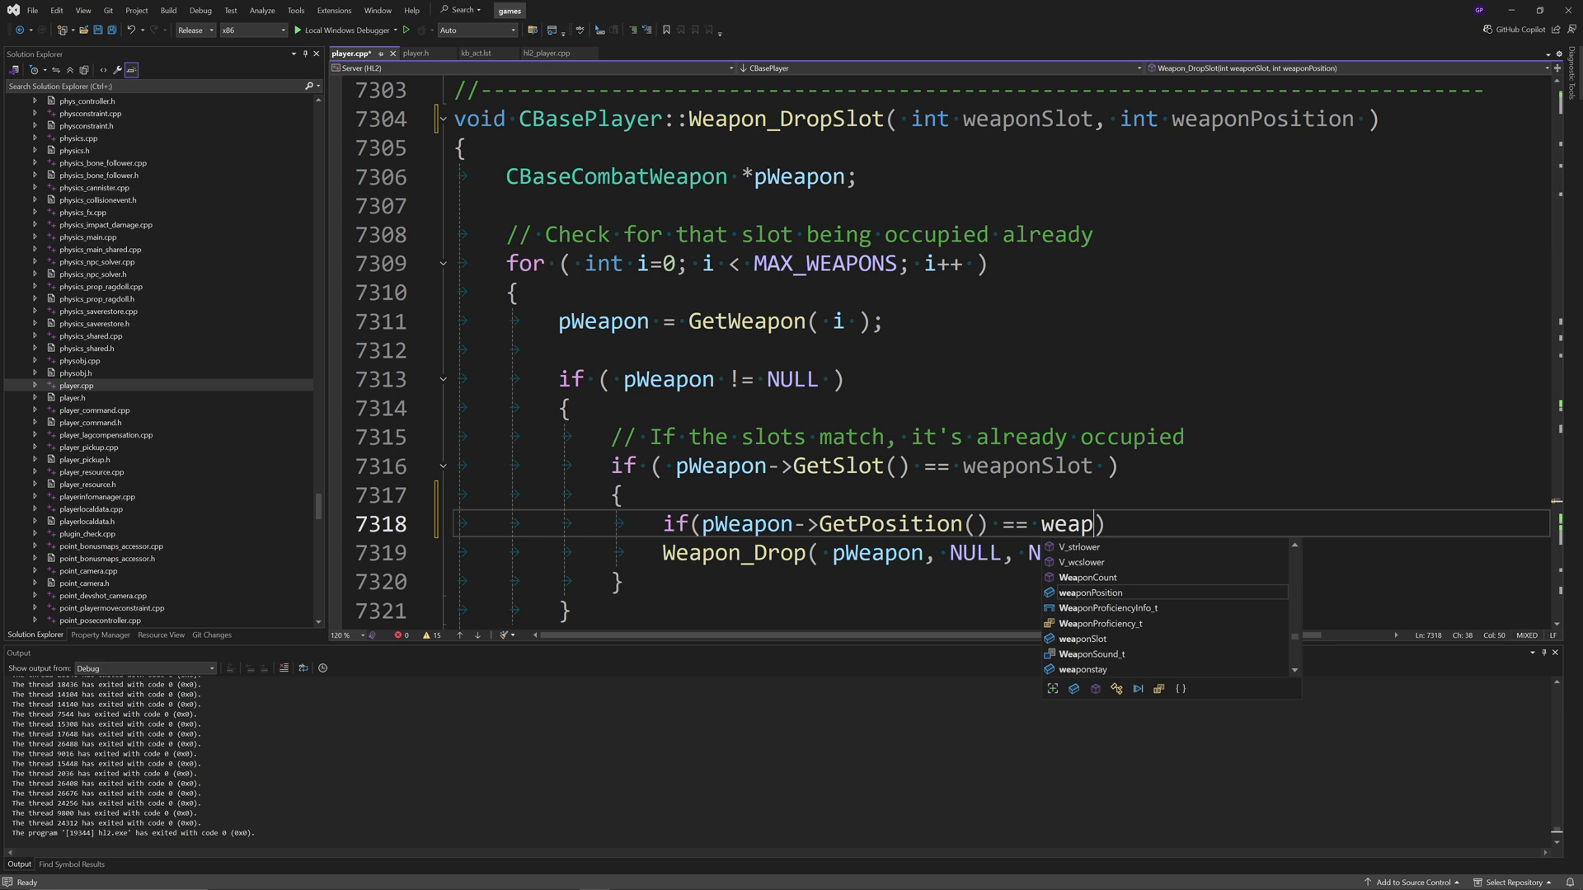
key(Enter)
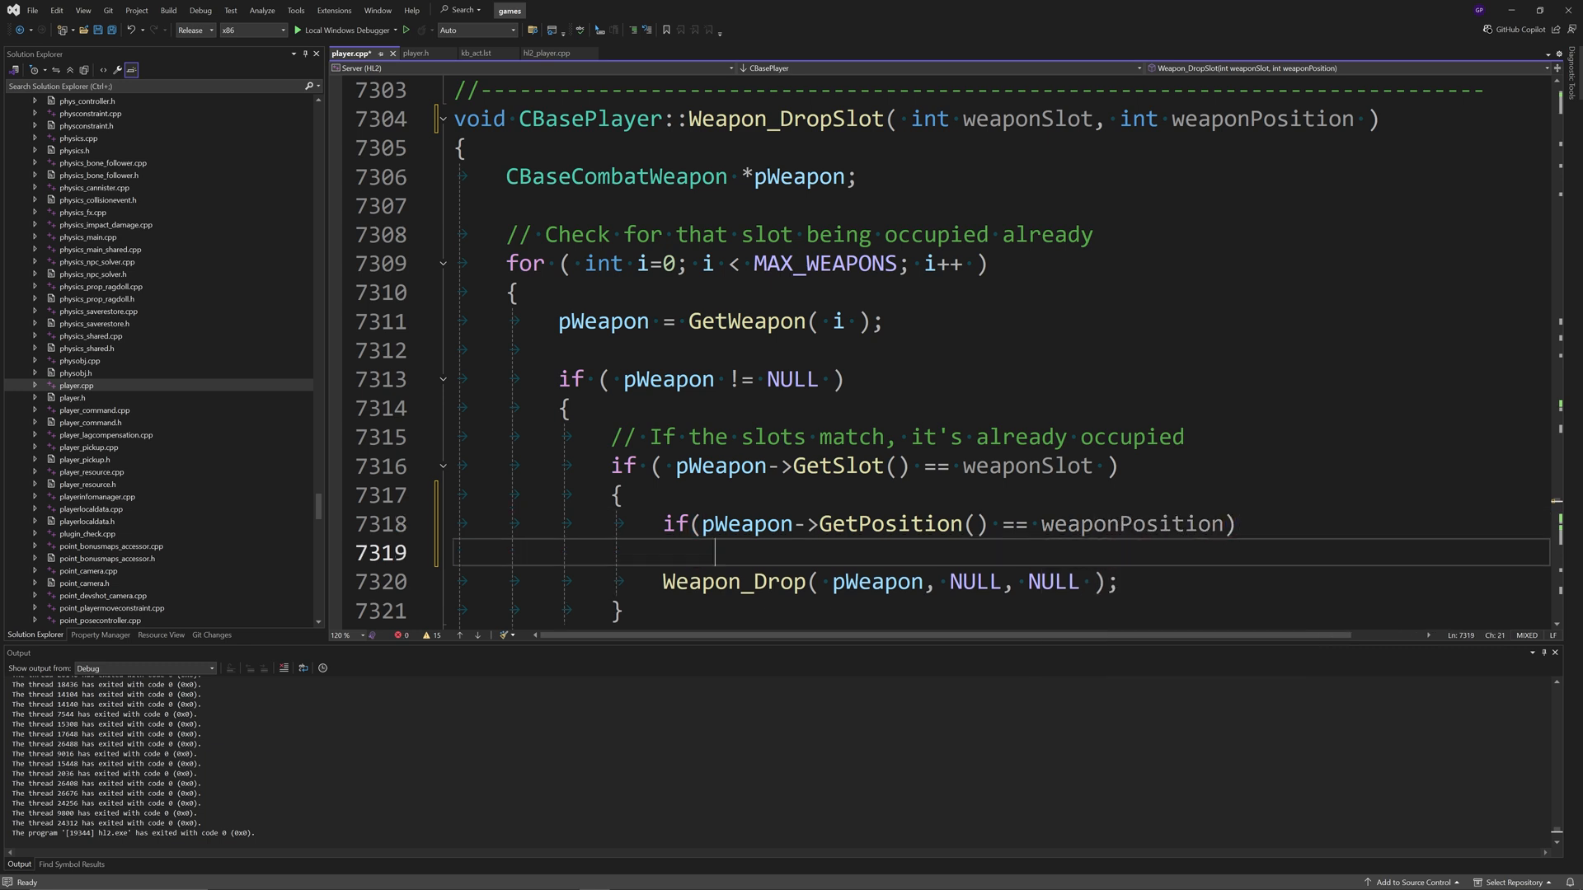
text({)
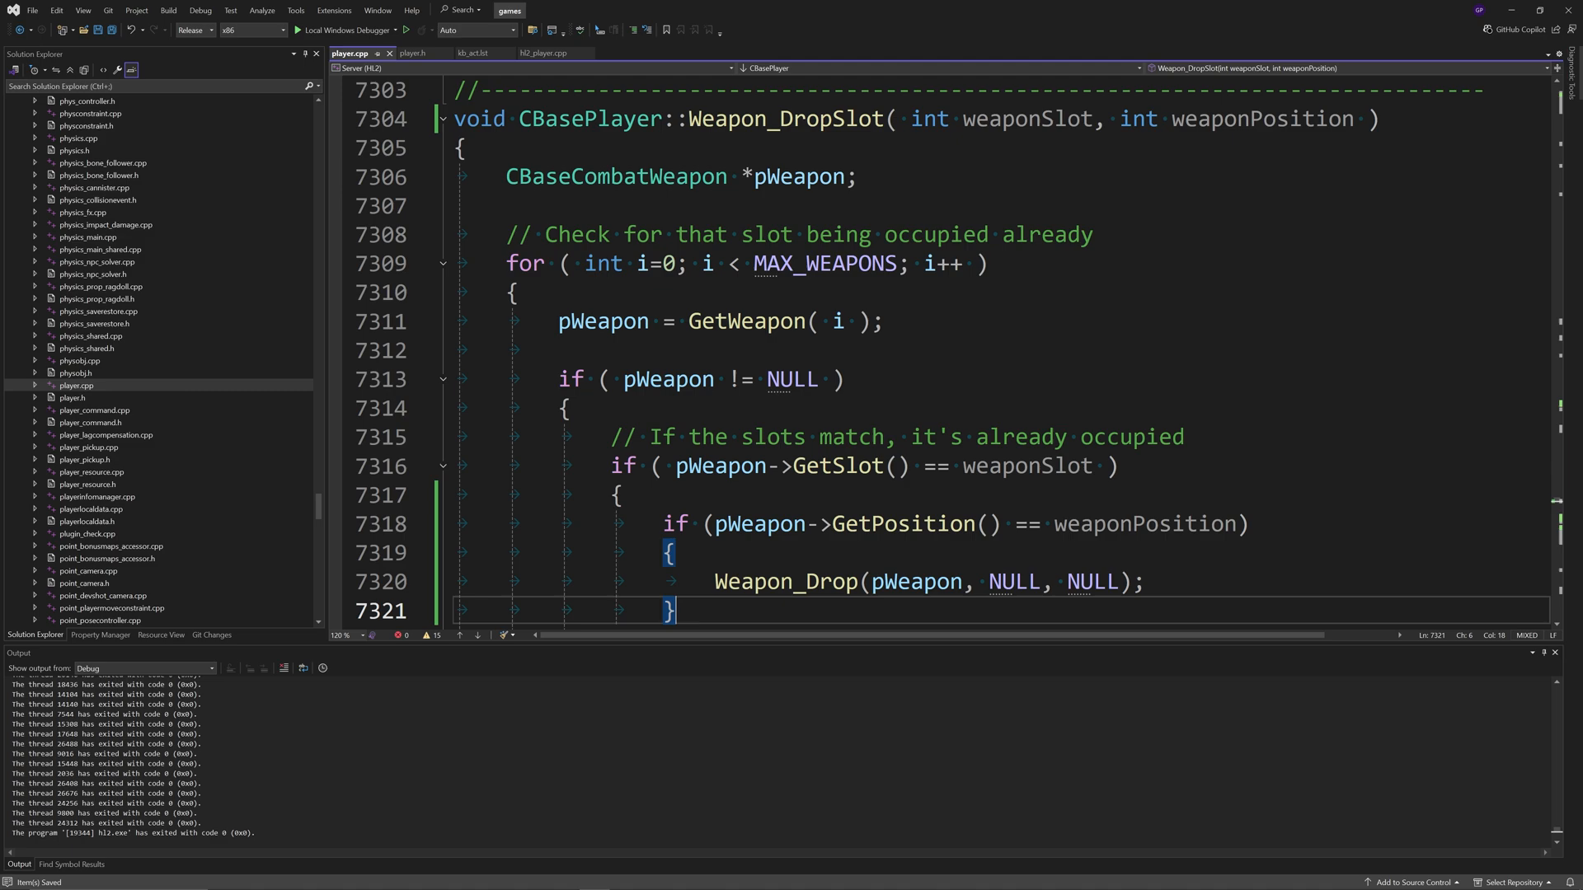
scroll(down, 3)
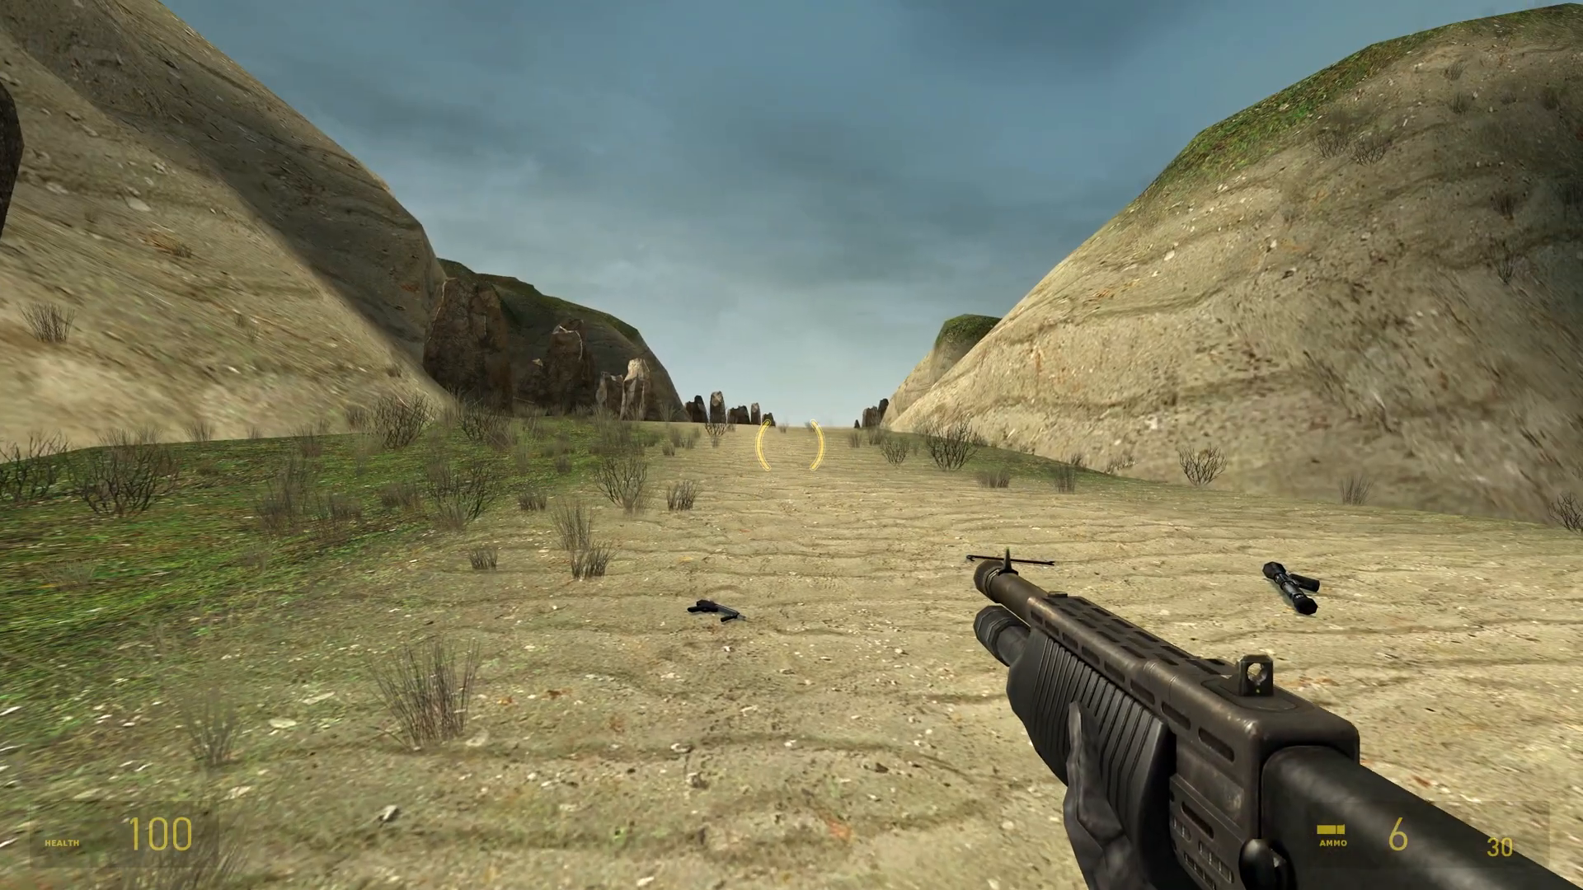
Step: Drop the currently equipped weapon on the test map
key(2)
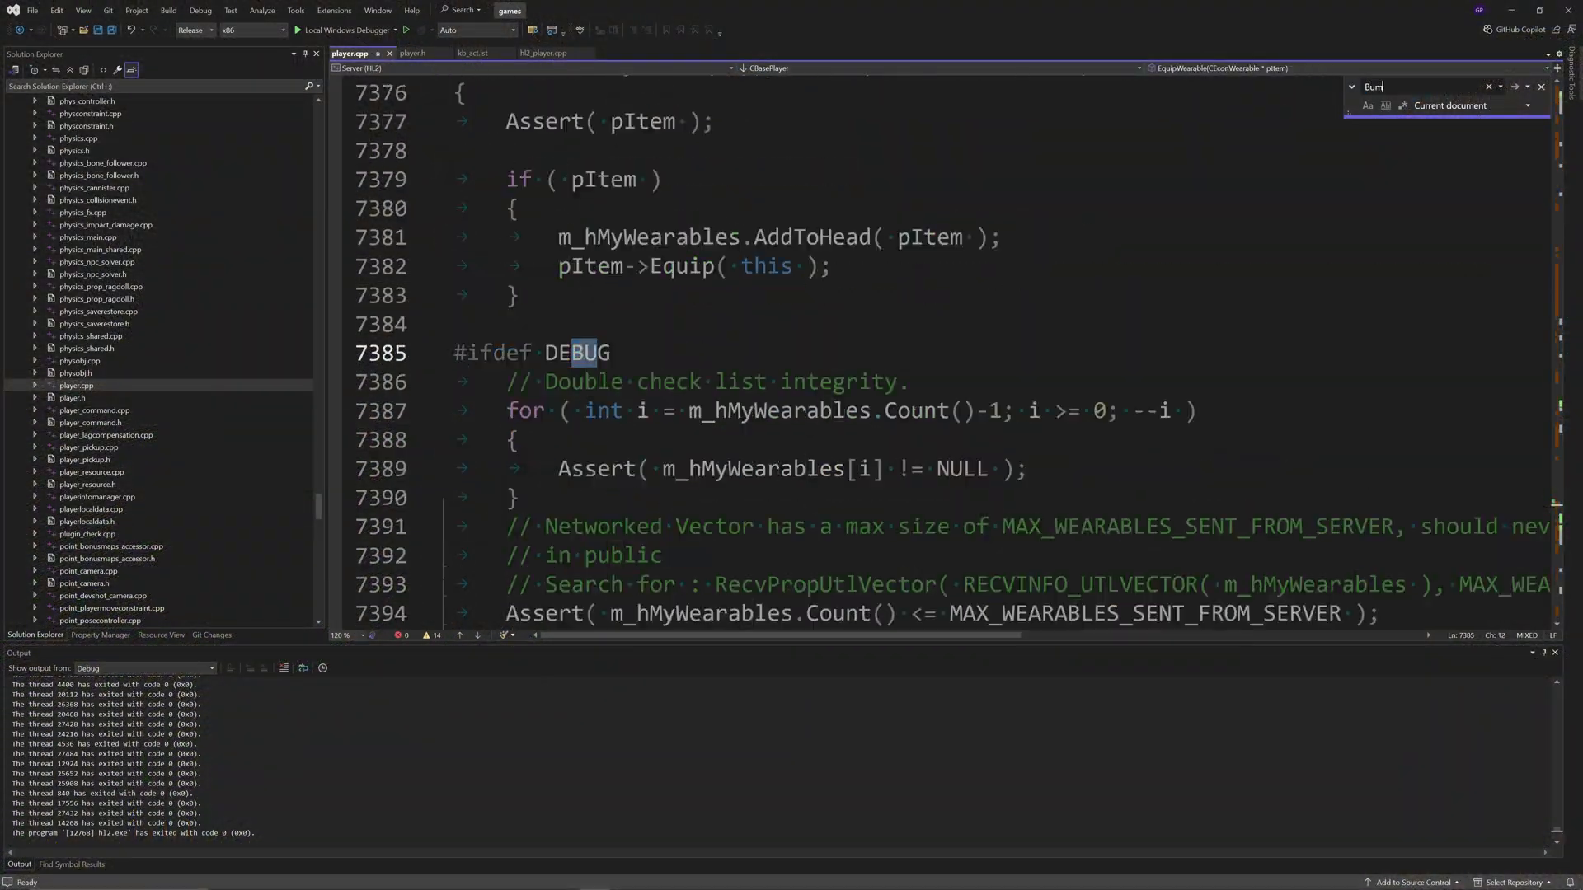
Step: Find BumpWeapon in player.cpp and comment out the pWeapon->m_iClip1 = GetMaxClip1() refill line
text(BumpWeapon)
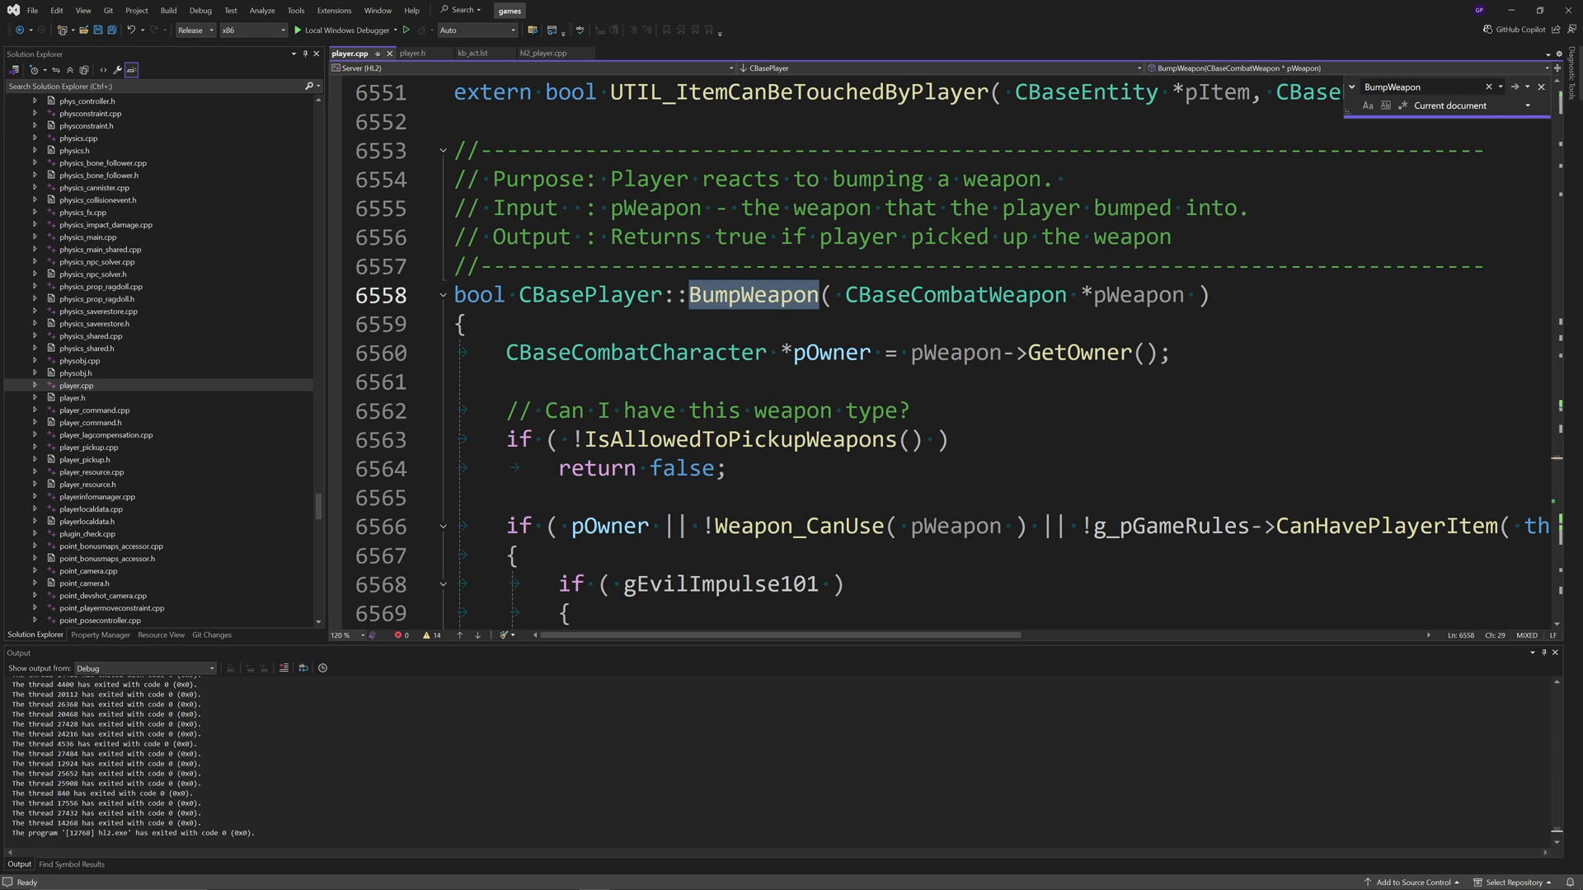
scroll(down, 3)
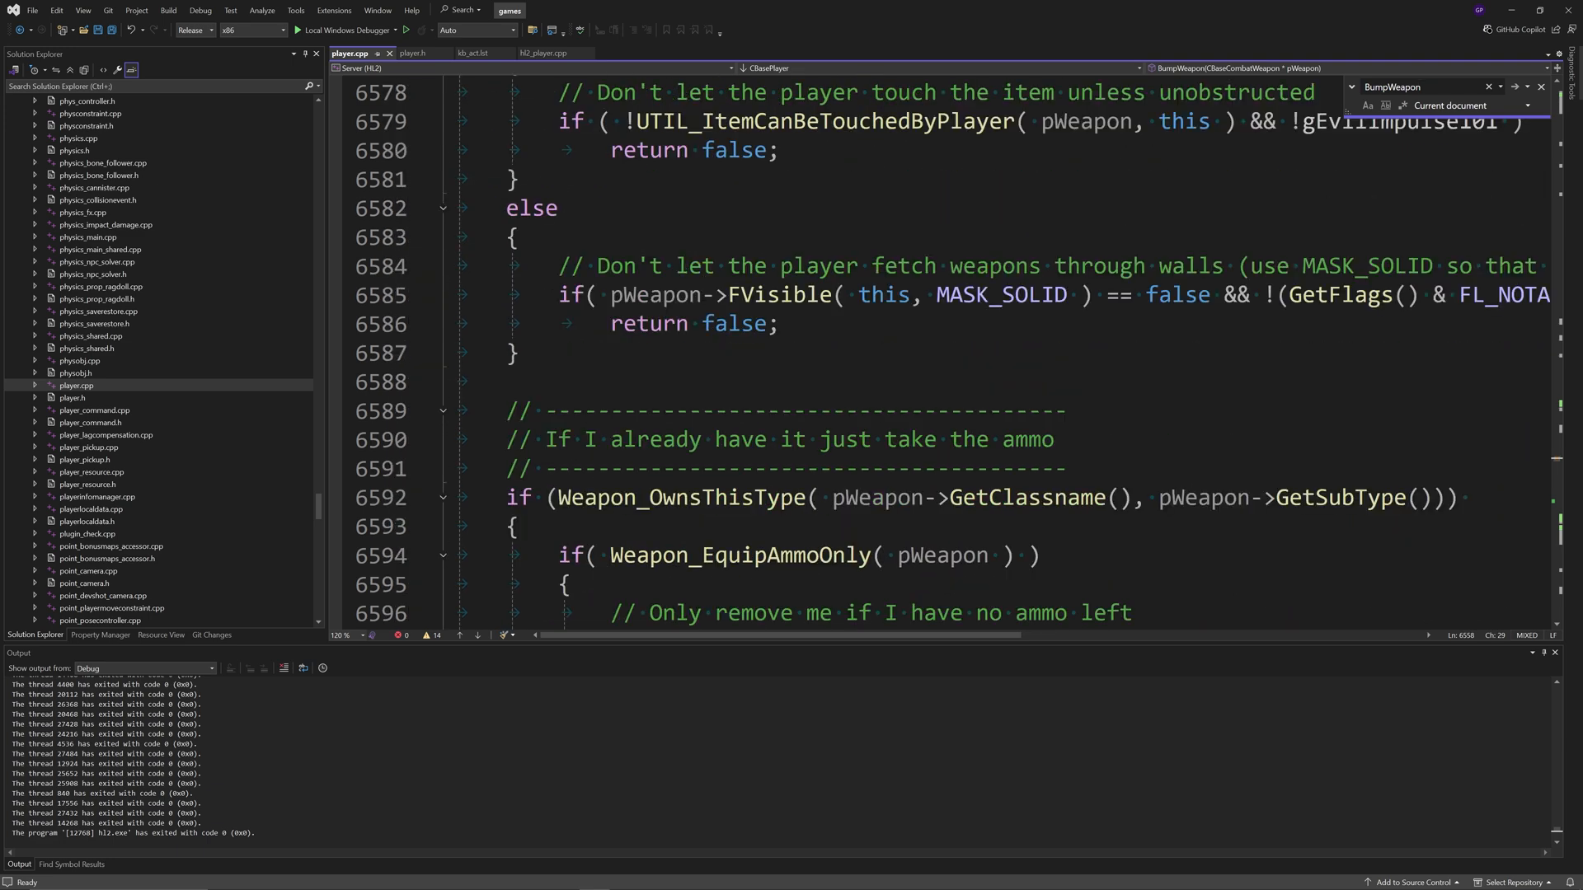
scroll(down, 3)
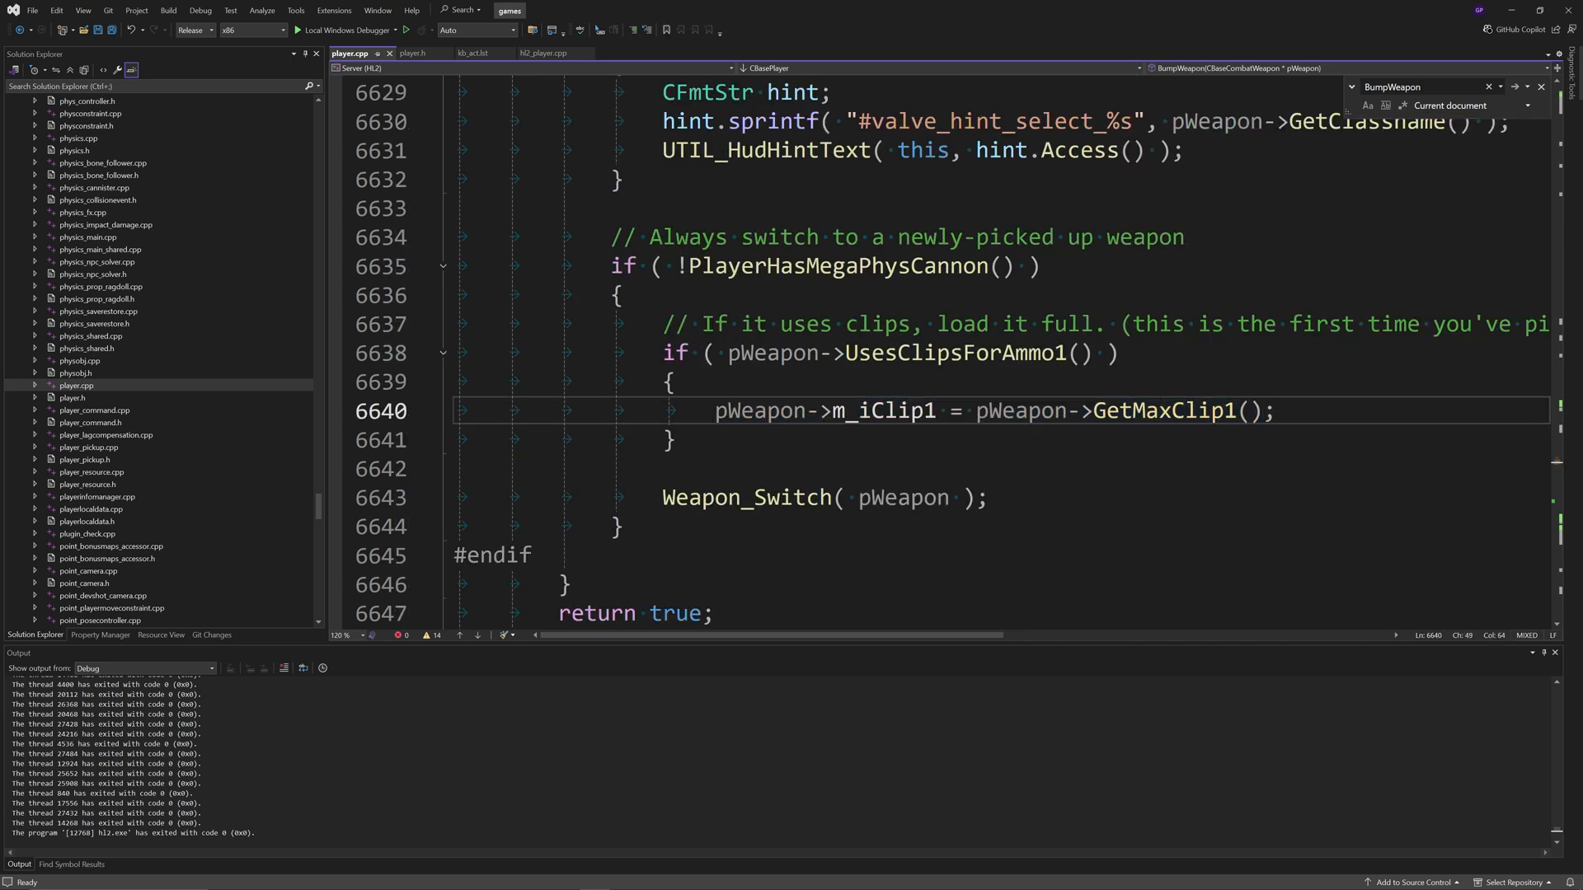
text(//)
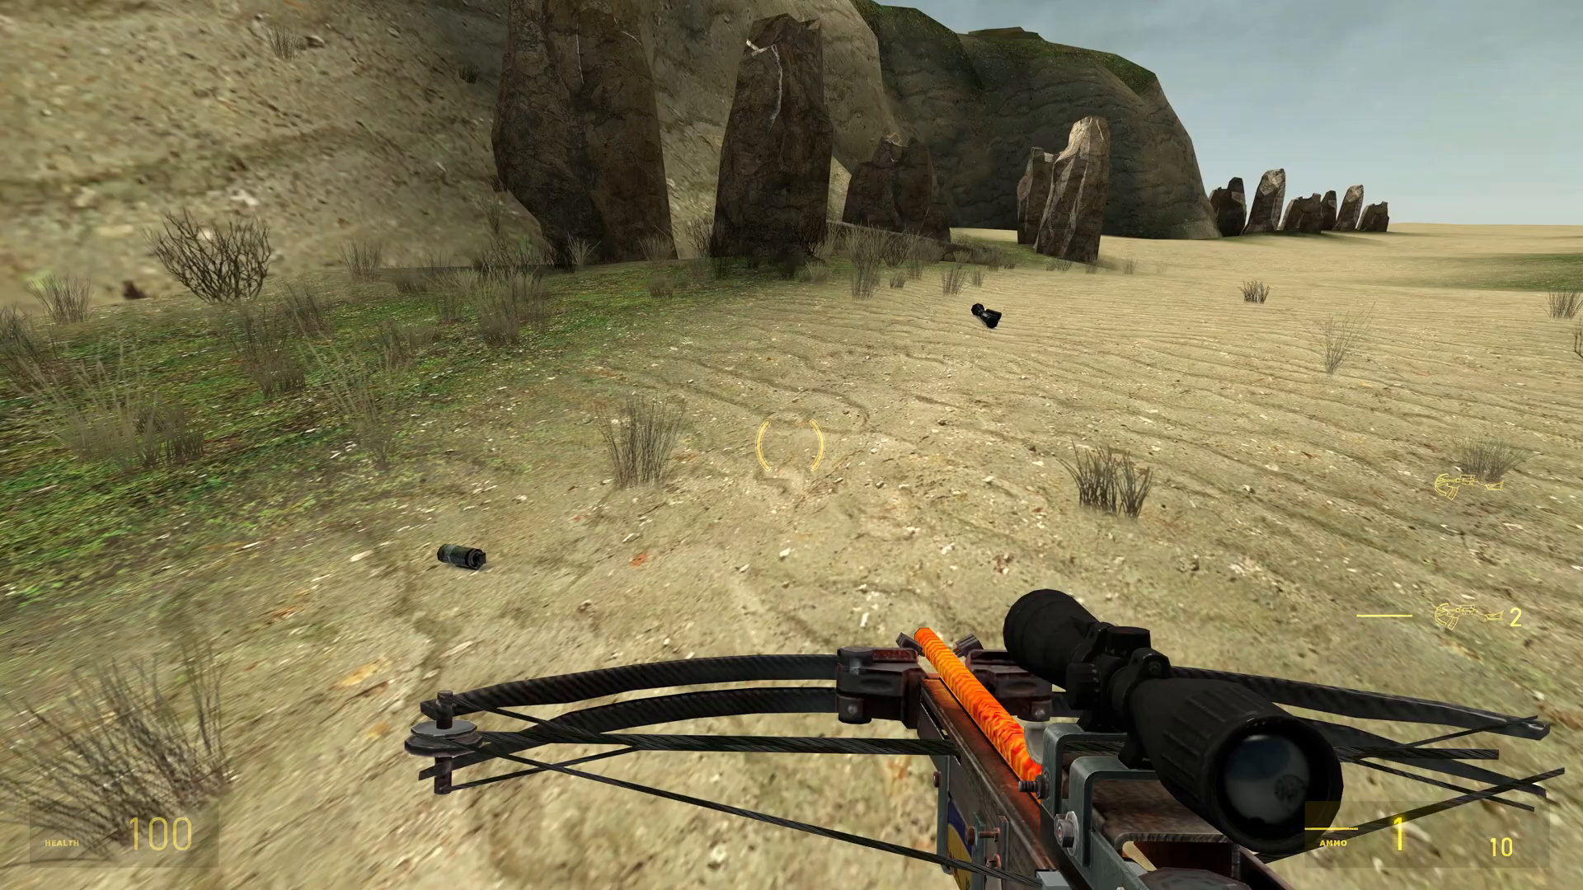
Step: Fire the crossbow in-game to check its loaded and reserve ammo
click(790, 455)
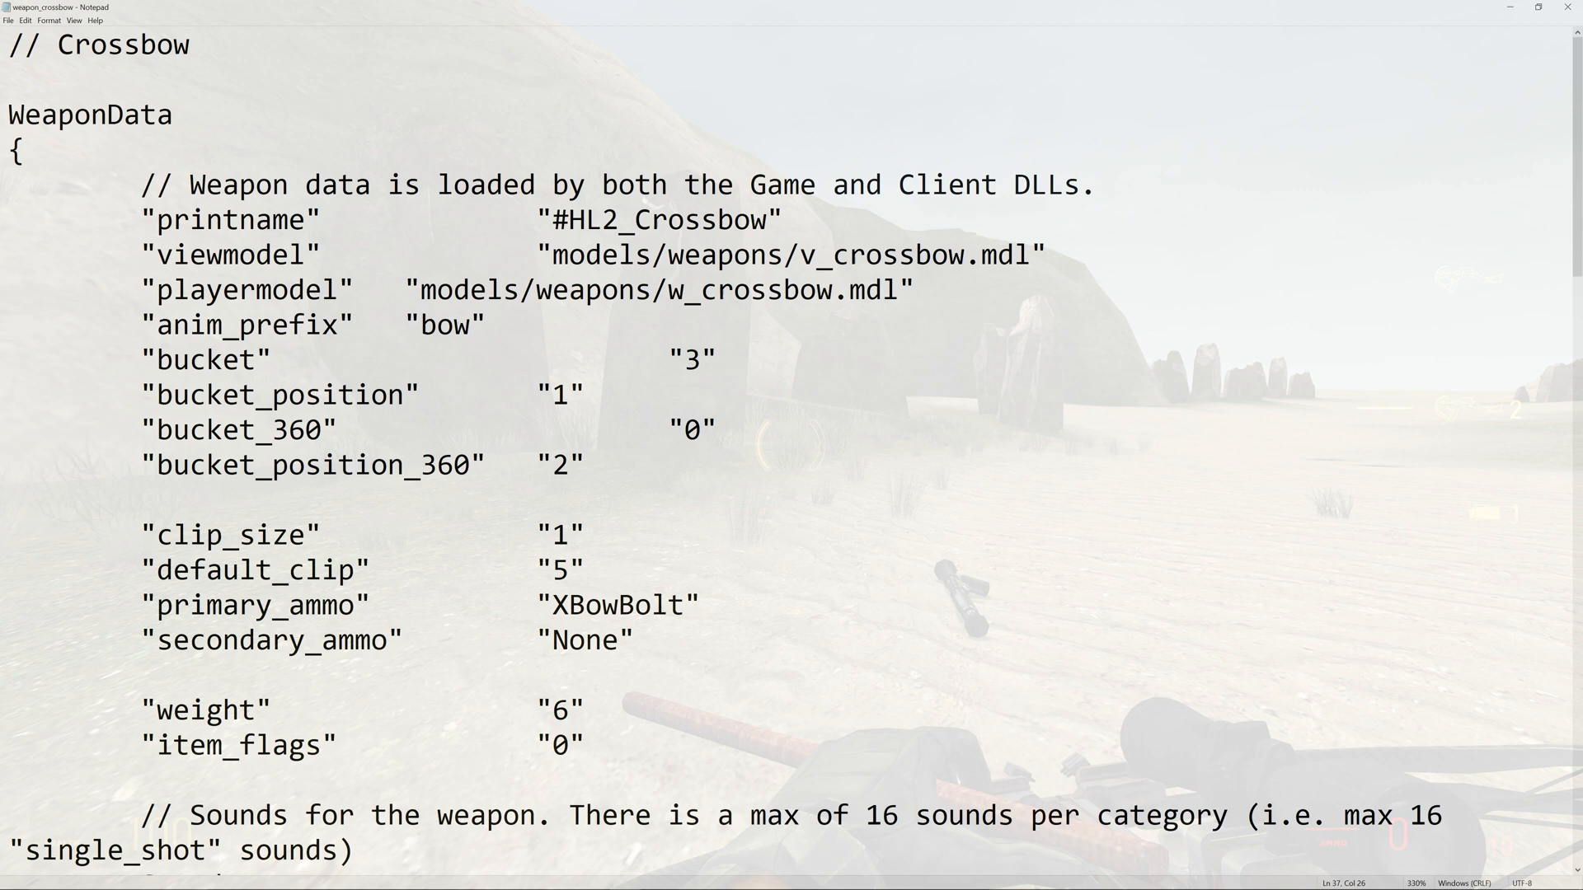
Step: Set the crossbow script's default_clip value to 1 instead of 5
double_click(561, 570)
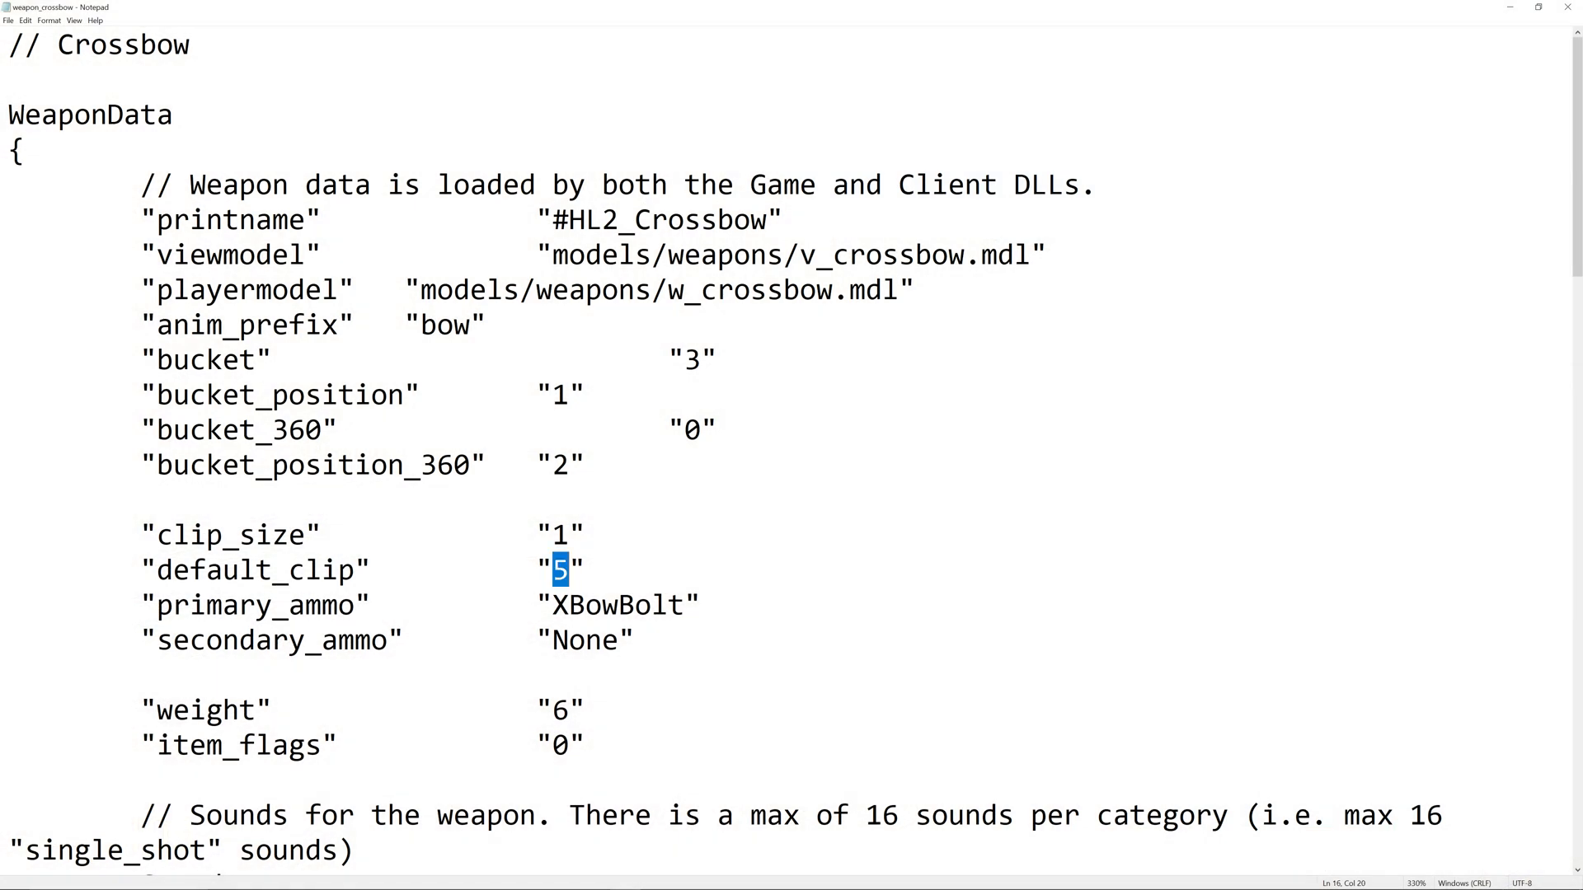
text(1)
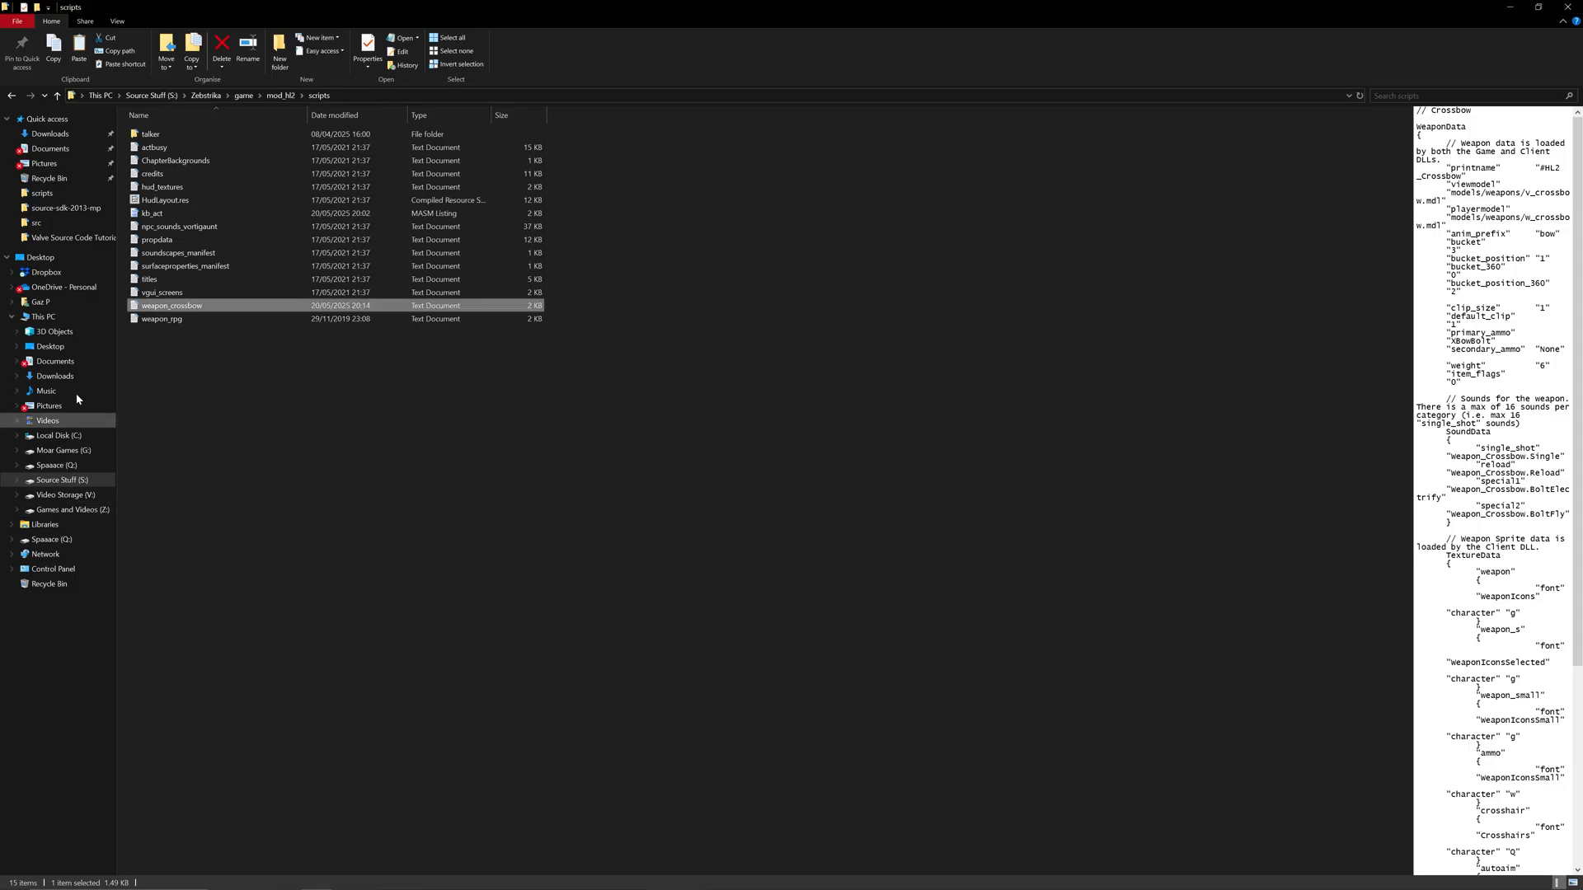
Step: Open the weapon_rpg script and set its default_clip value to 1 instead of 3
click(161, 318)
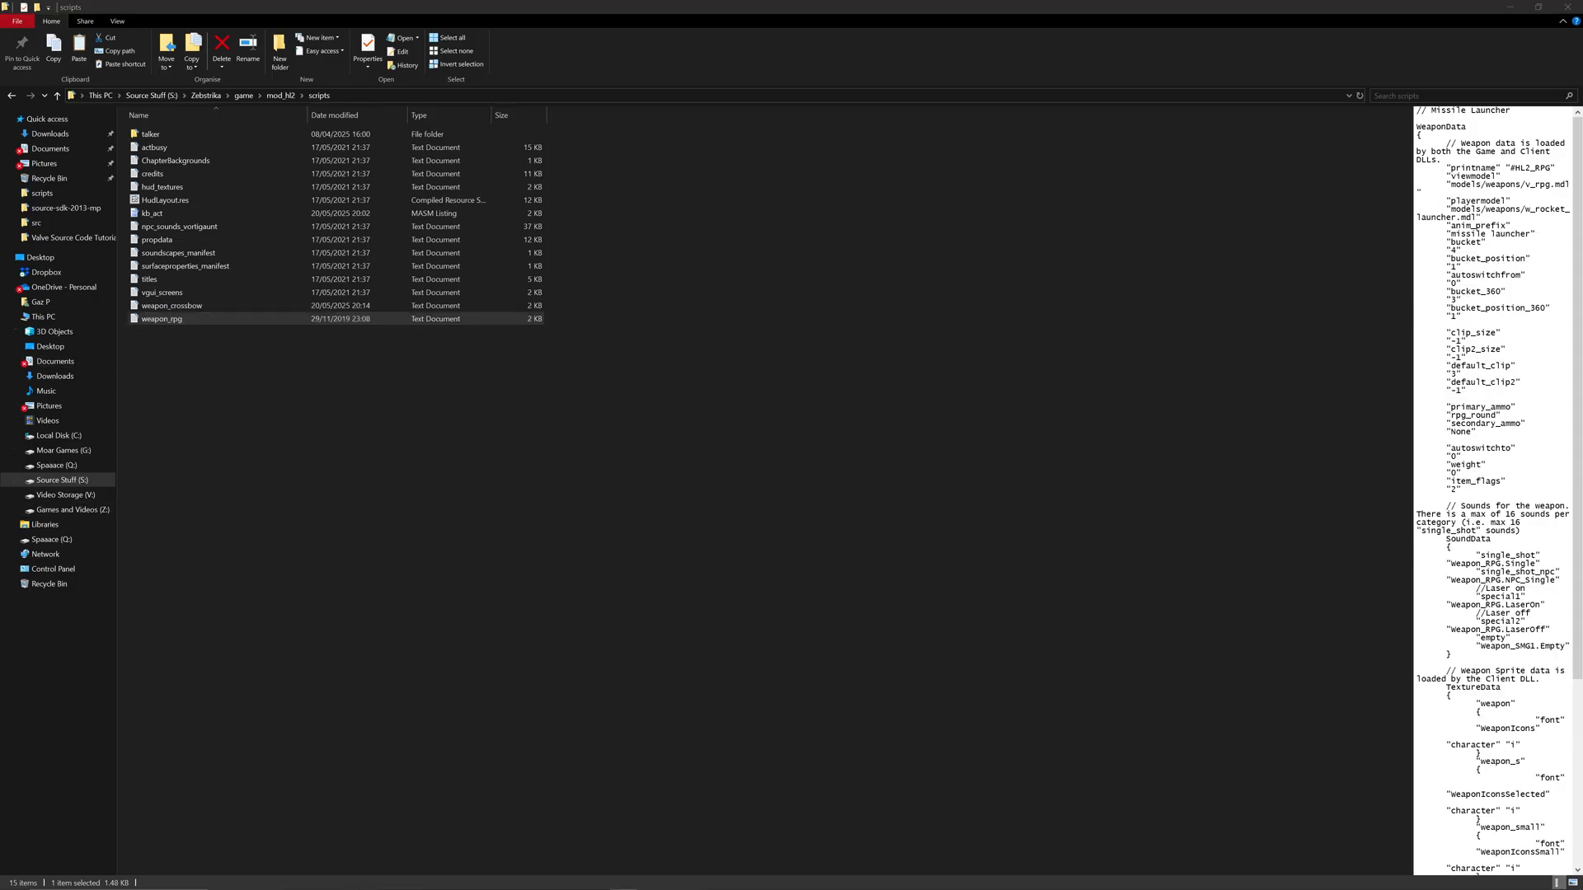
double_click(162, 318)
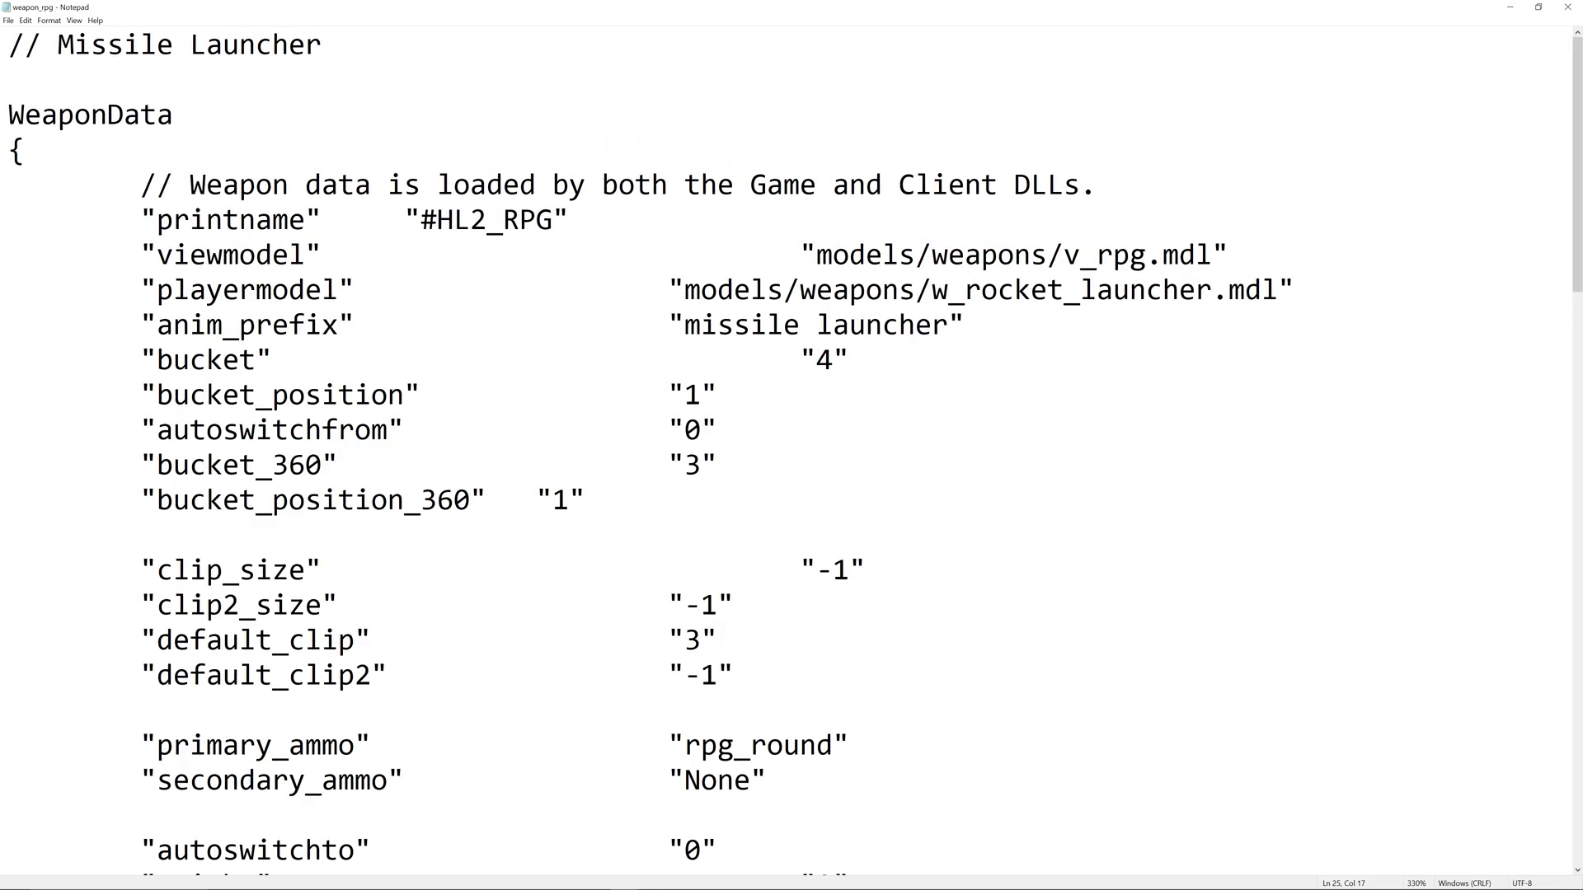
double_click(692, 641)
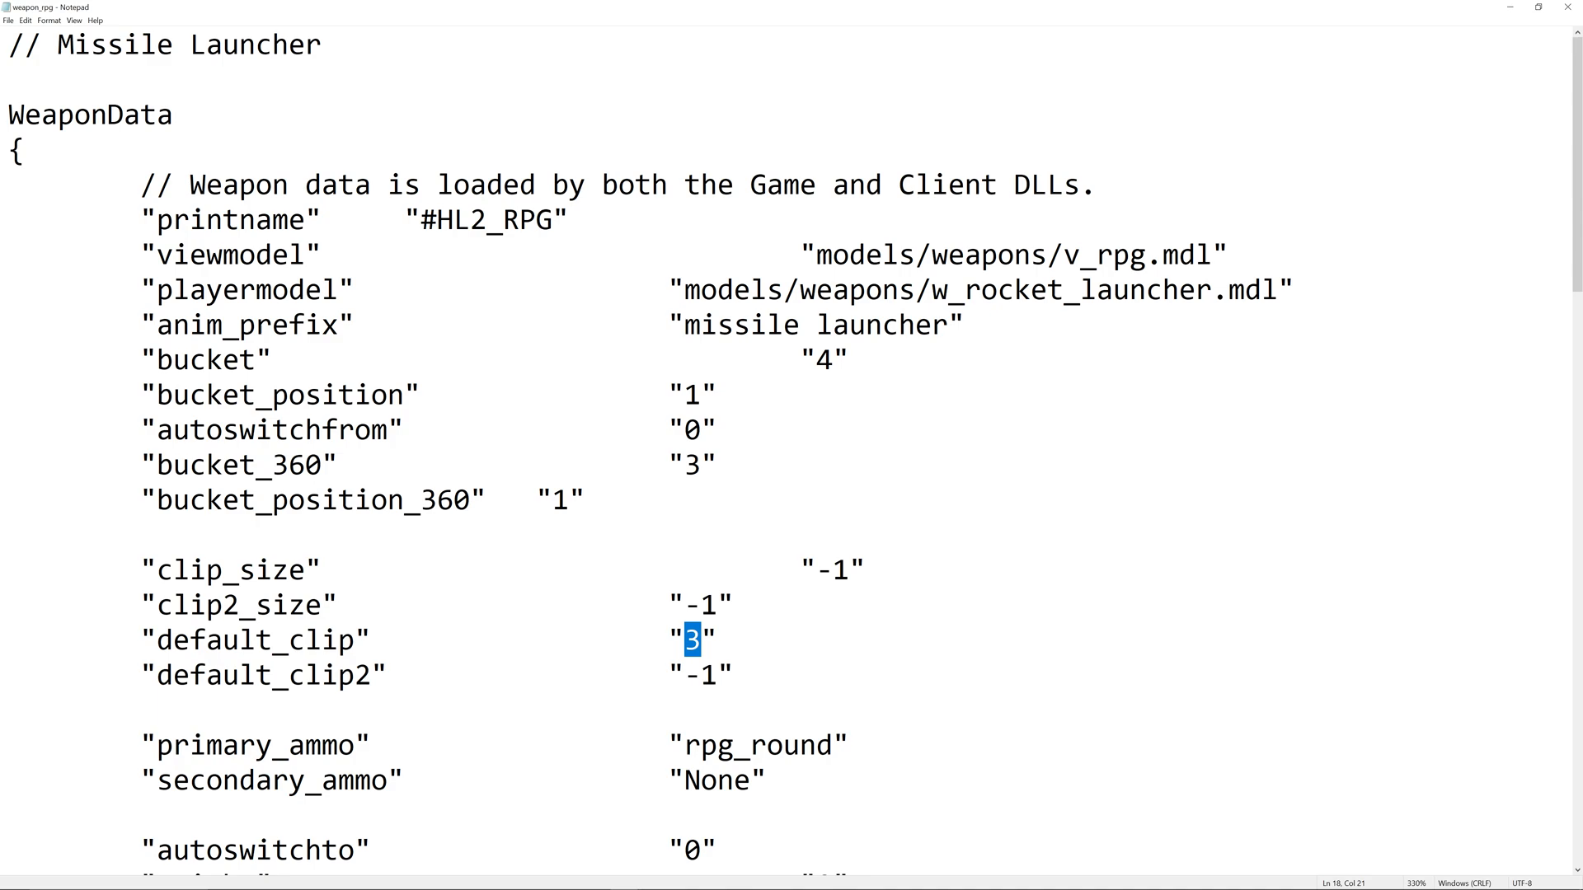
text(1)
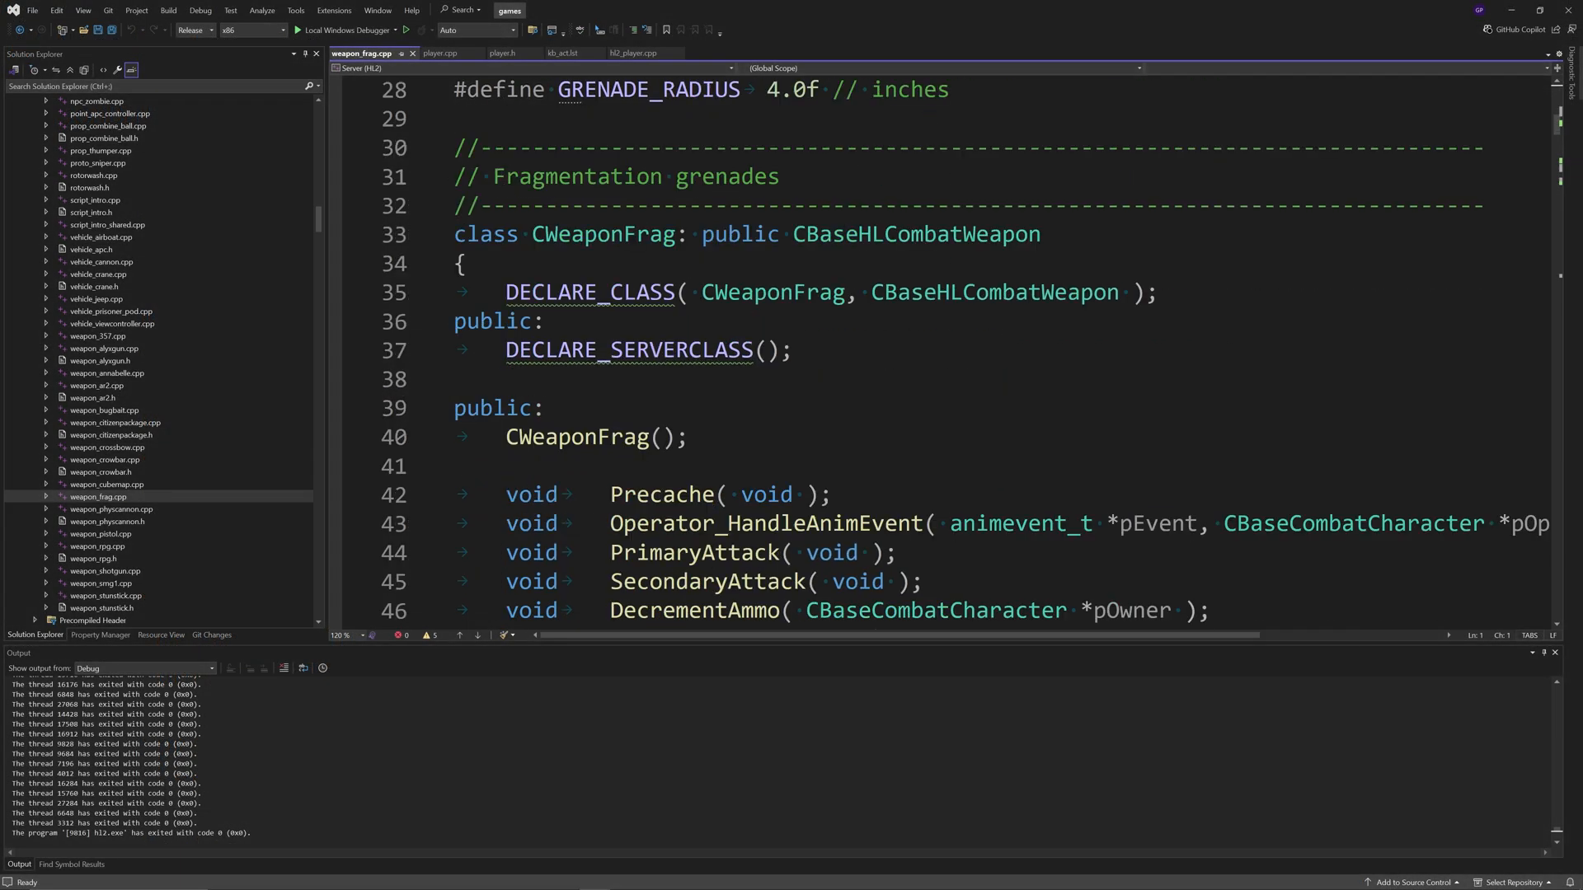
Step: Declare a virtual Drop(const Vector &vecVelocity) override in CWeaponFrag and save
scroll(down, 3)
text(bool ShouldDisplayHUDHint() { return true; )
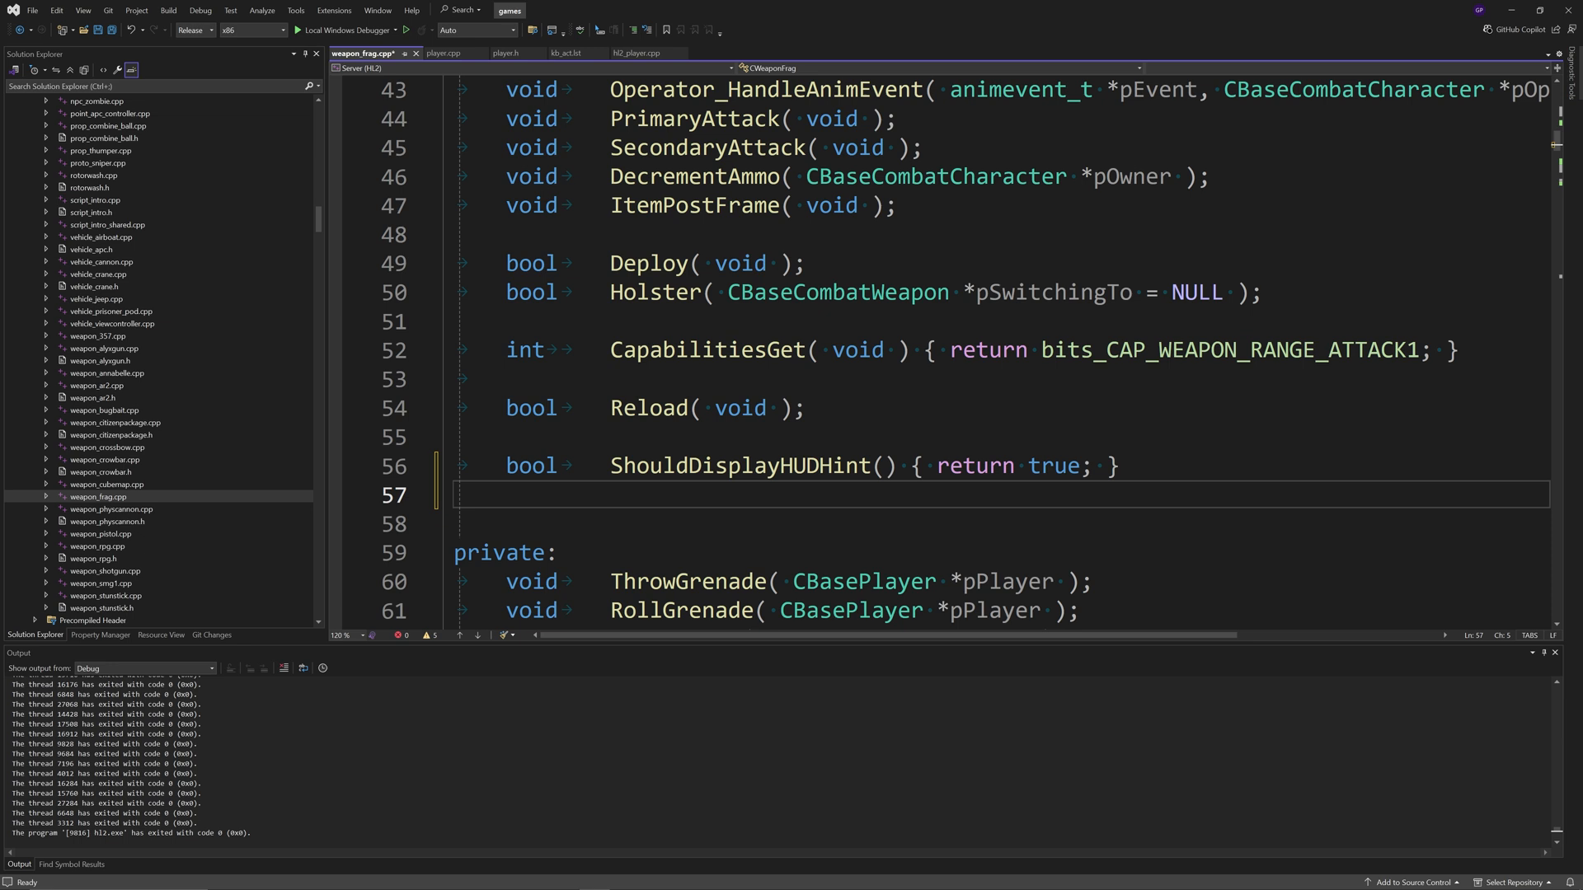
text(virtual void Drop)
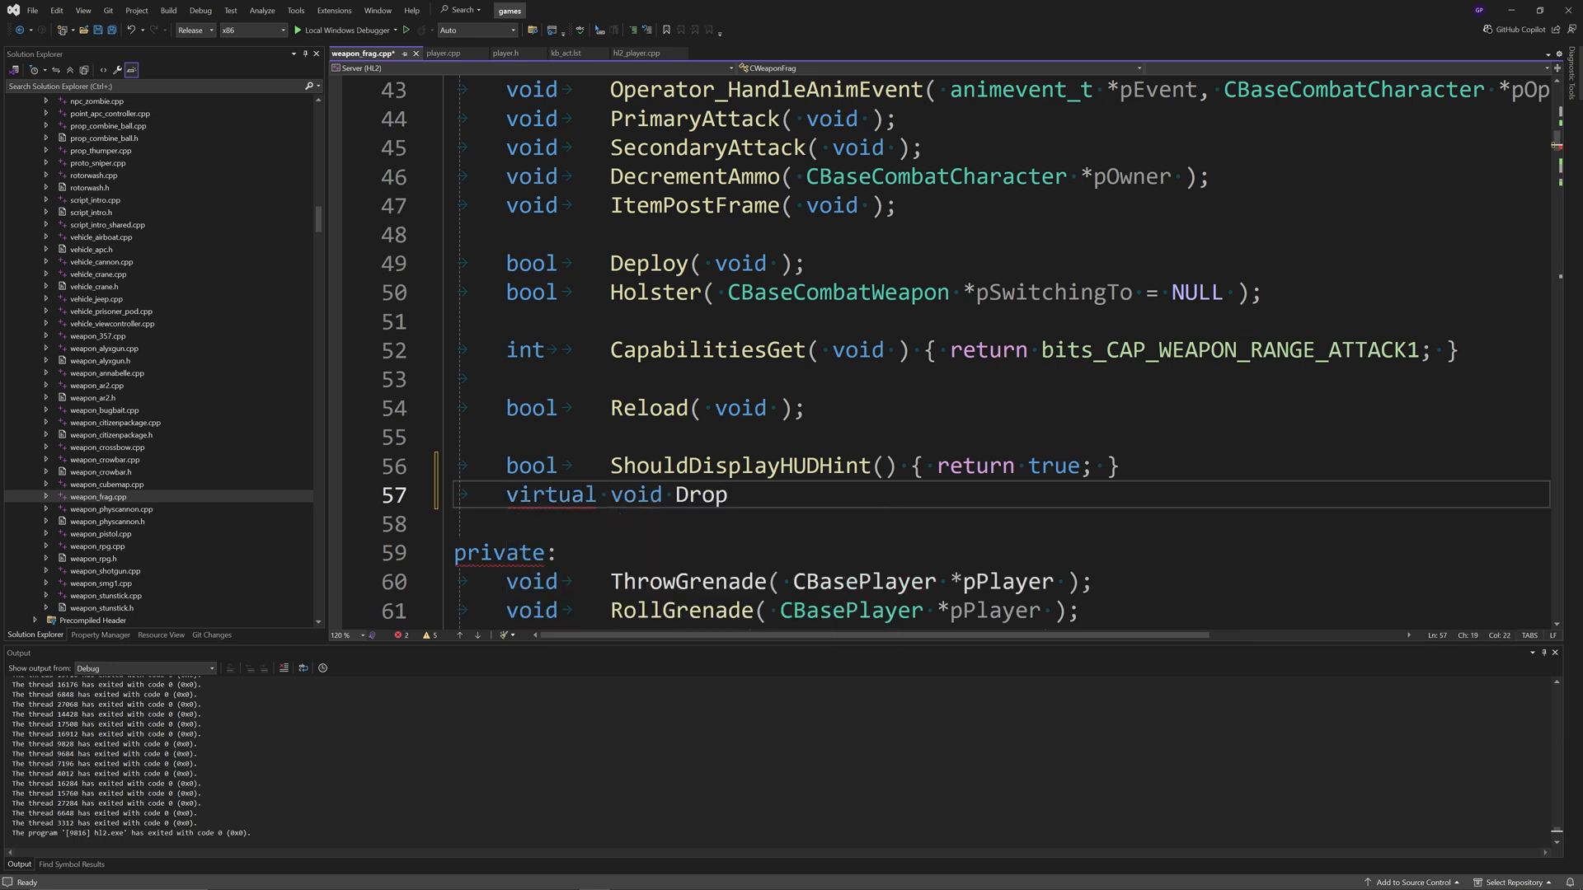
text((const)
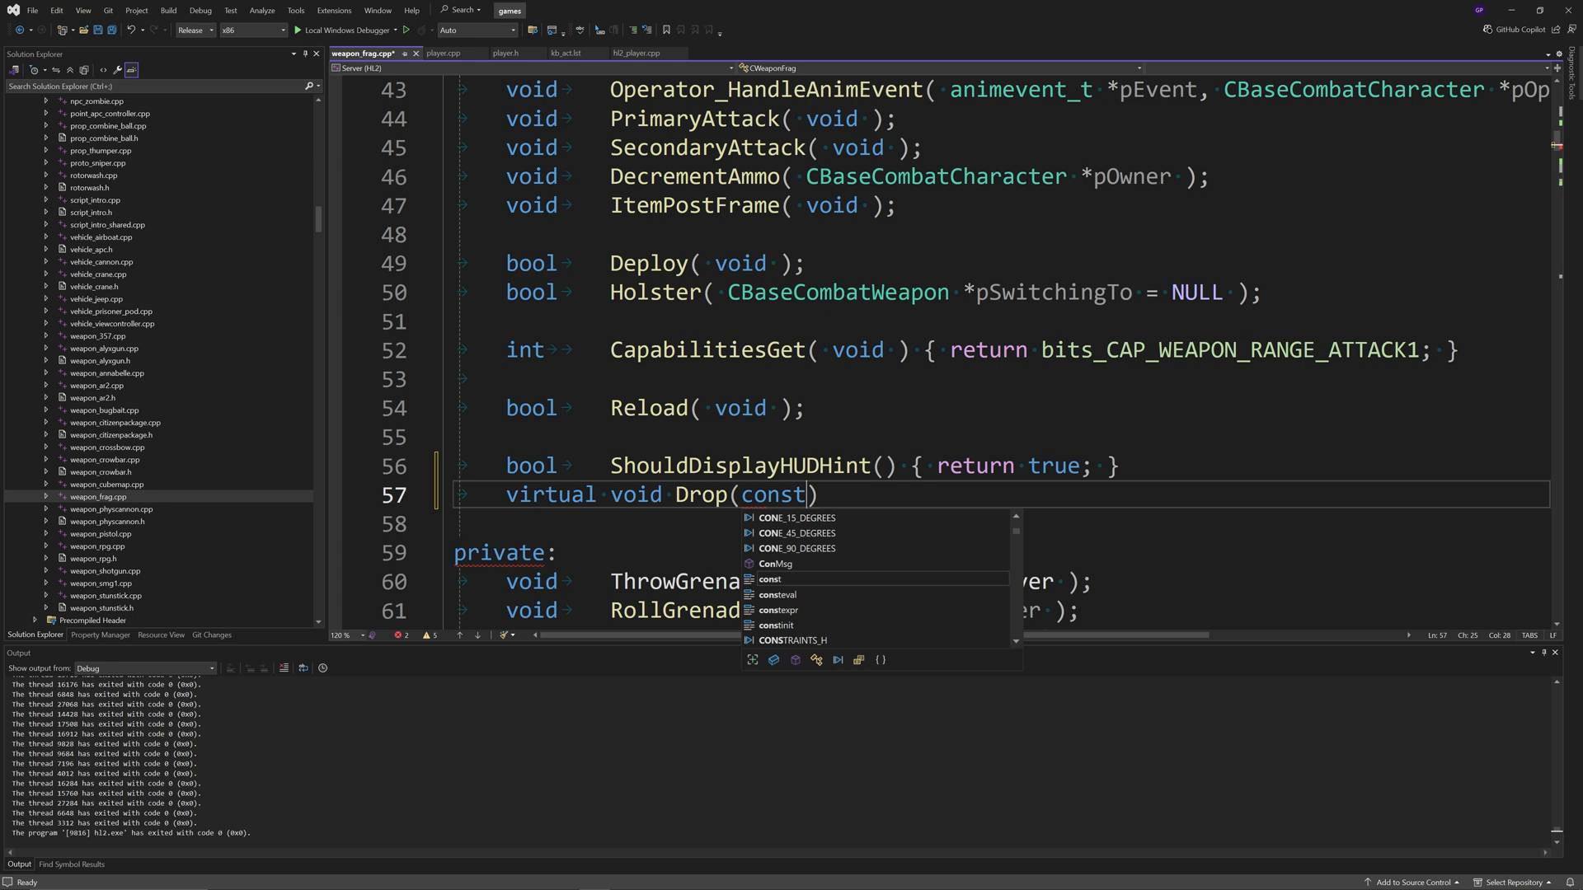
text(Vector)
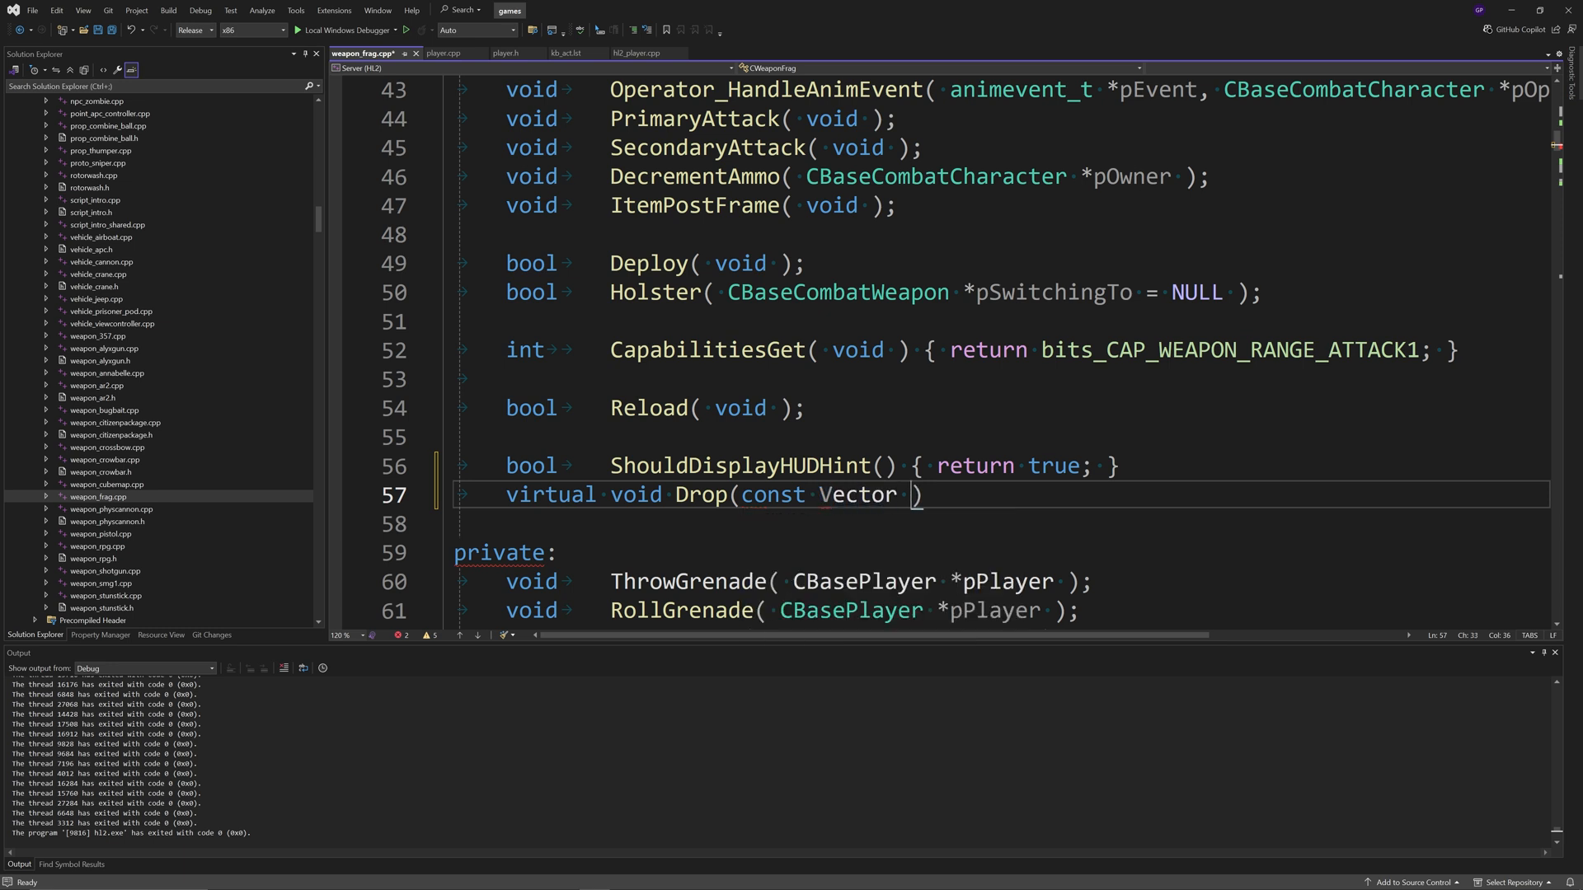
text(&vecVelocity)
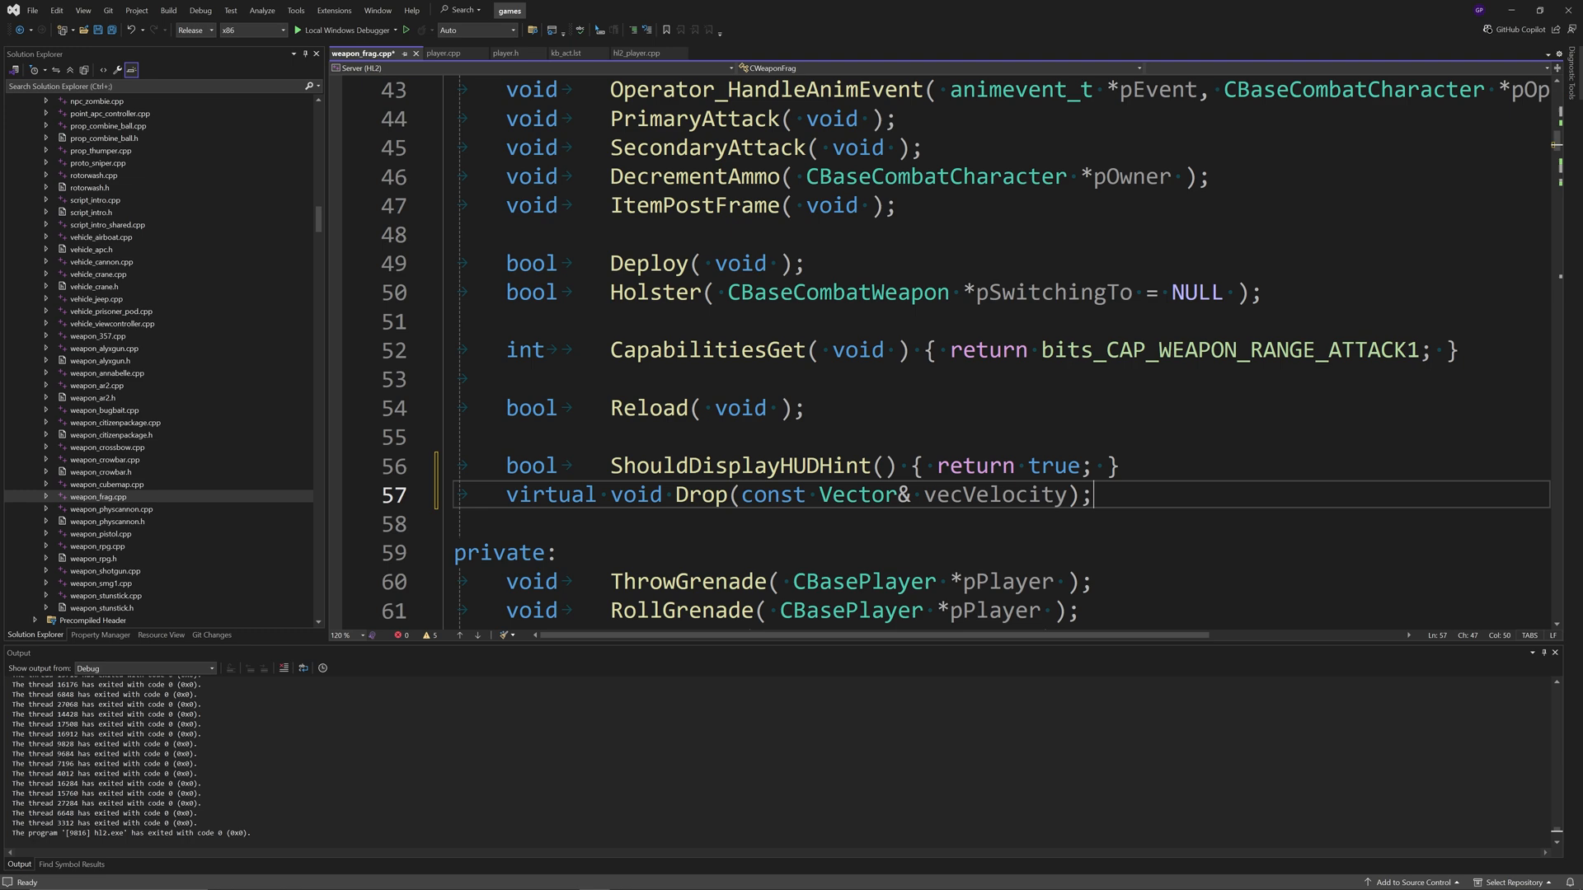
key(ctrl+s)
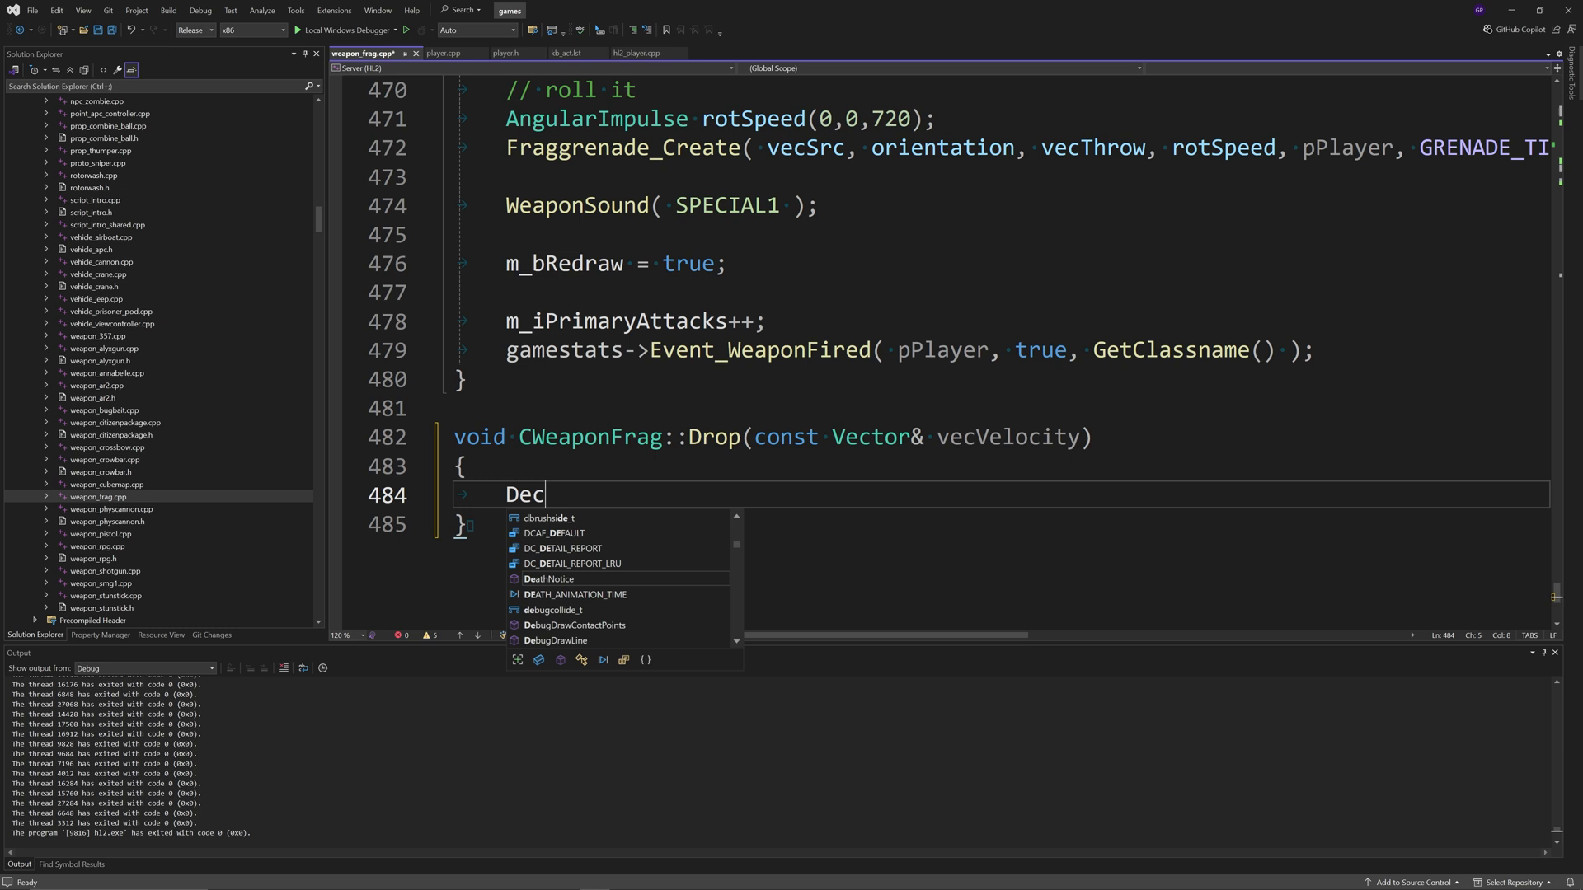
Step: Define CWeaponFrag::Drop to call DecrementAmmo(GetOwner()) then BaseClass::Drop(vecVelocity)
text(DecrementAmmo())
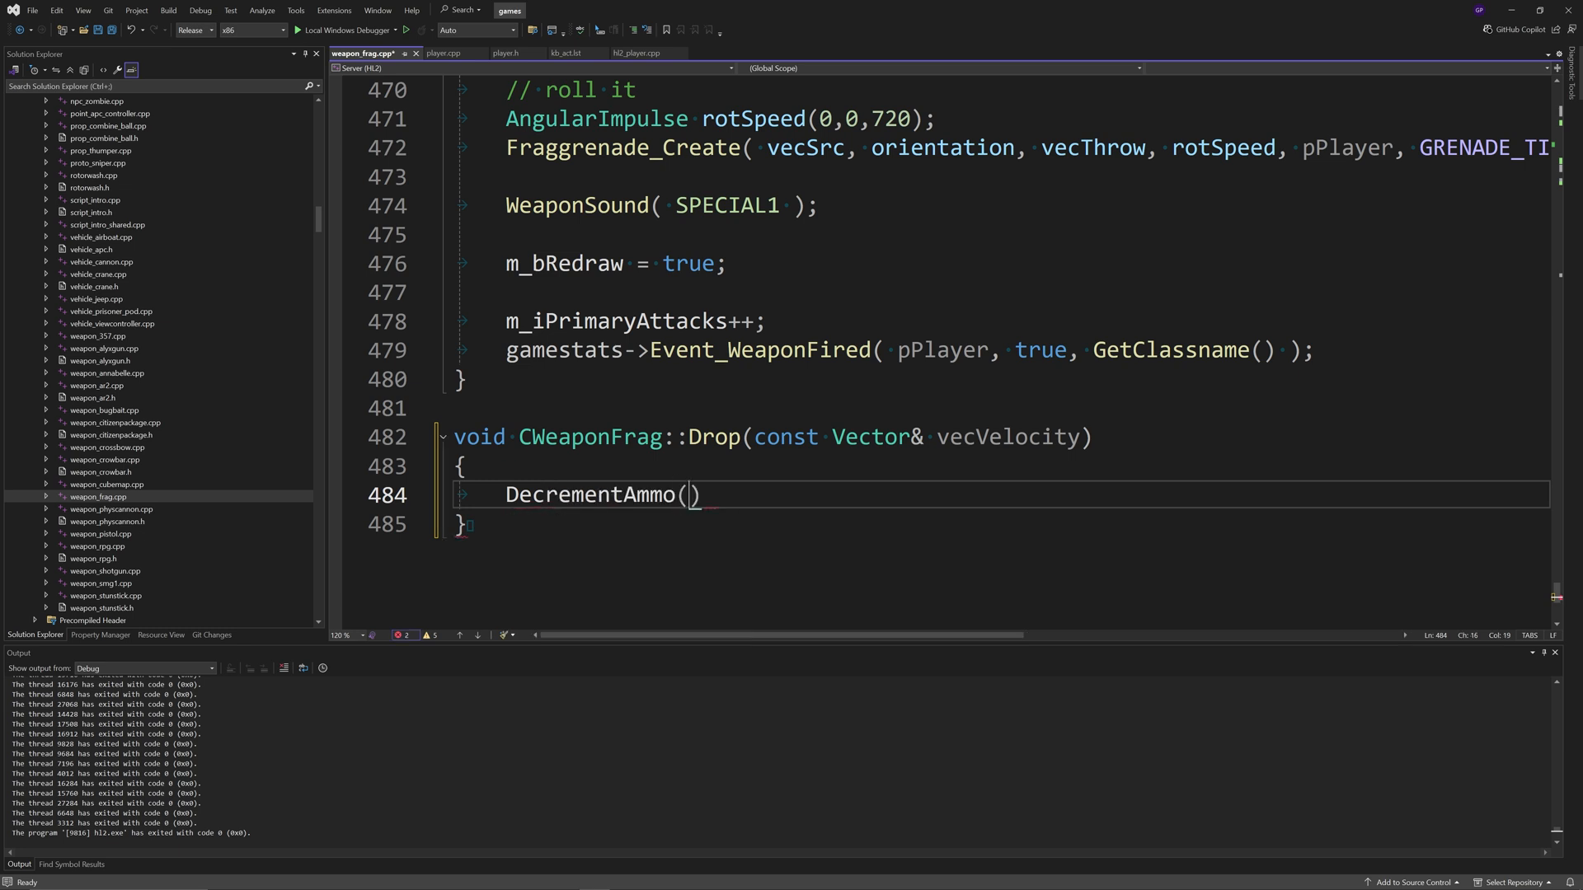
text(GetOwner()
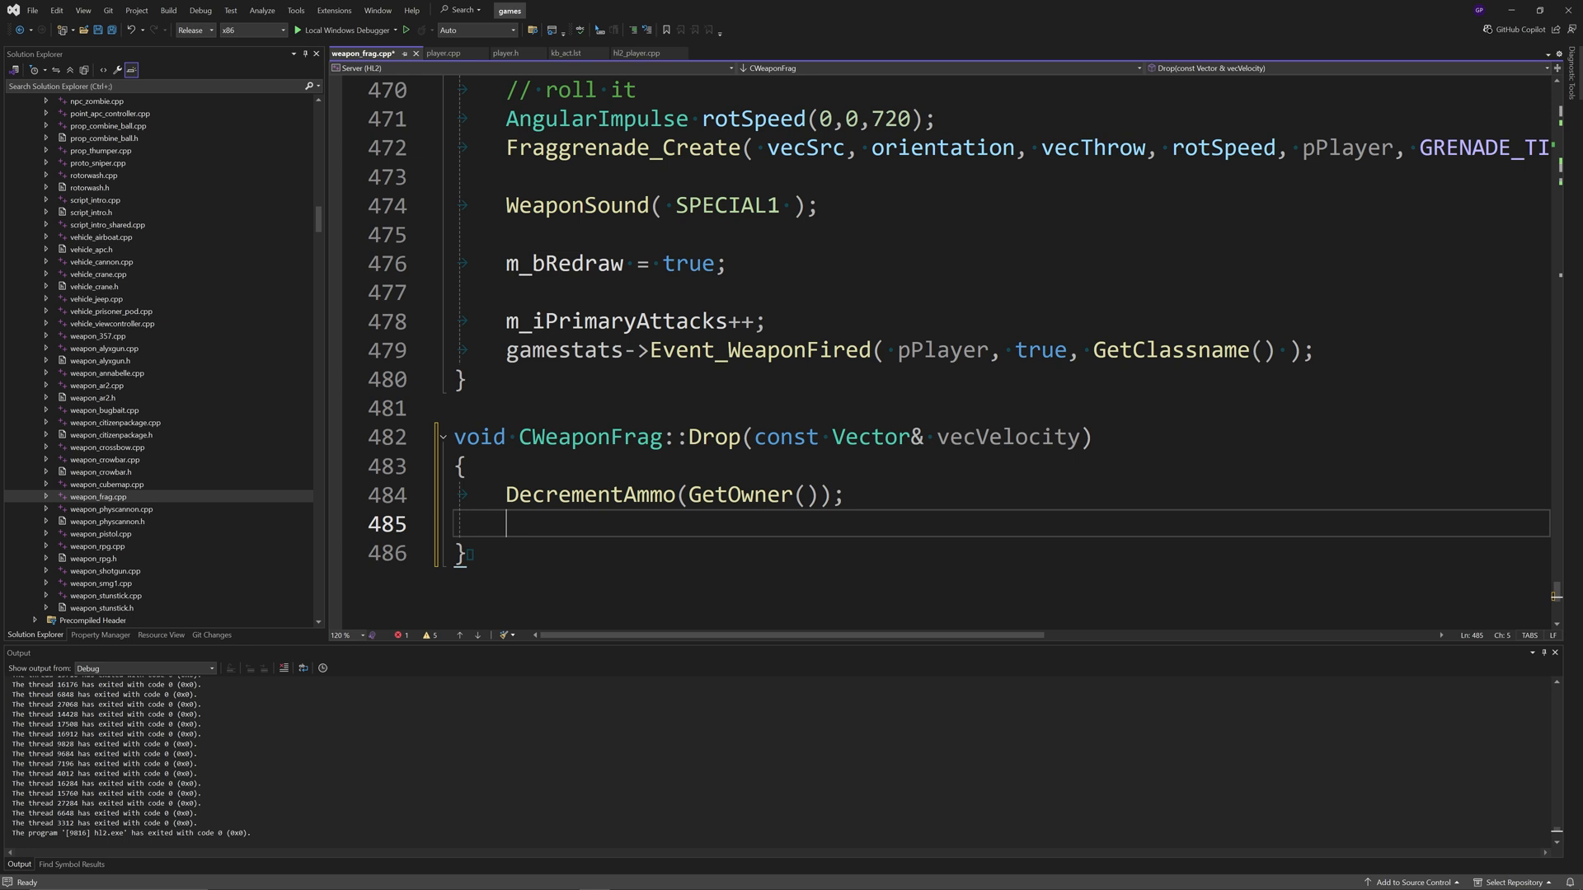
text(BaseClass)
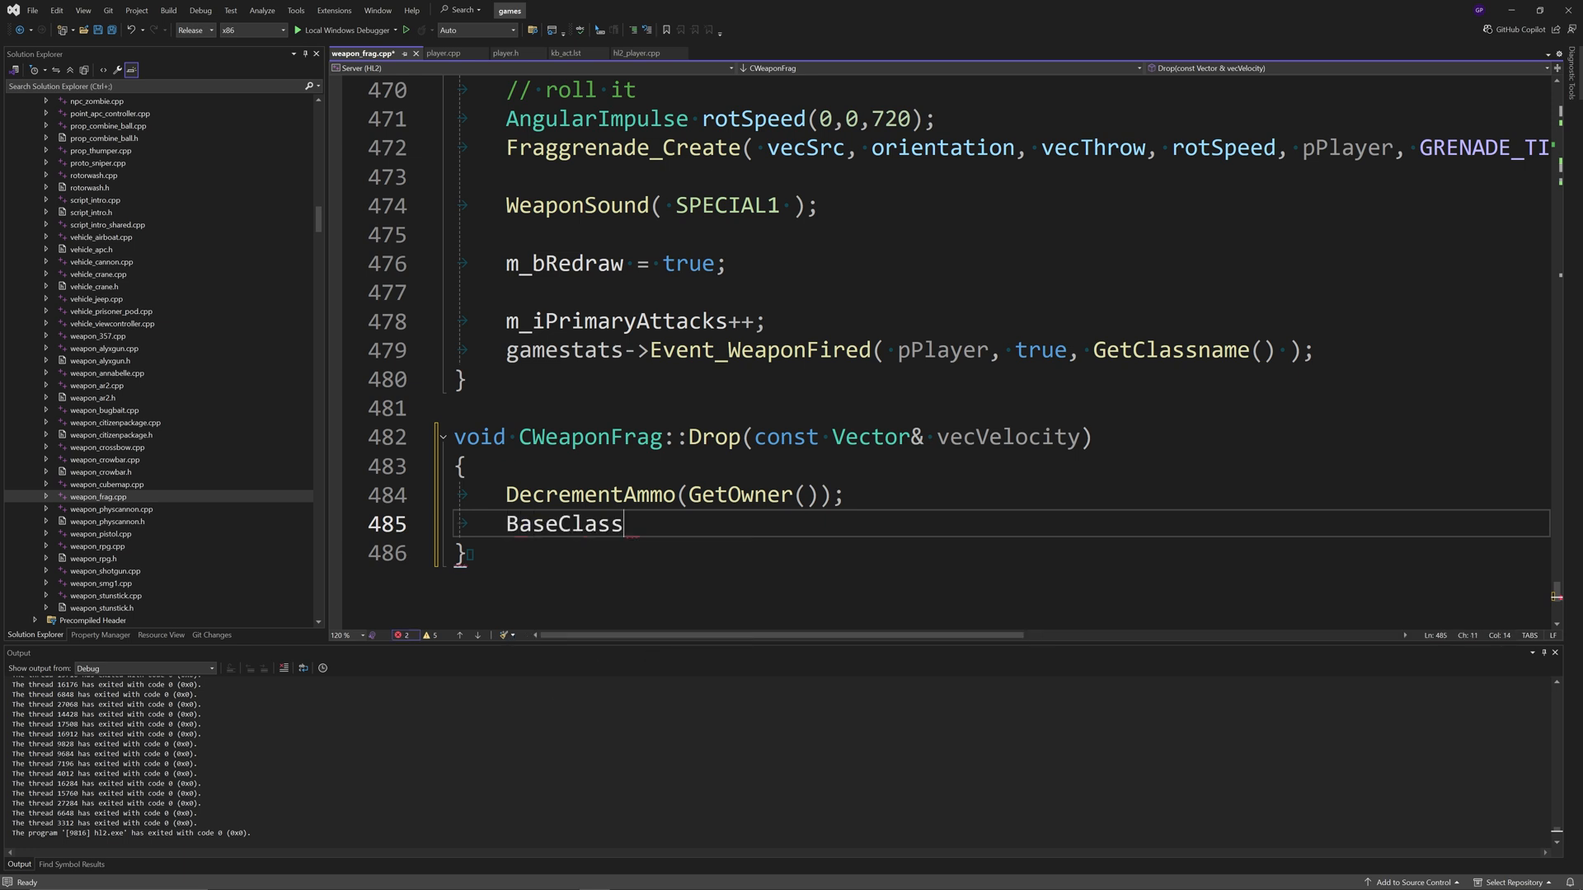
text(::Drop(v)
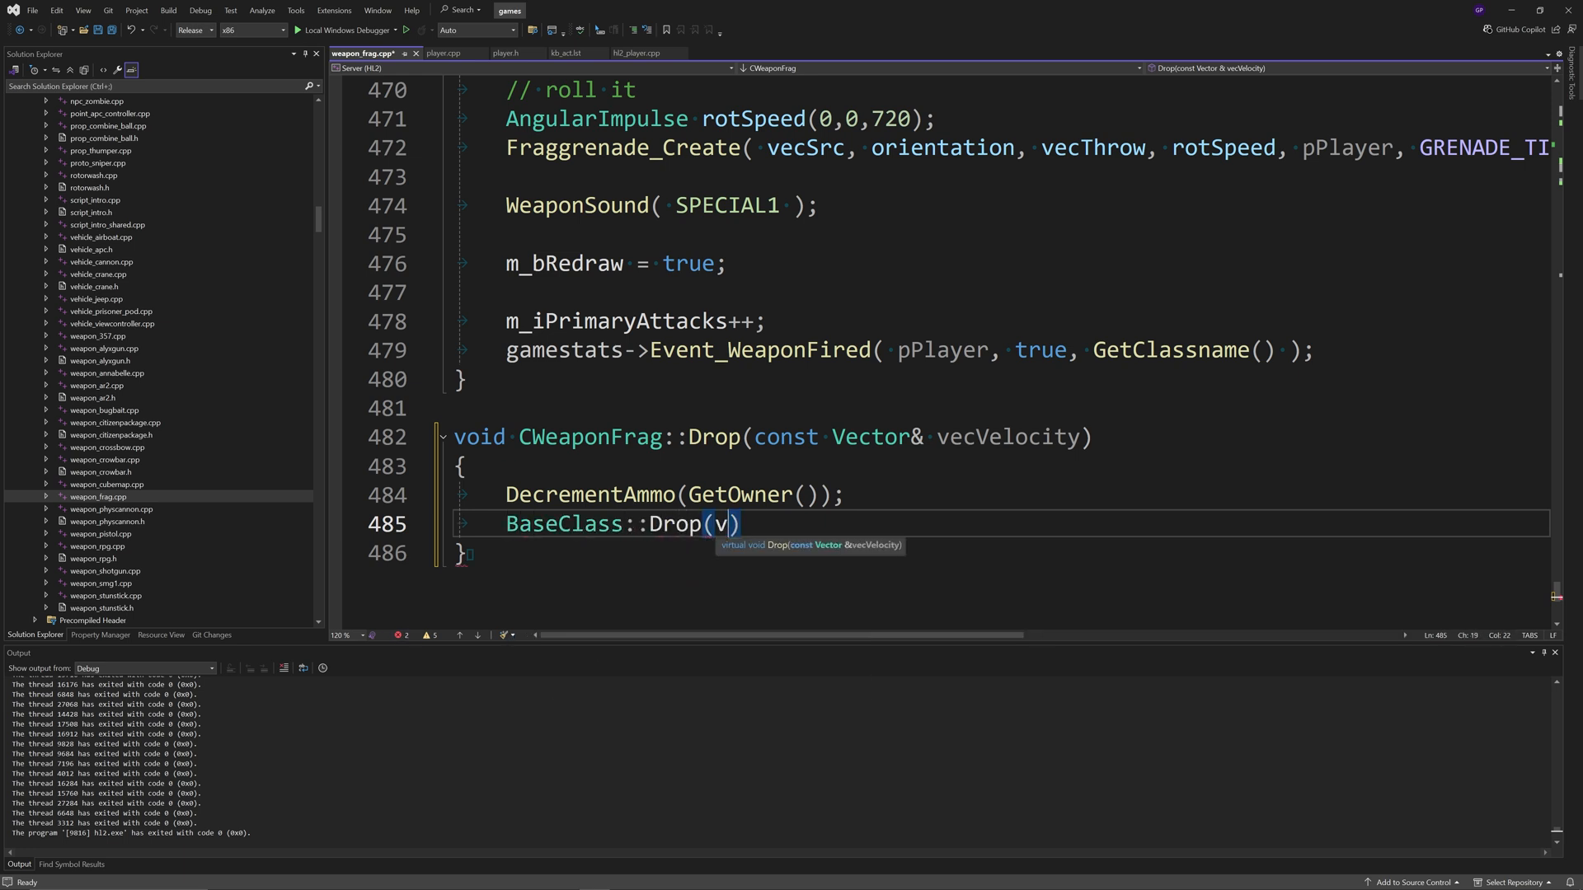
text(ecVelocity))
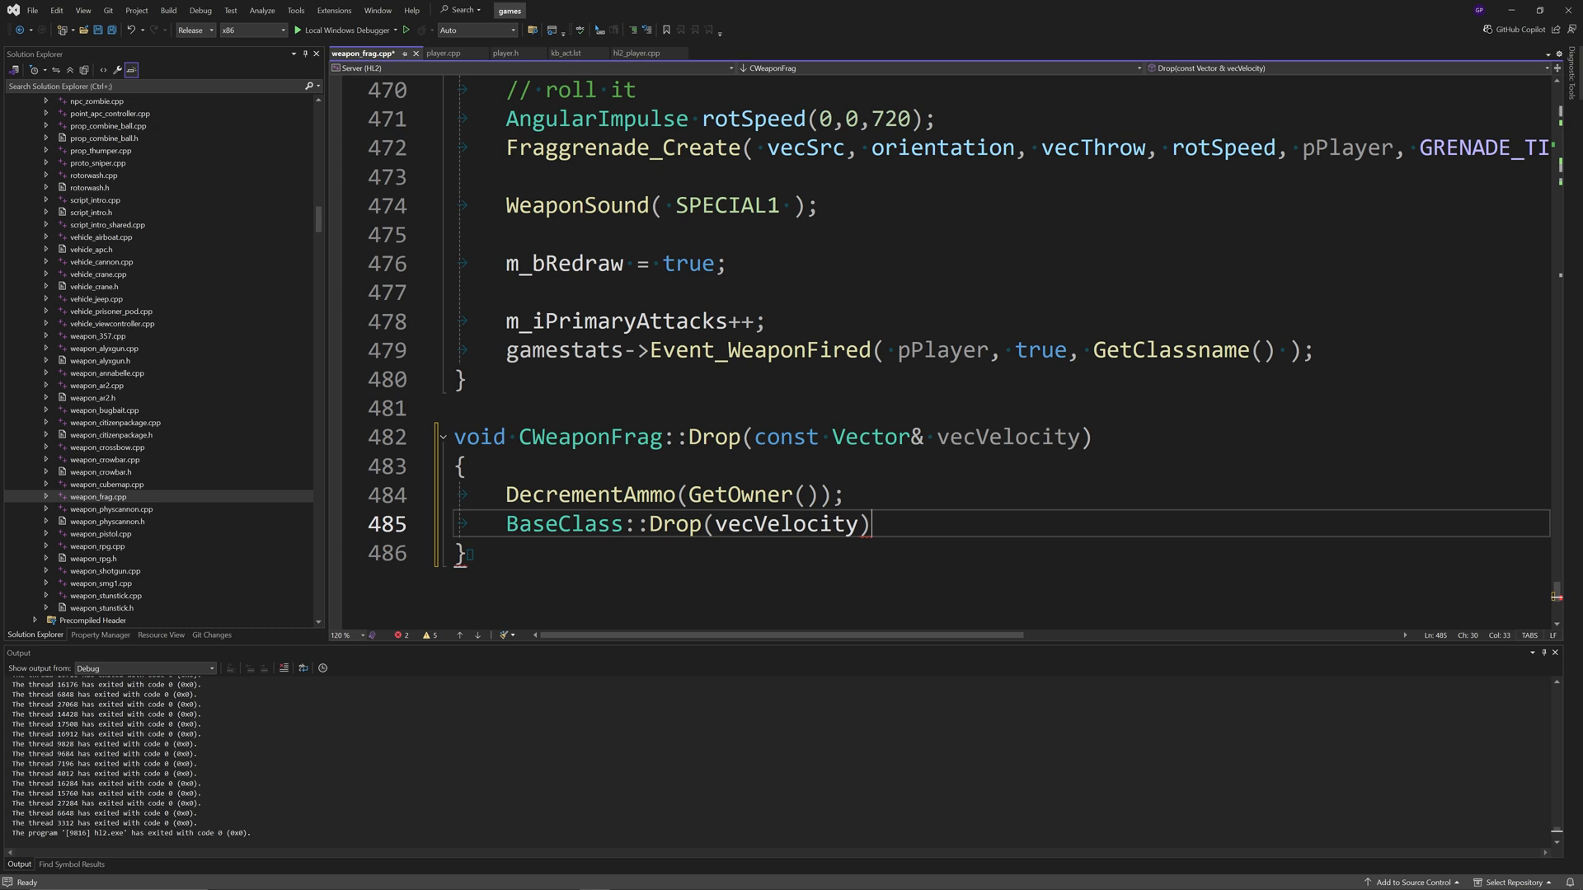
text(;)
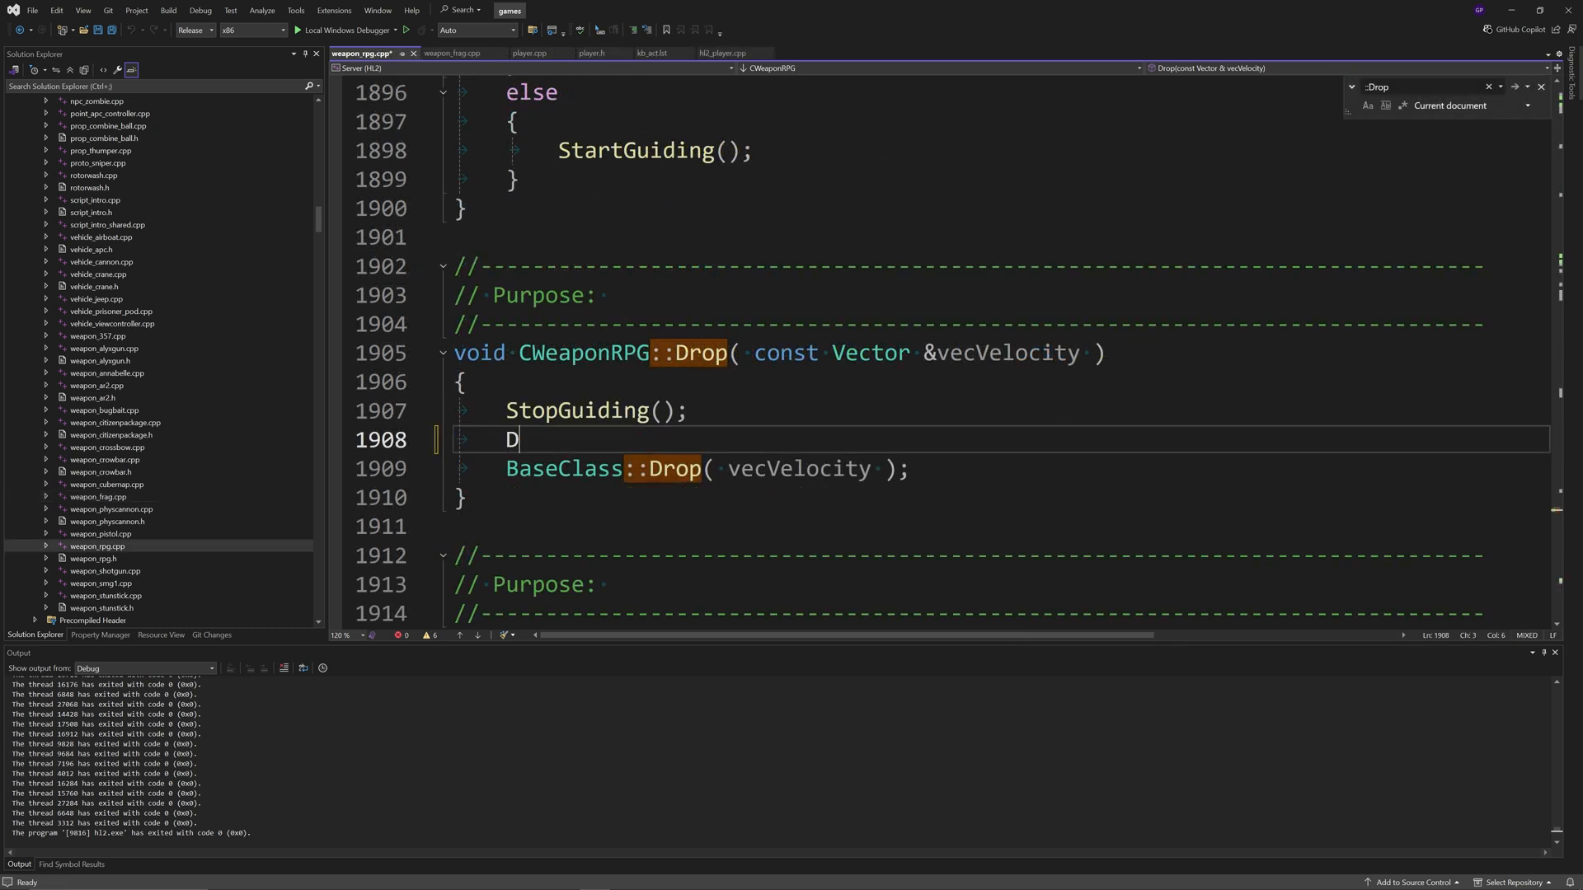
Step: Add a DecrementAmmo(GetOwner()) call to CWeaponRPG::Drop as well
text(ecrementAmmo)
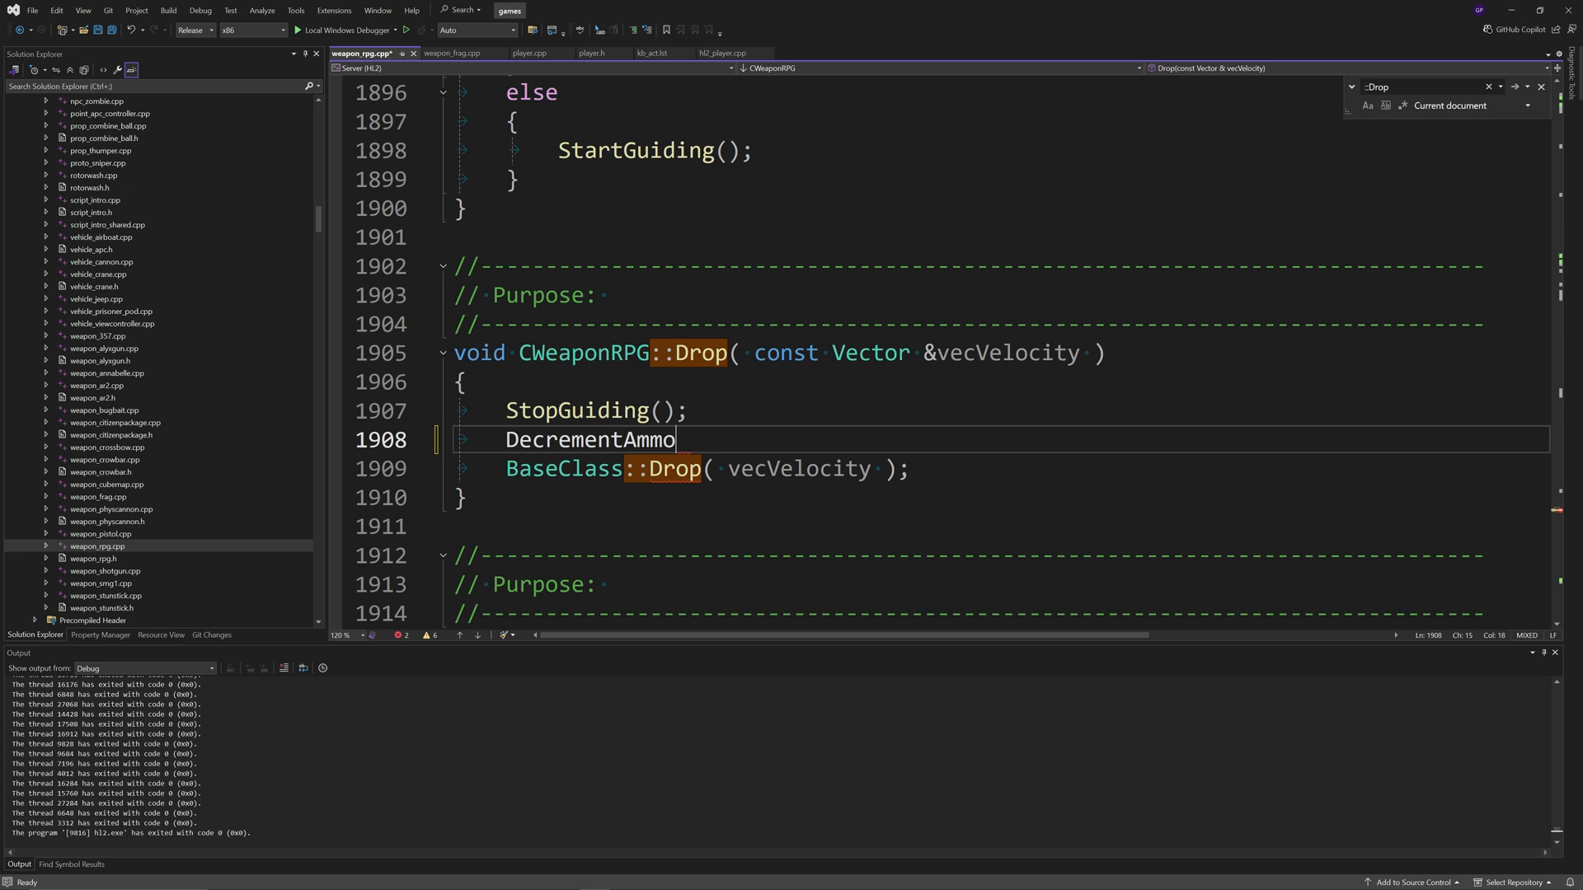
text((GetOw)
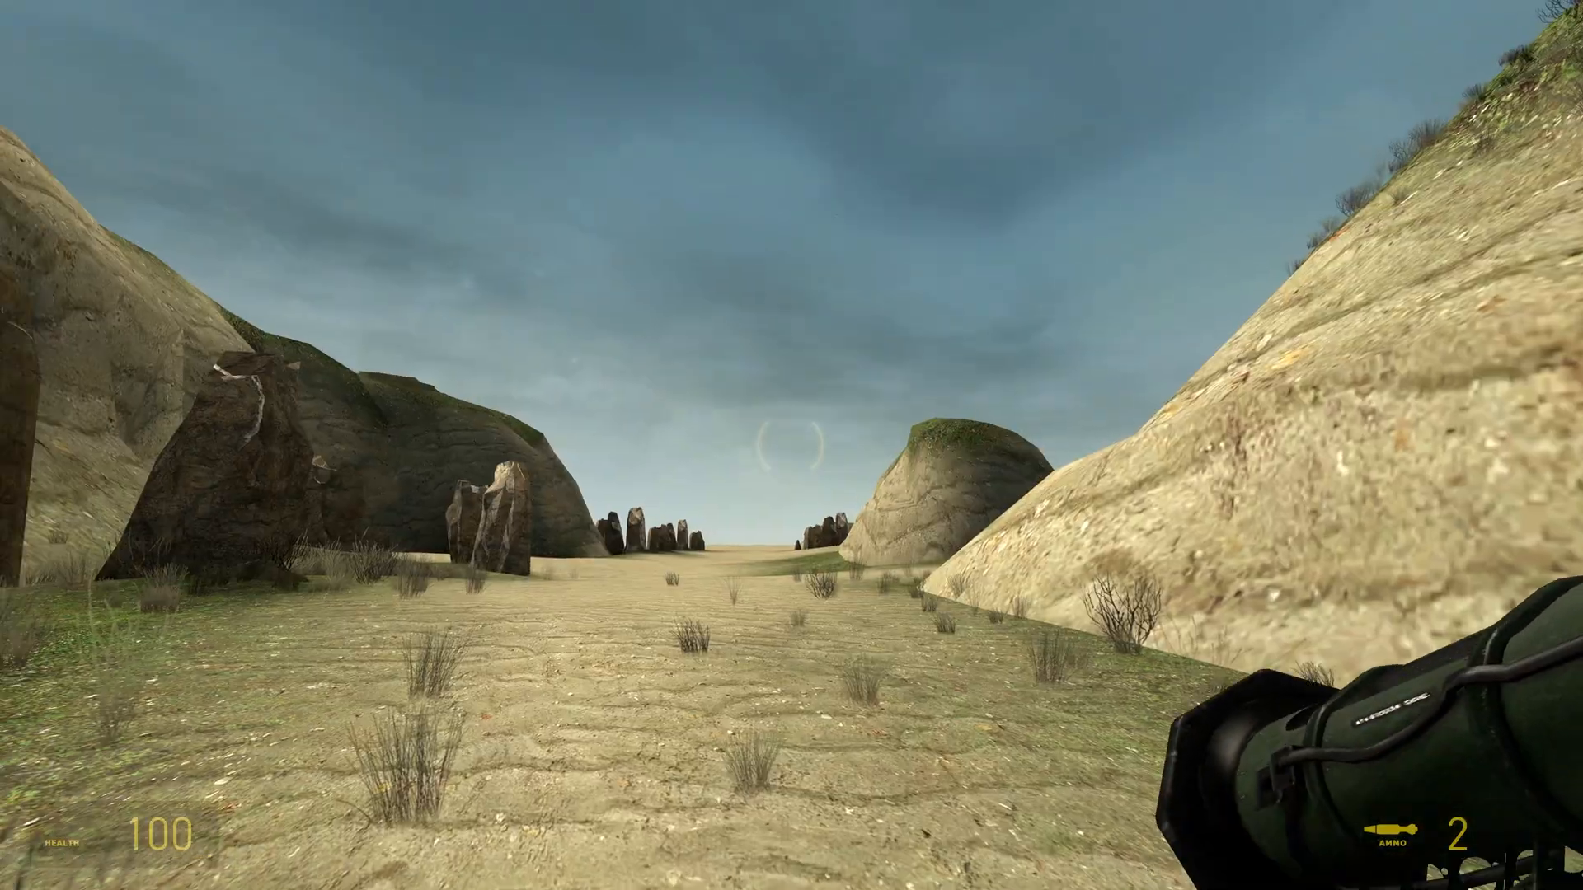
Step: Fire a rocket in-game to test the RPG with two rockets in reserve
click(785, 450)
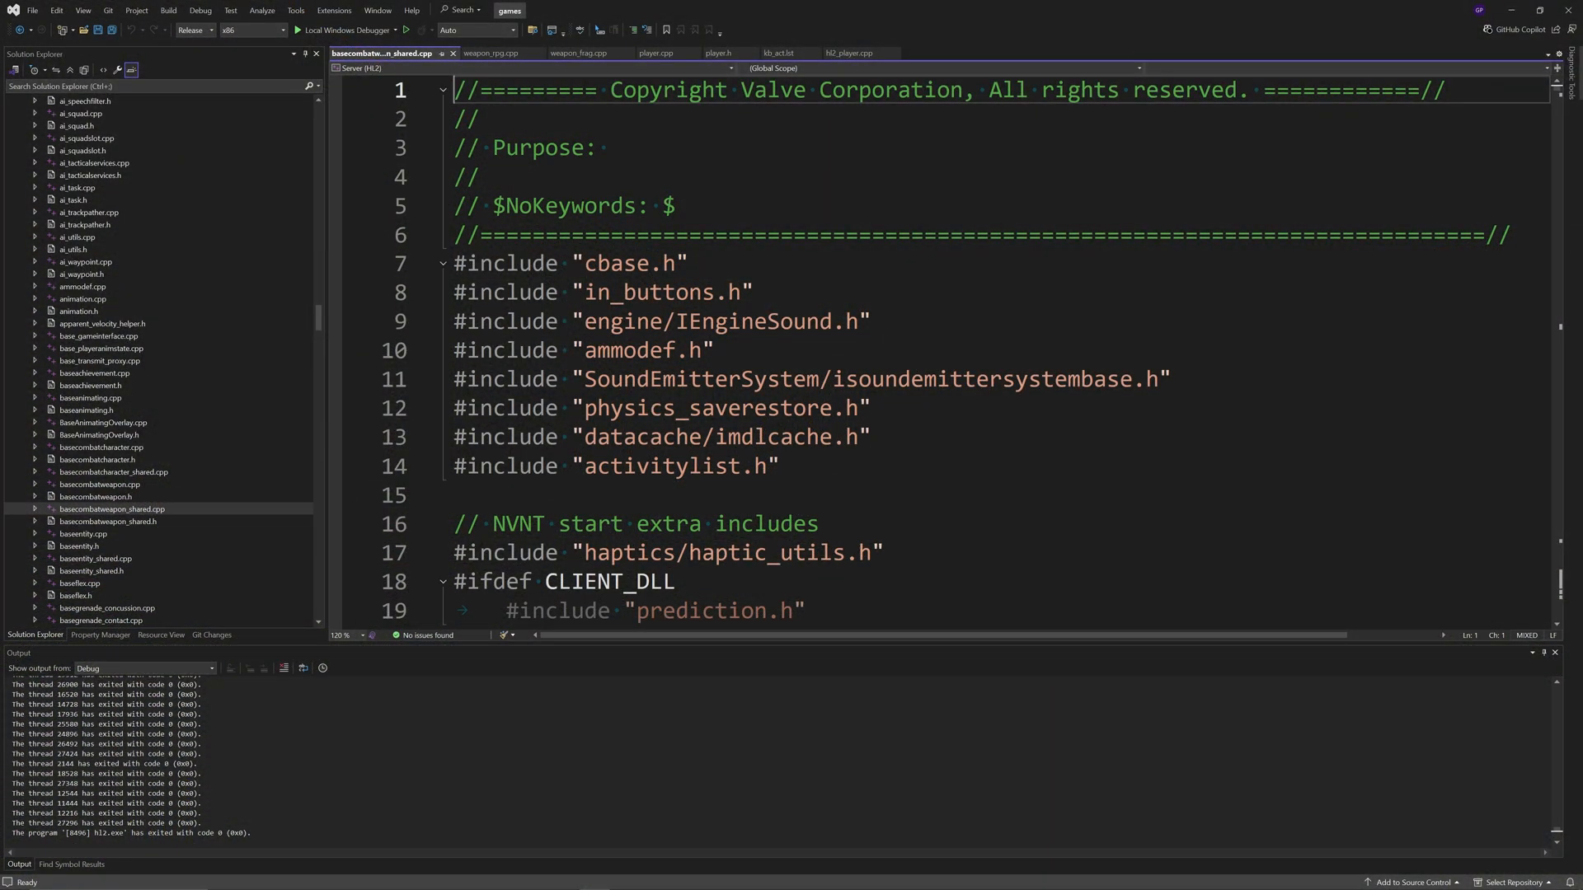
Step: Find CBaseCombatWeapon::Drop and add m_bInReload = false; after SetOwner( NULL );
text(::Drop)
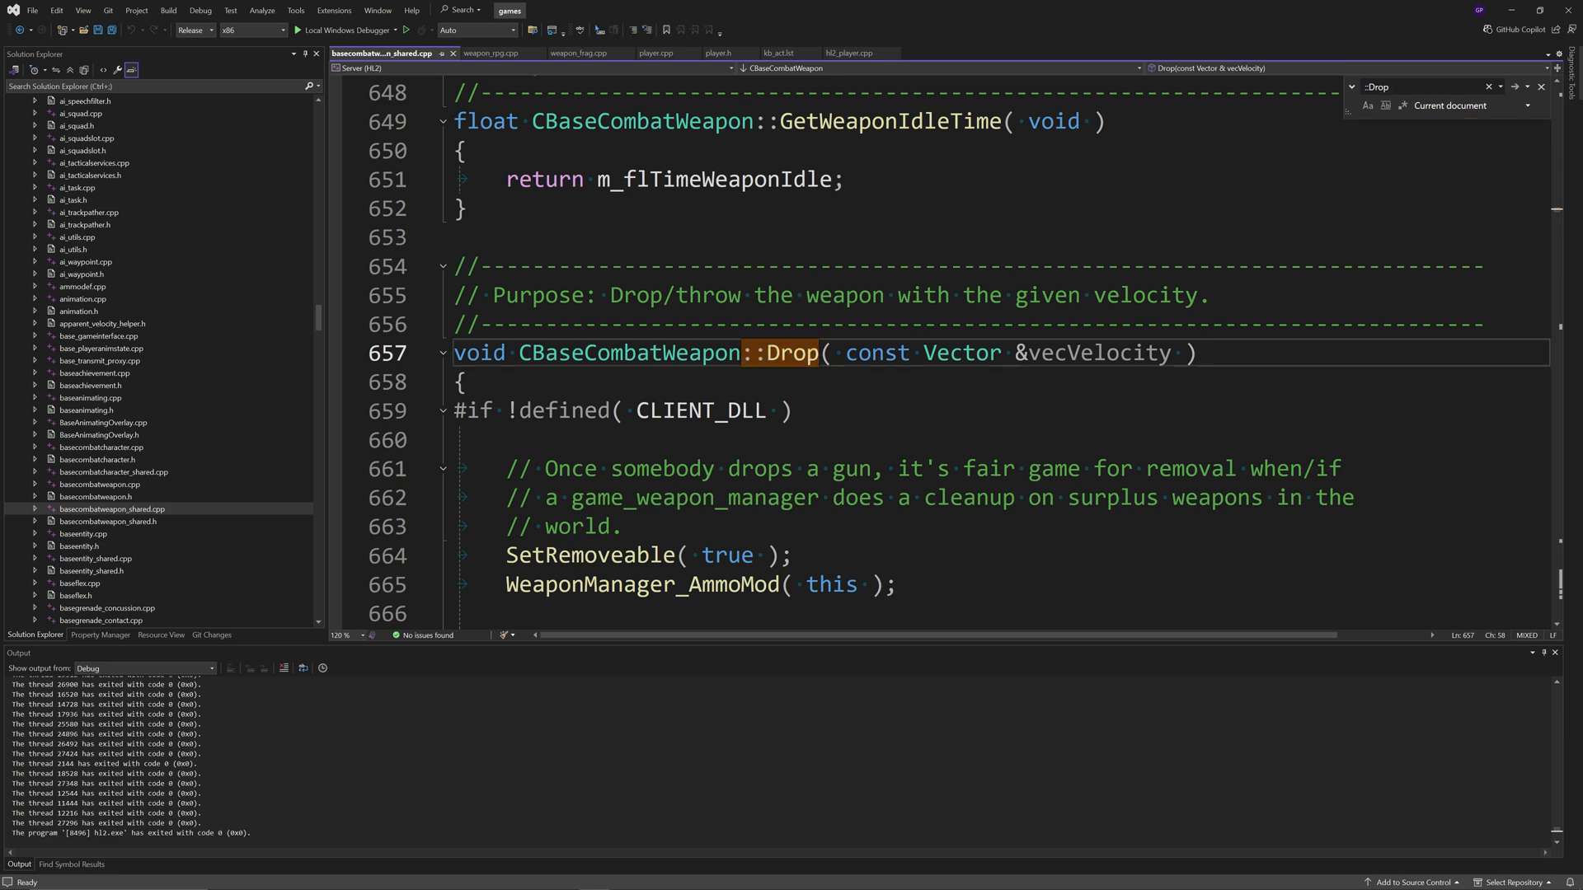
scroll(down, 3)
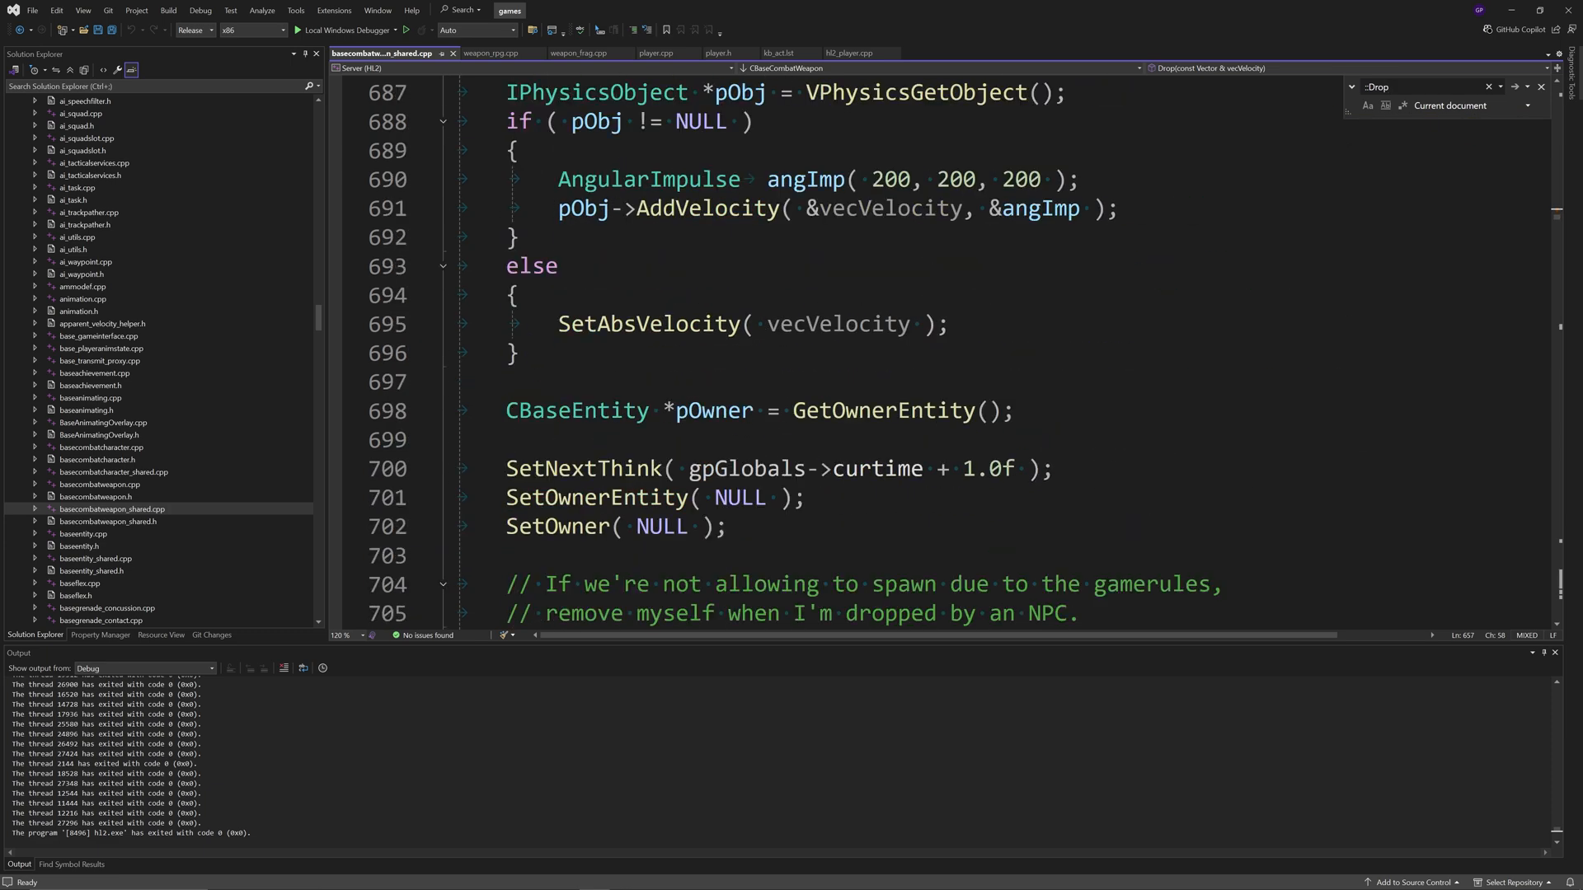
scroll(down, 3)
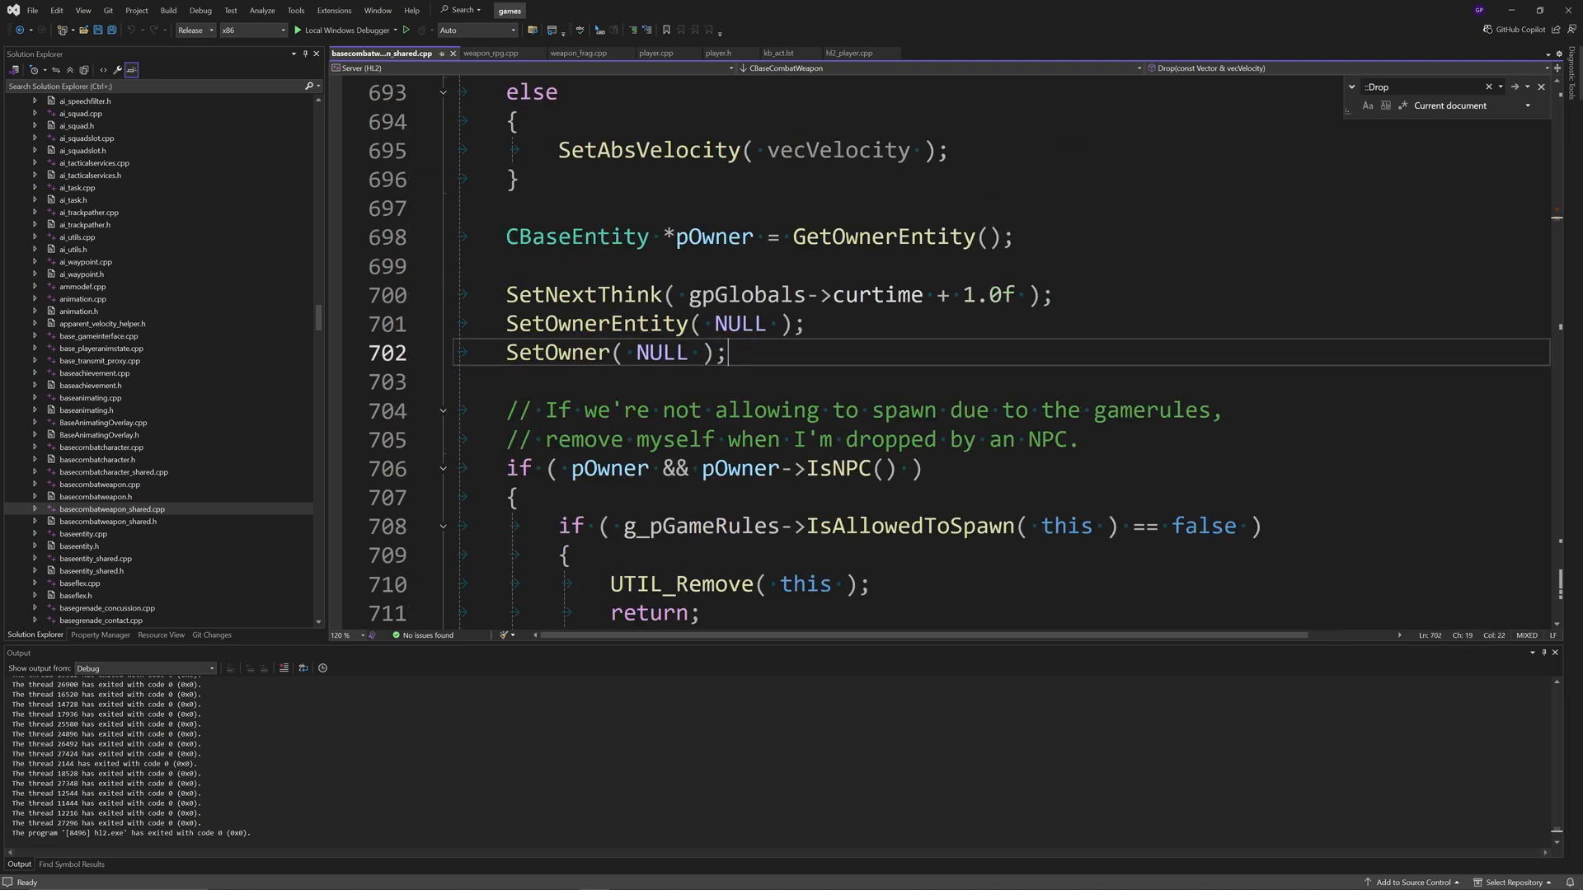
text(m_bInReload)
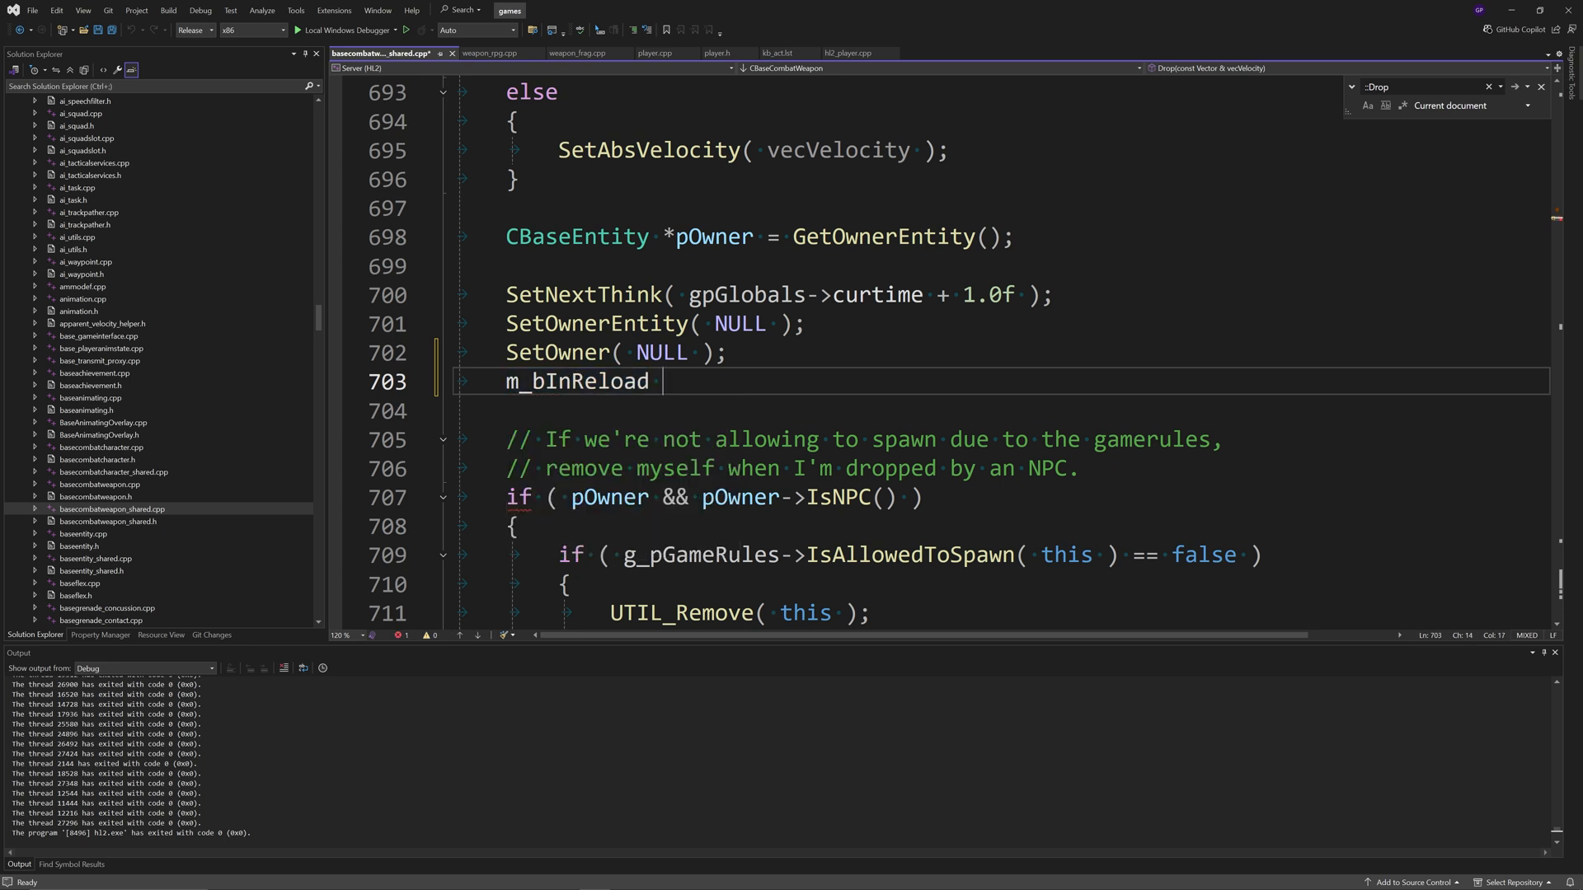
text(= false;)
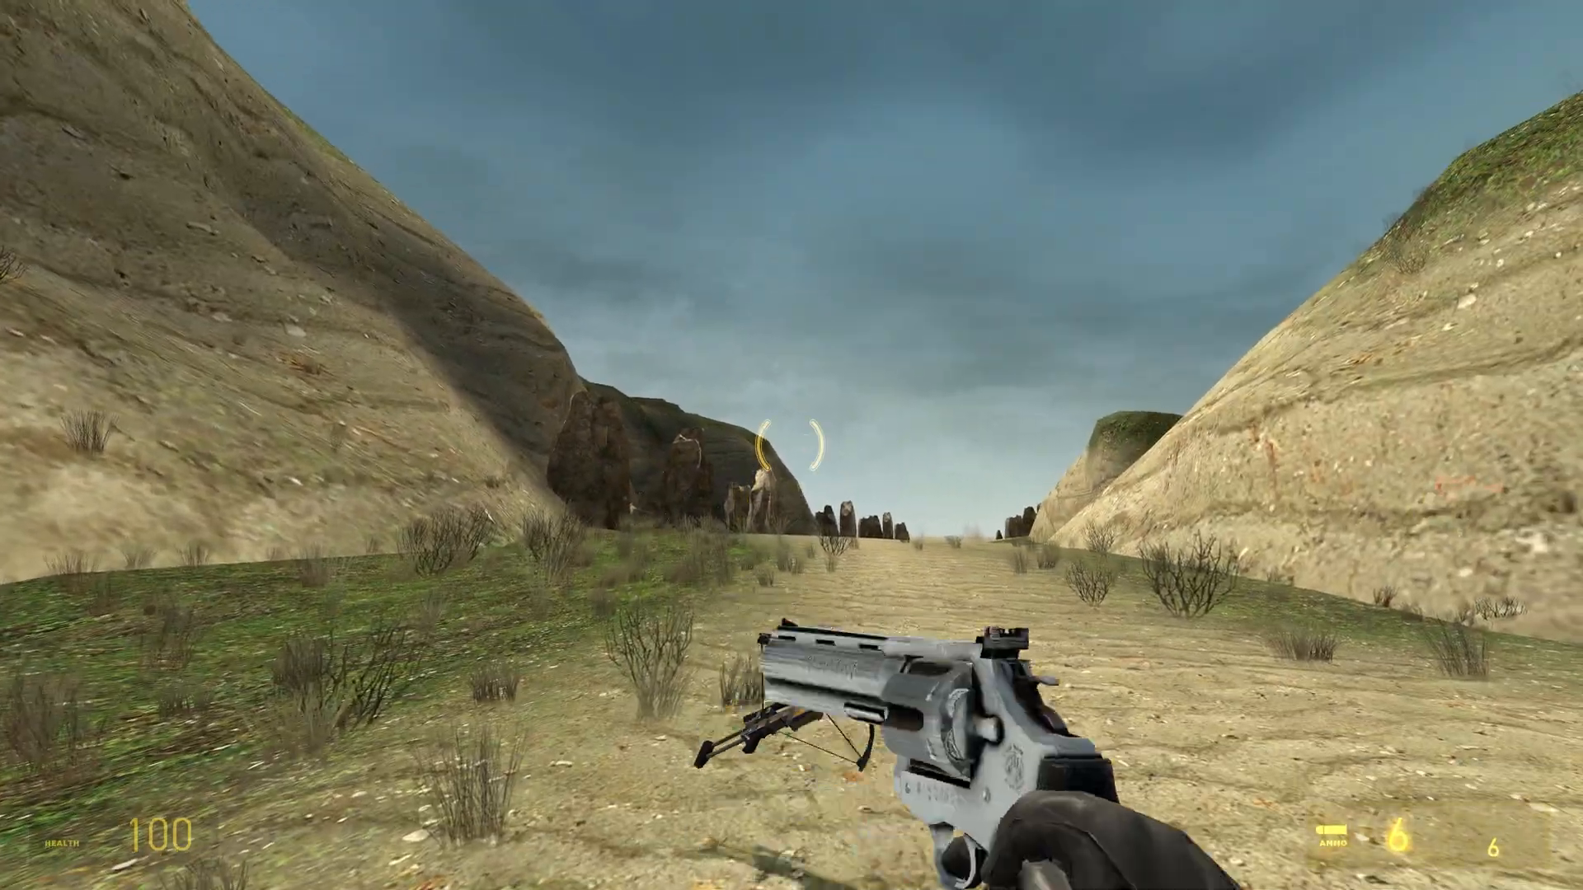
Step: Re-equip the dropped crossbow with key 3, showing an empty clip and nine bolts in reserve
key(3)
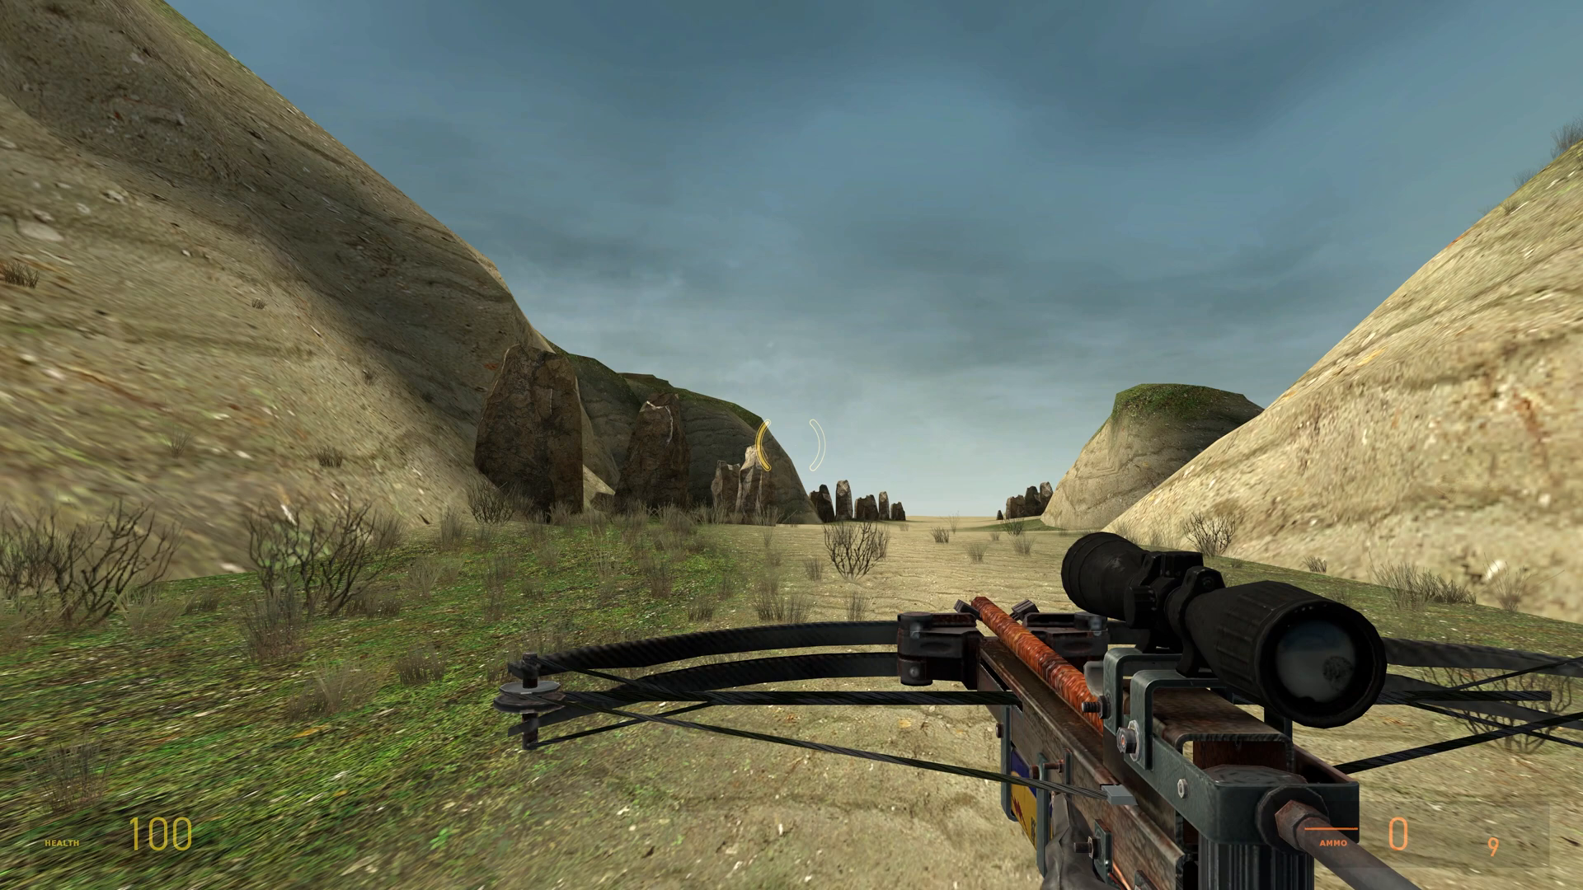